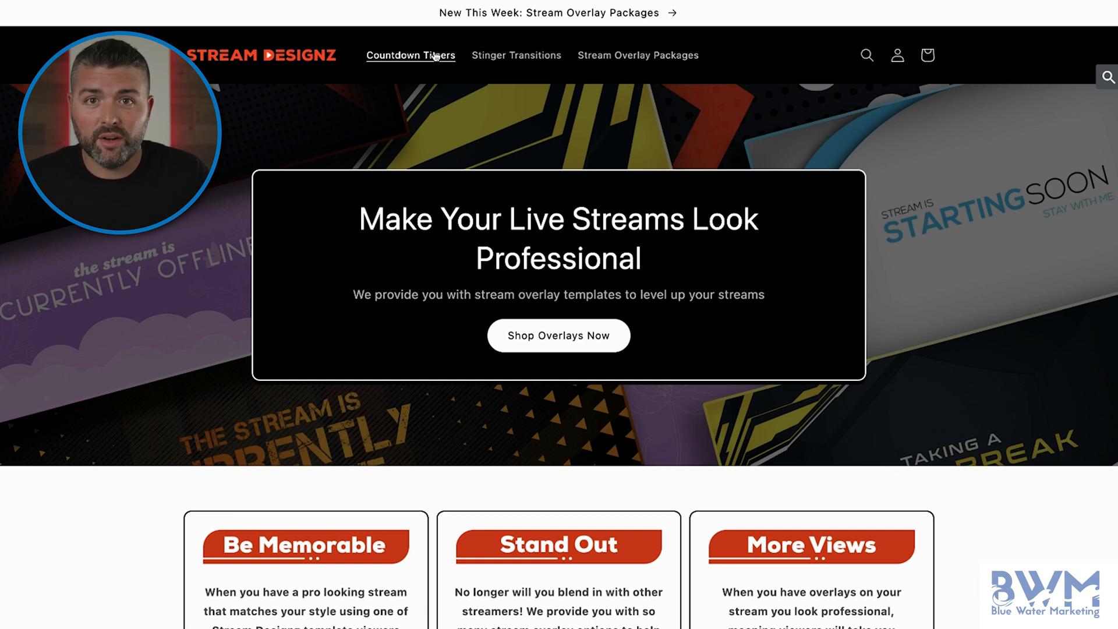
mouse_move(397, 10)
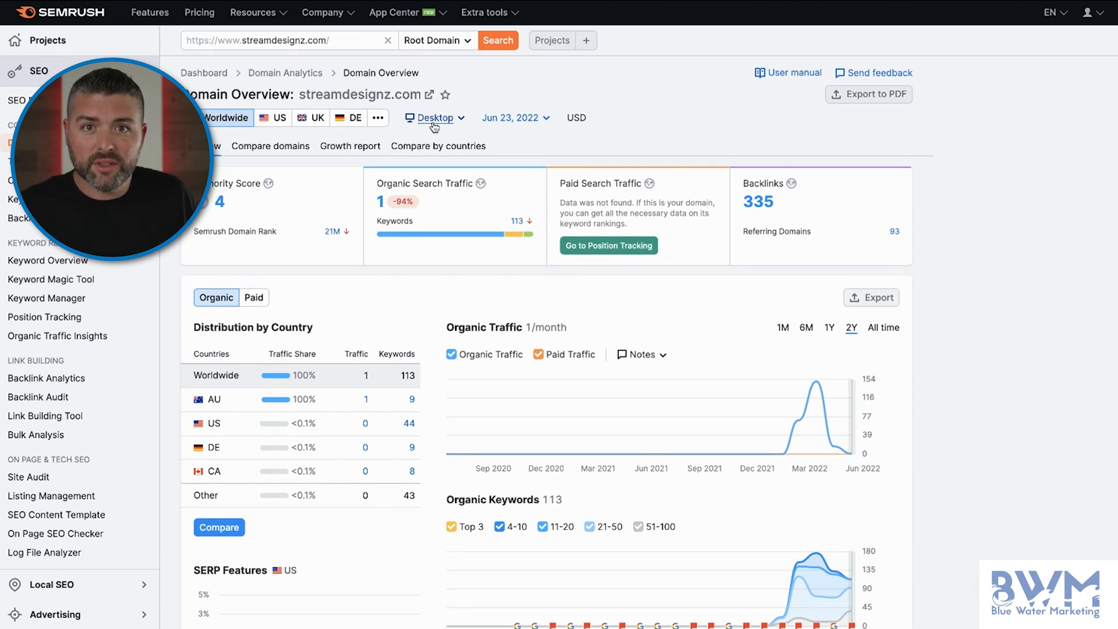
mouse_move(476, 190)
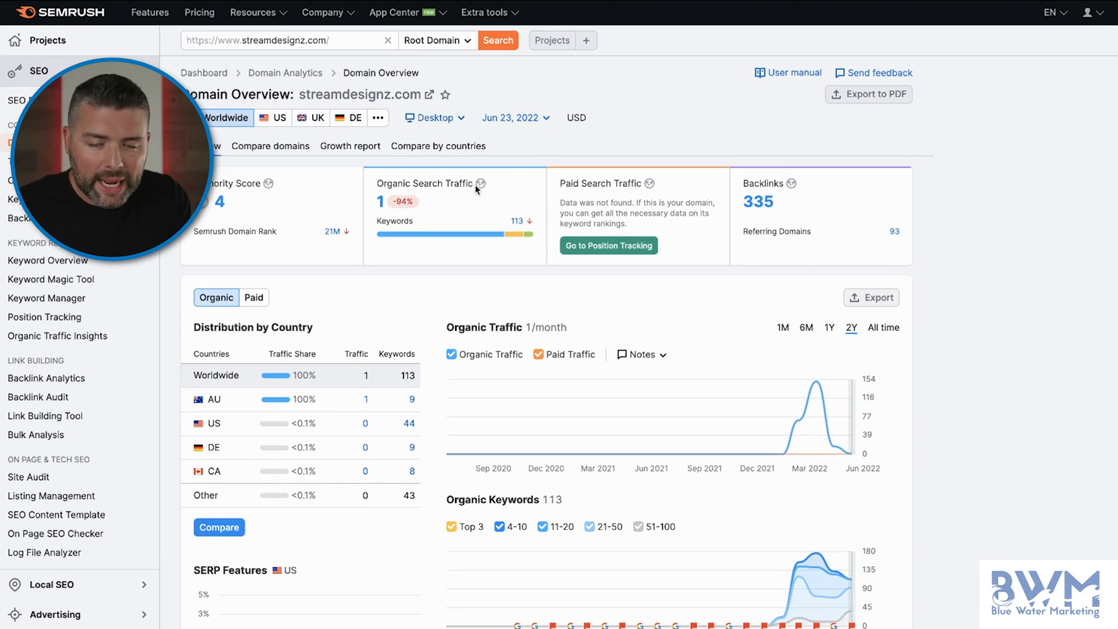
mouse_move(483, 184)
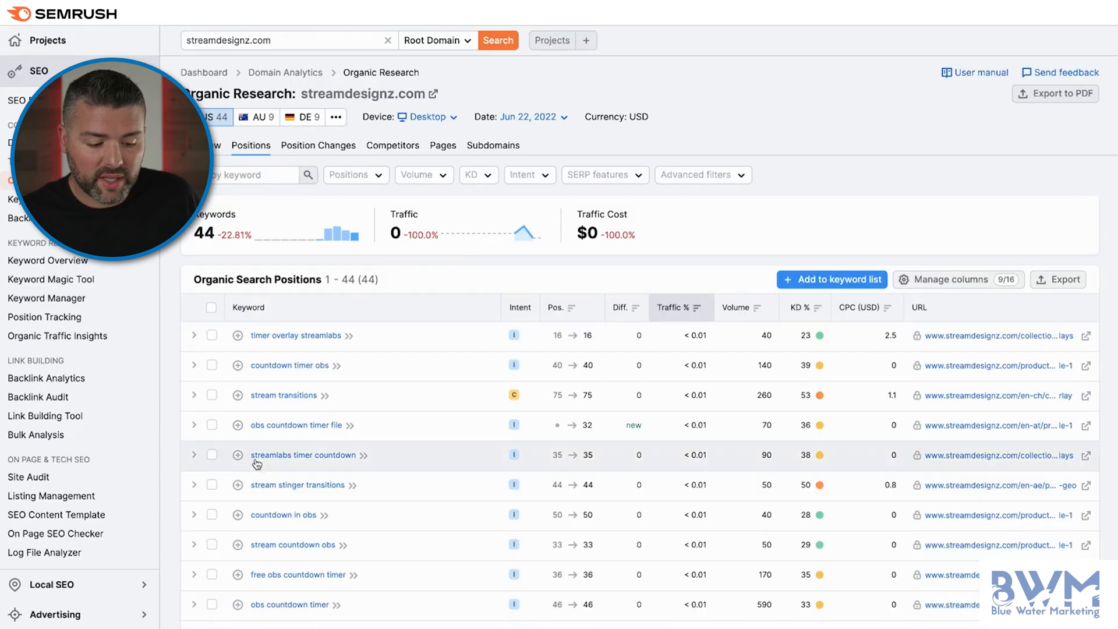
Step: View the timer overlay streamlabs keyword details, then open the ranking Countdown Timer Overlays page
scroll(down, 3)
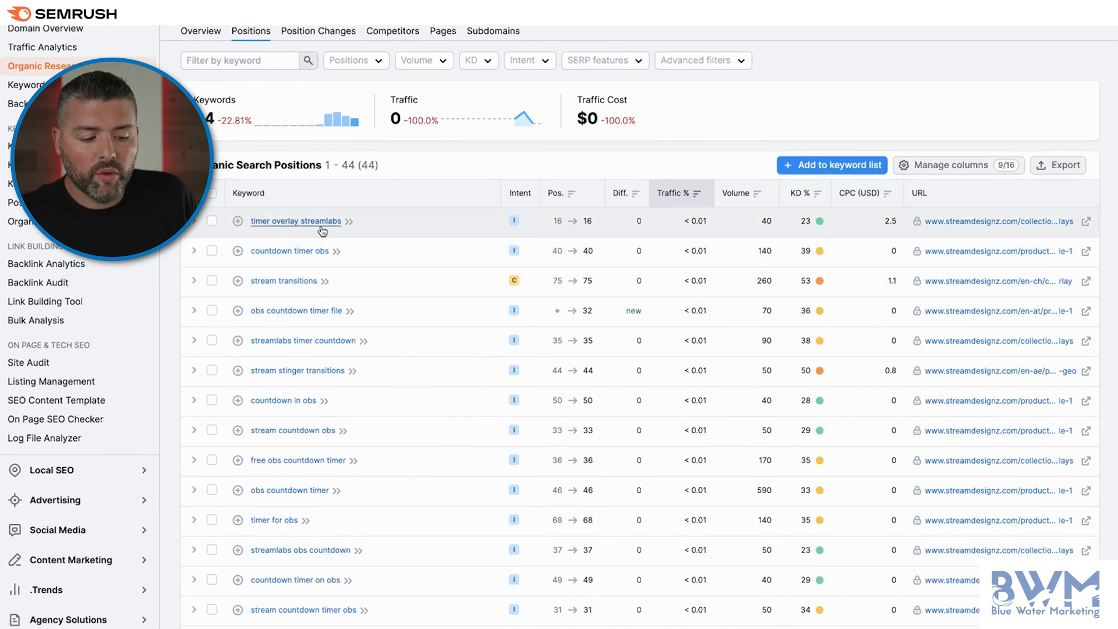
click(349, 226)
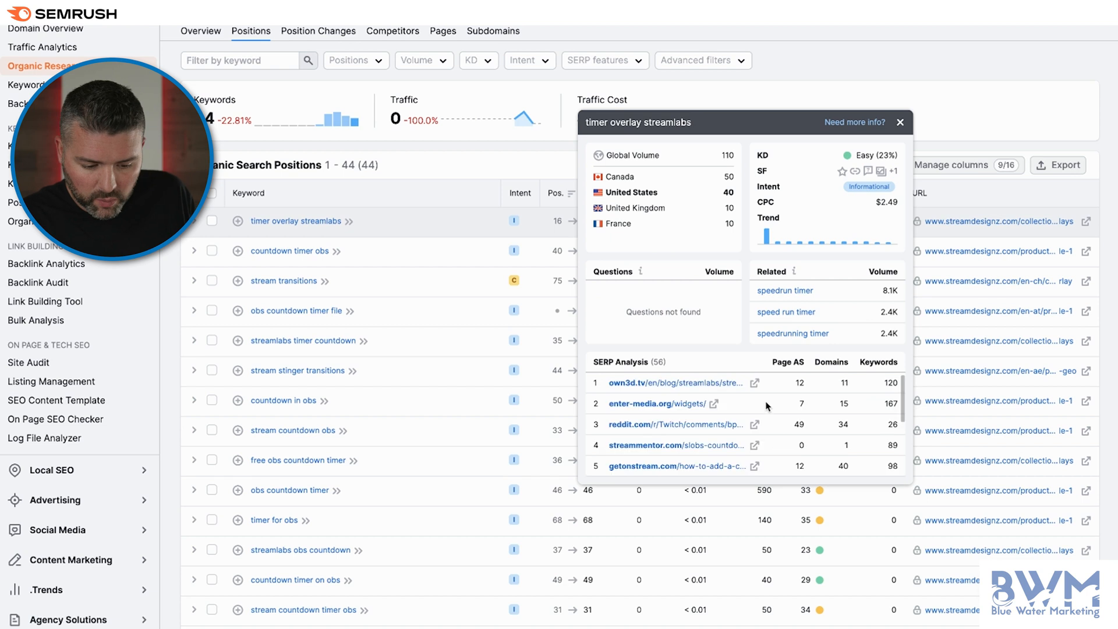
mouse_move(721, 412)
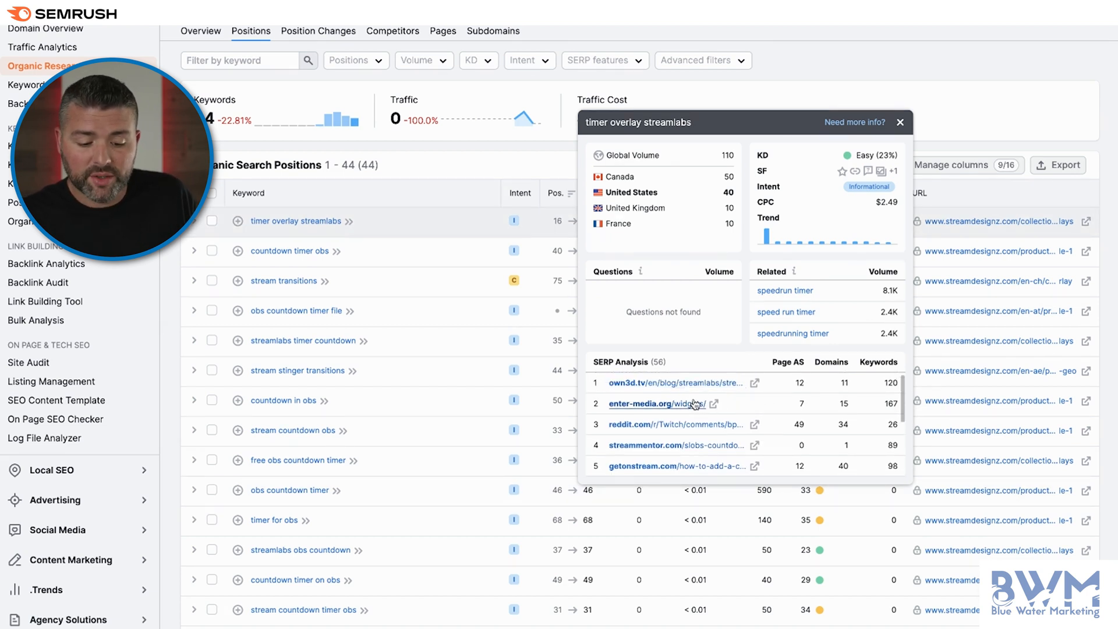
mouse_move(797, 400)
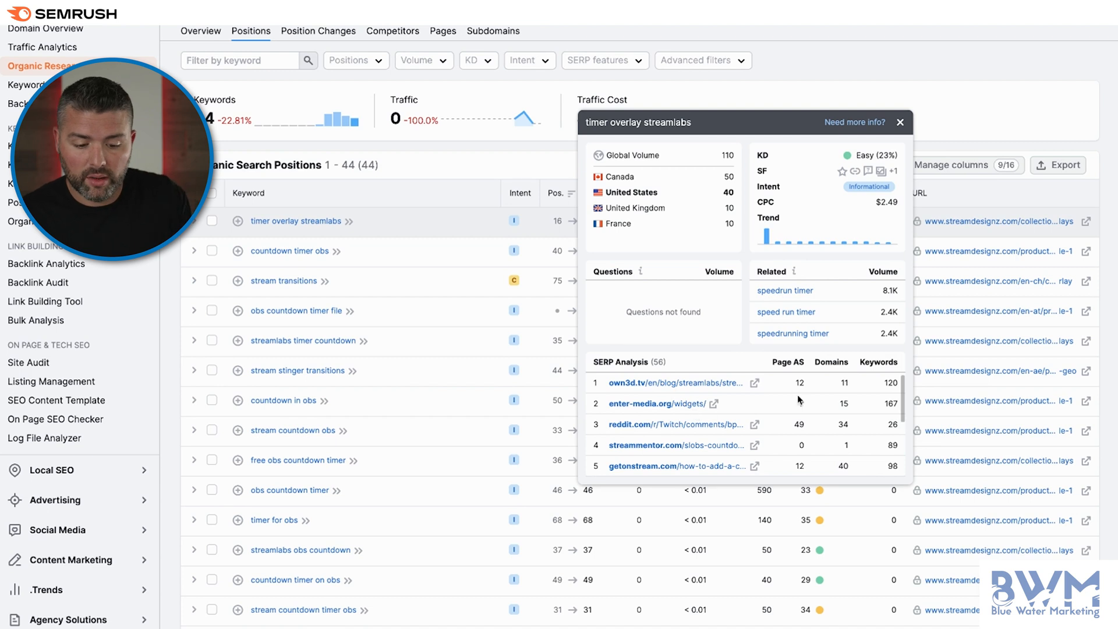
mouse_move(897, 128)
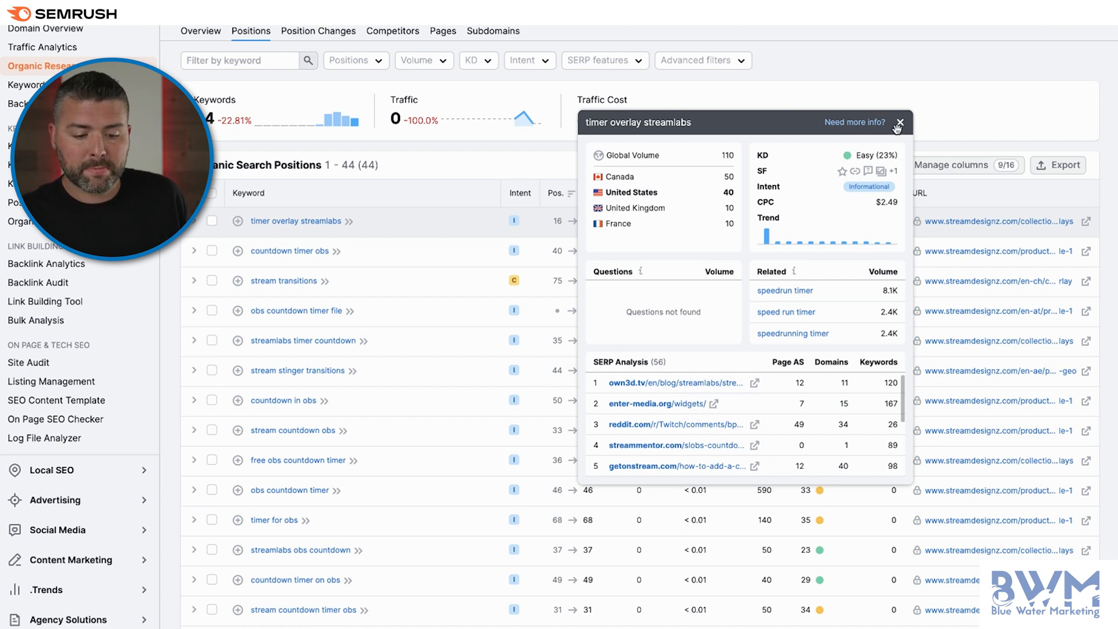
click(900, 123)
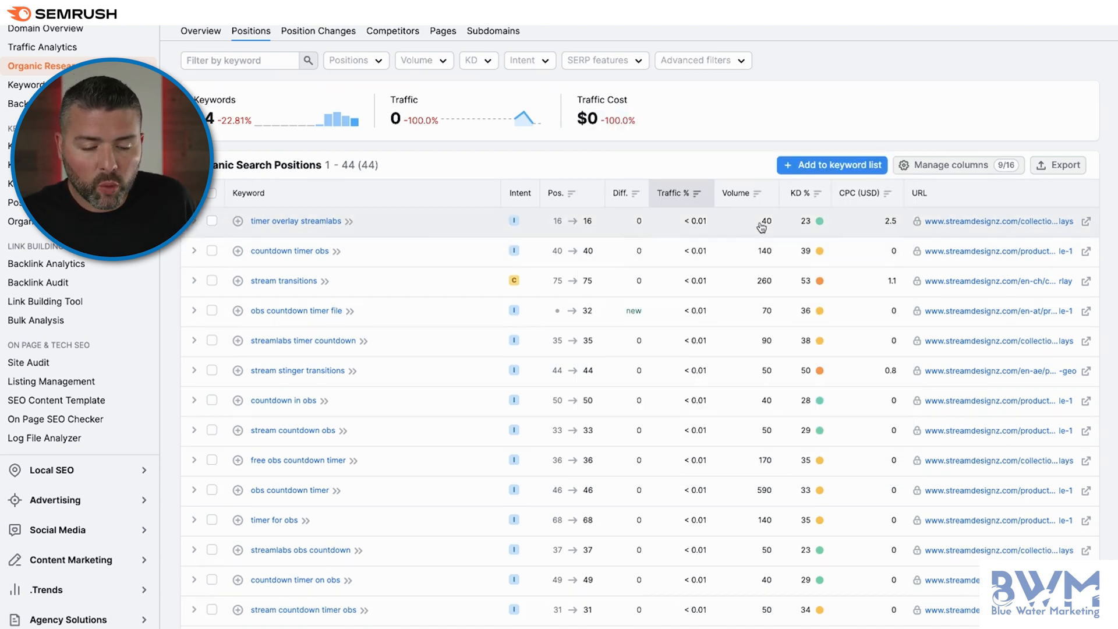
mouse_move(819, 221)
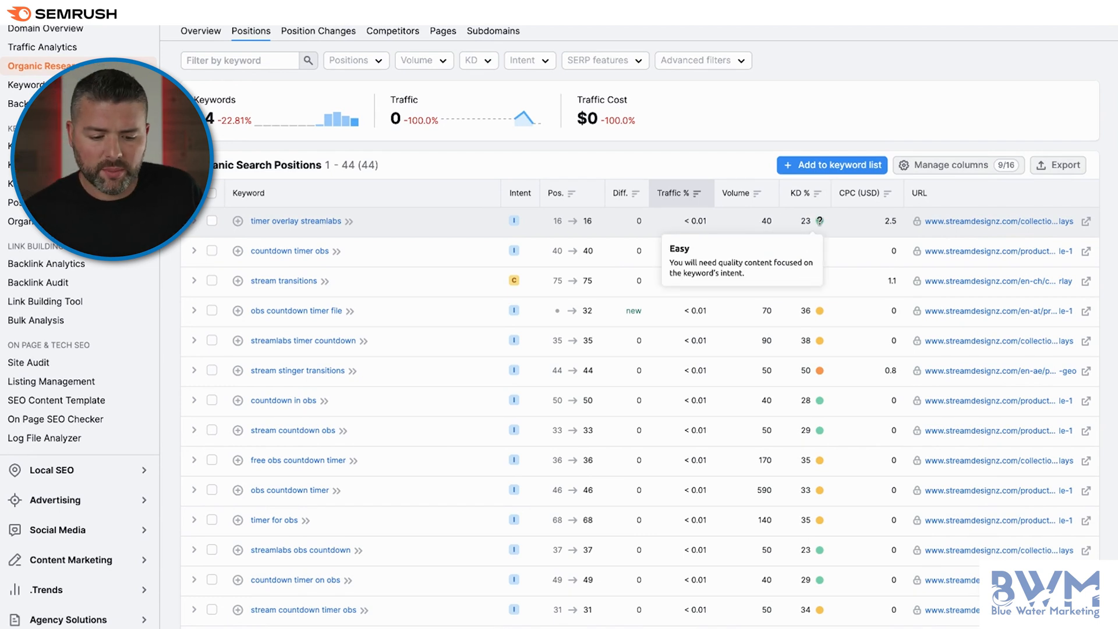
mouse_move(418, 216)
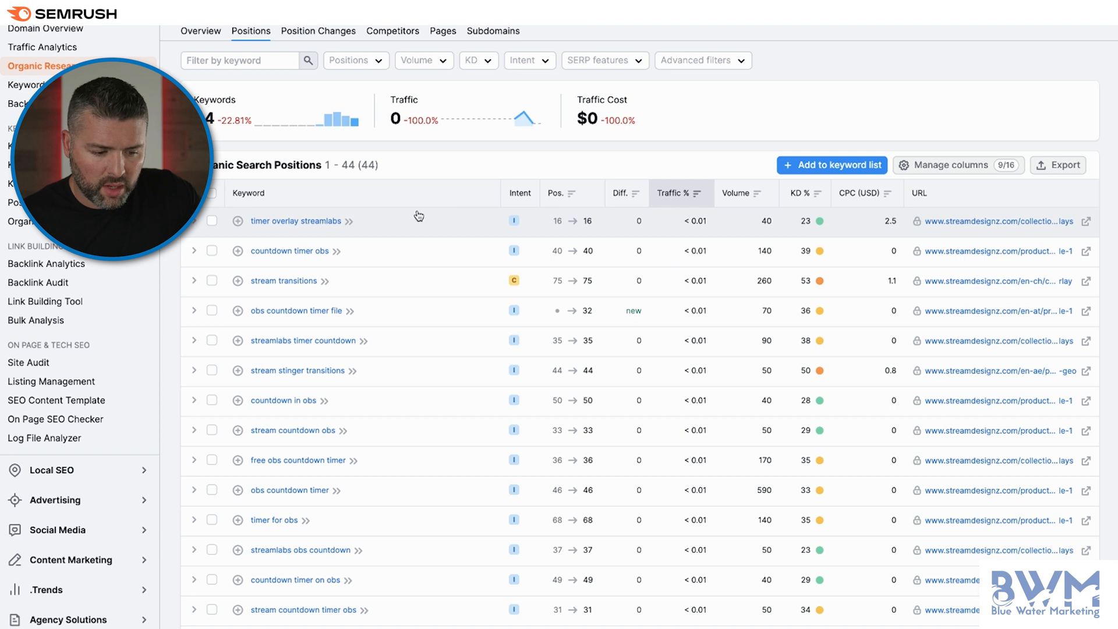
mouse_move(1082, 224)
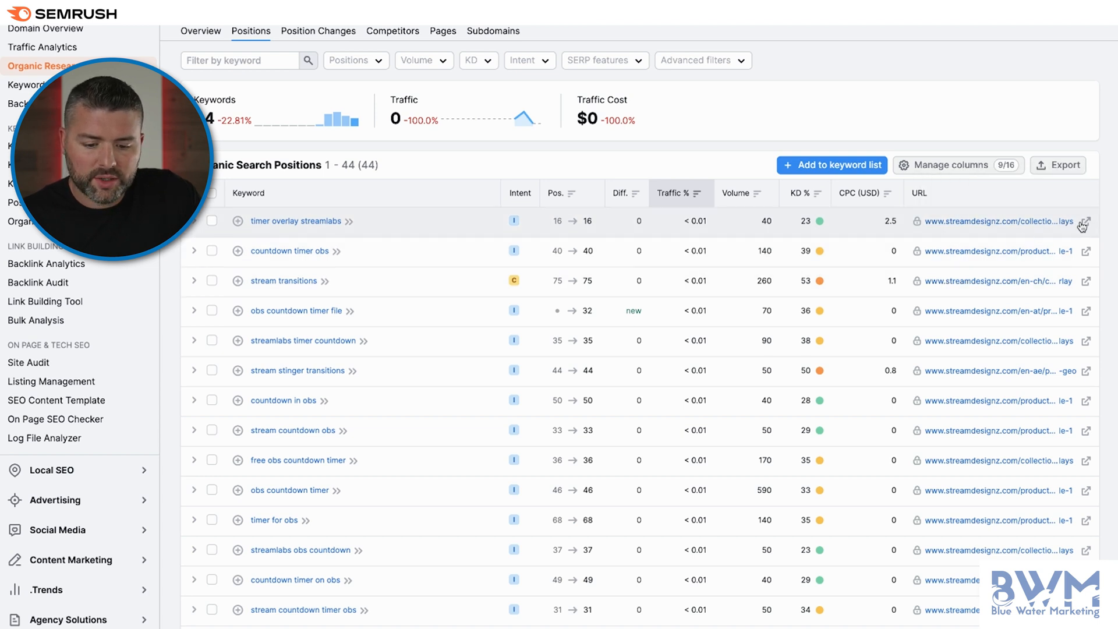
click(1083, 220)
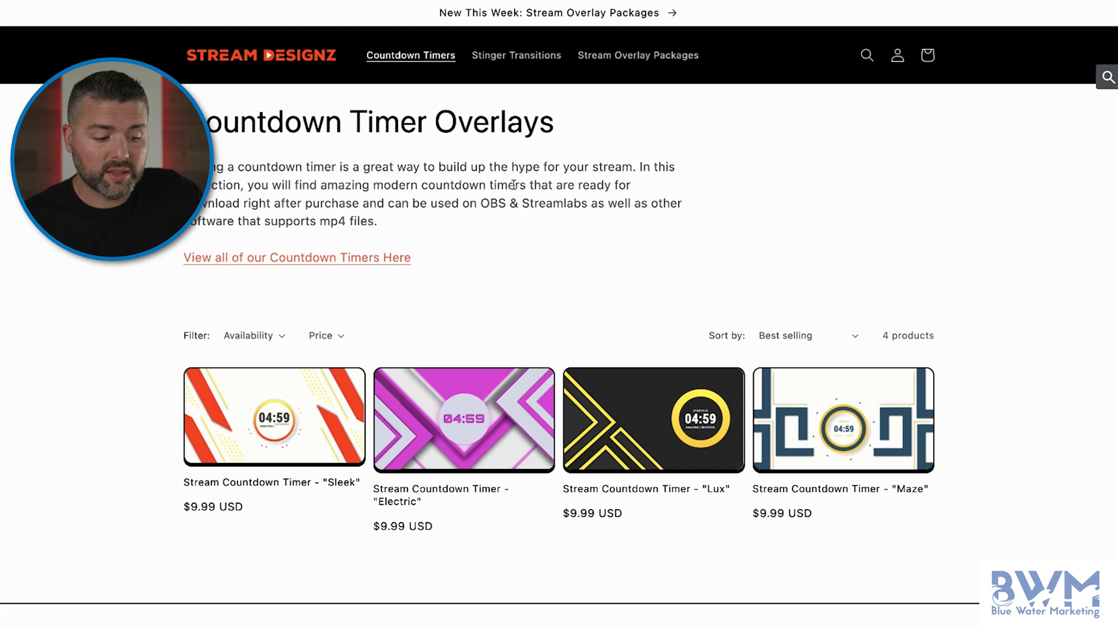
mouse_move(371, 259)
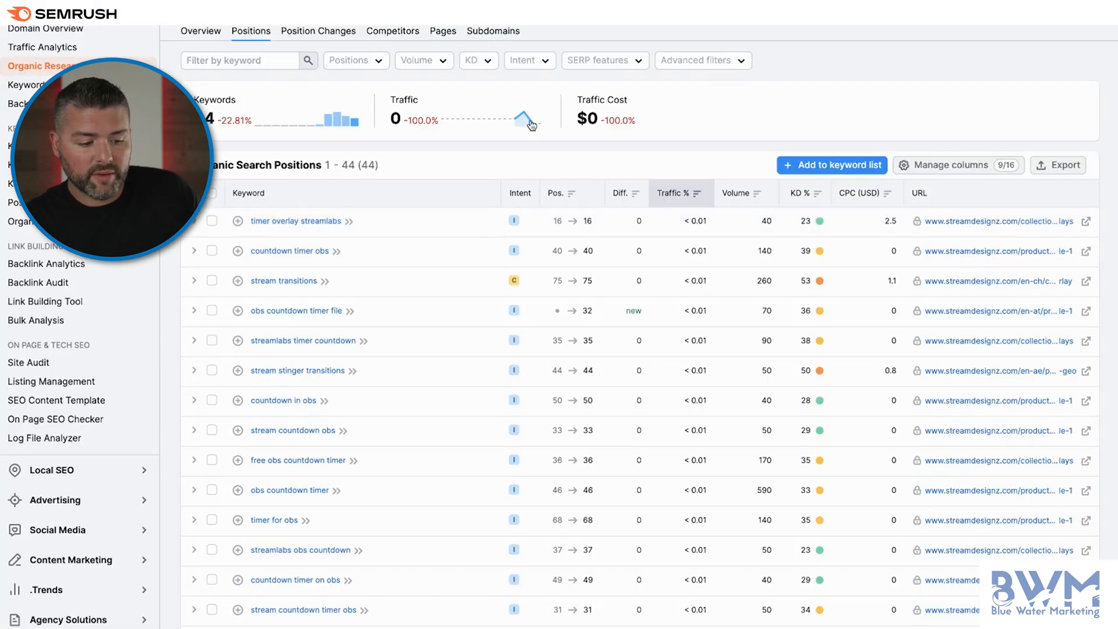
Step: Reopen the timer overlay streamlabs details and open the top-ranking own3d.tv article
click(296, 220)
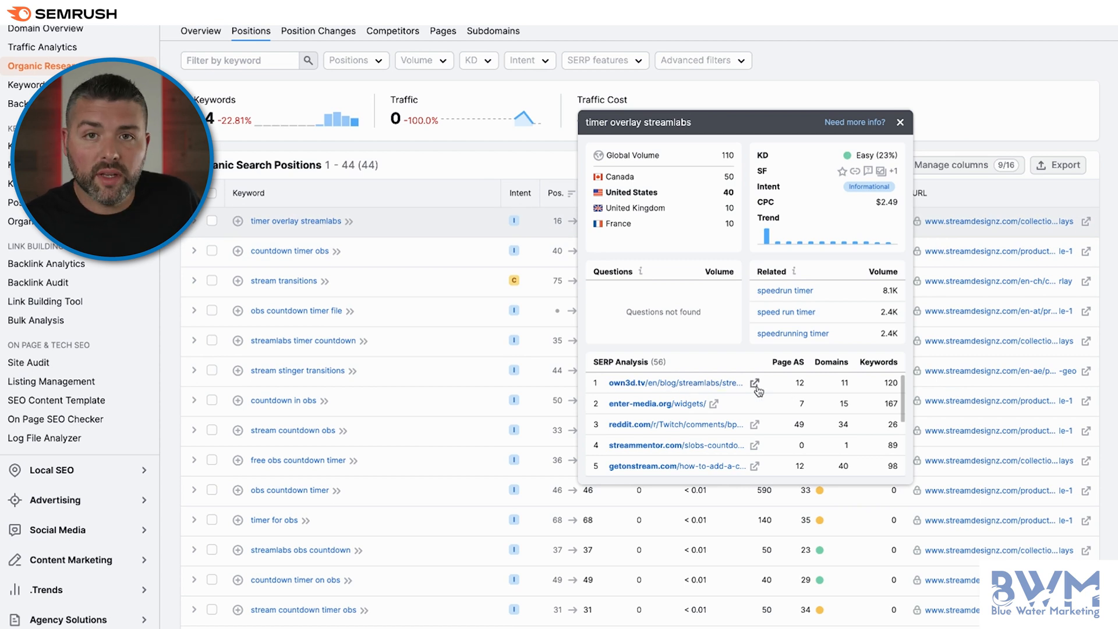
click(755, 383)
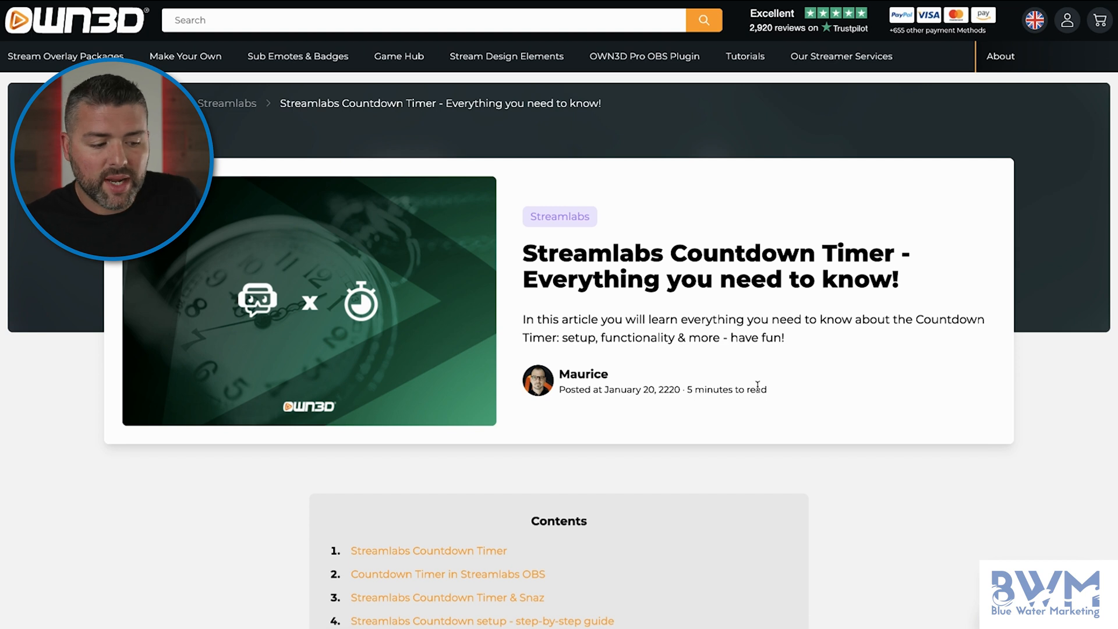
Step: Scroll through the OWN3D Streamlabs countdown article and count its words (1,129)
scroll(down, 3)
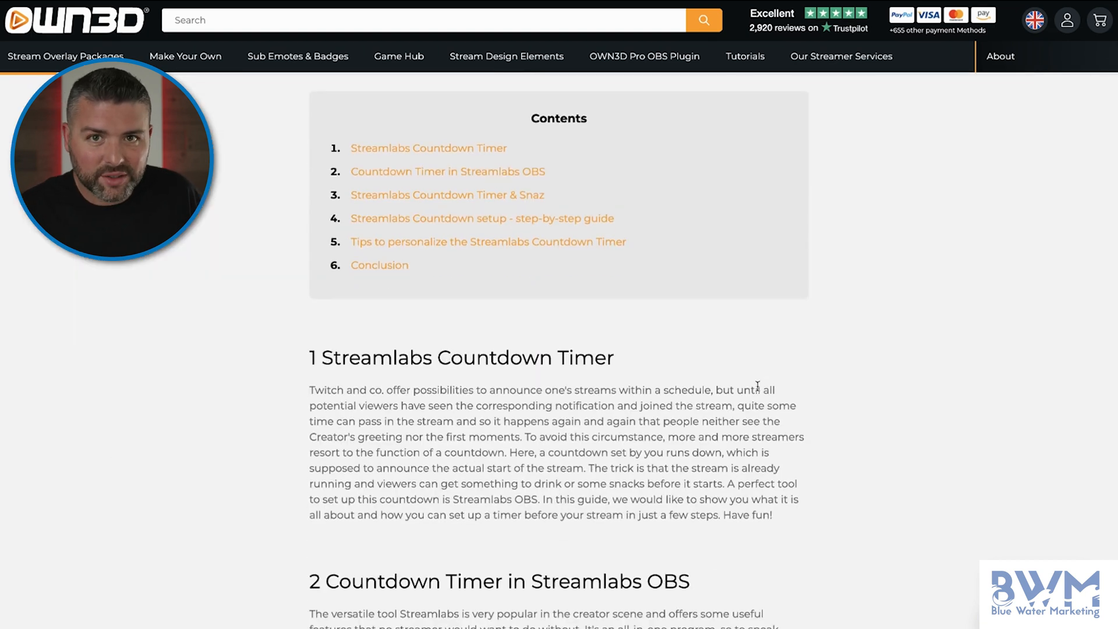
scroll(up, 3)
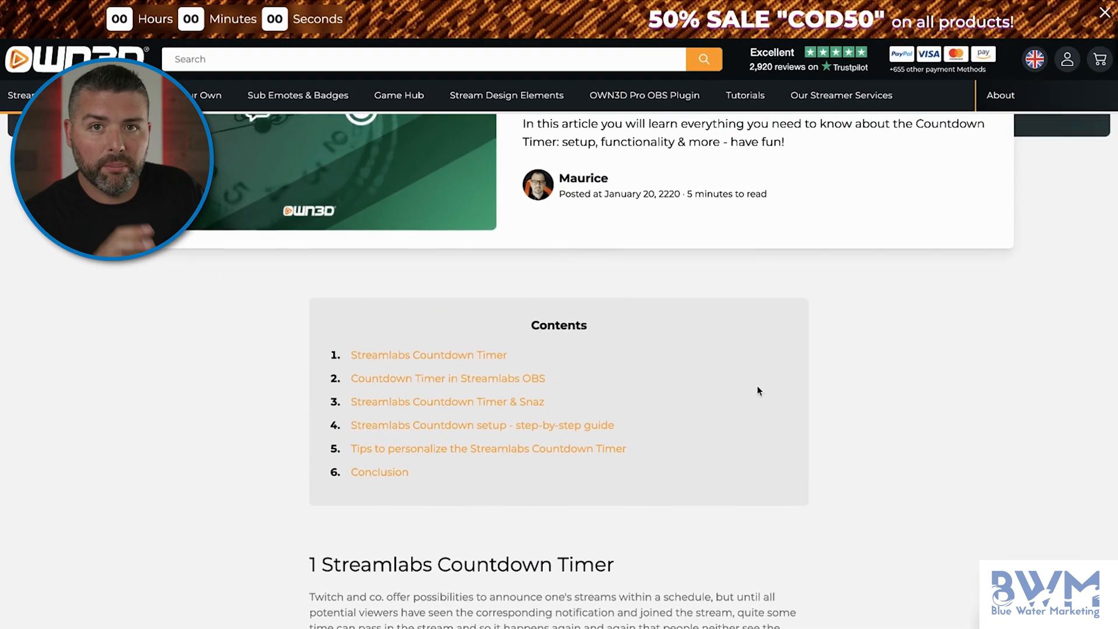
scroll(up, 3)
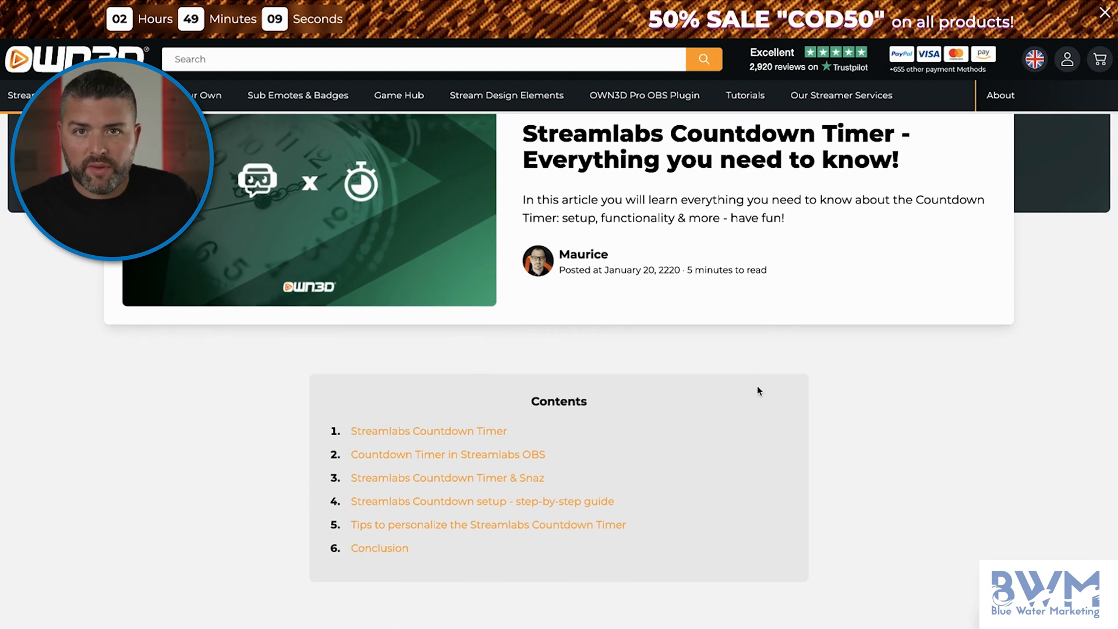
scroll(down, 3)
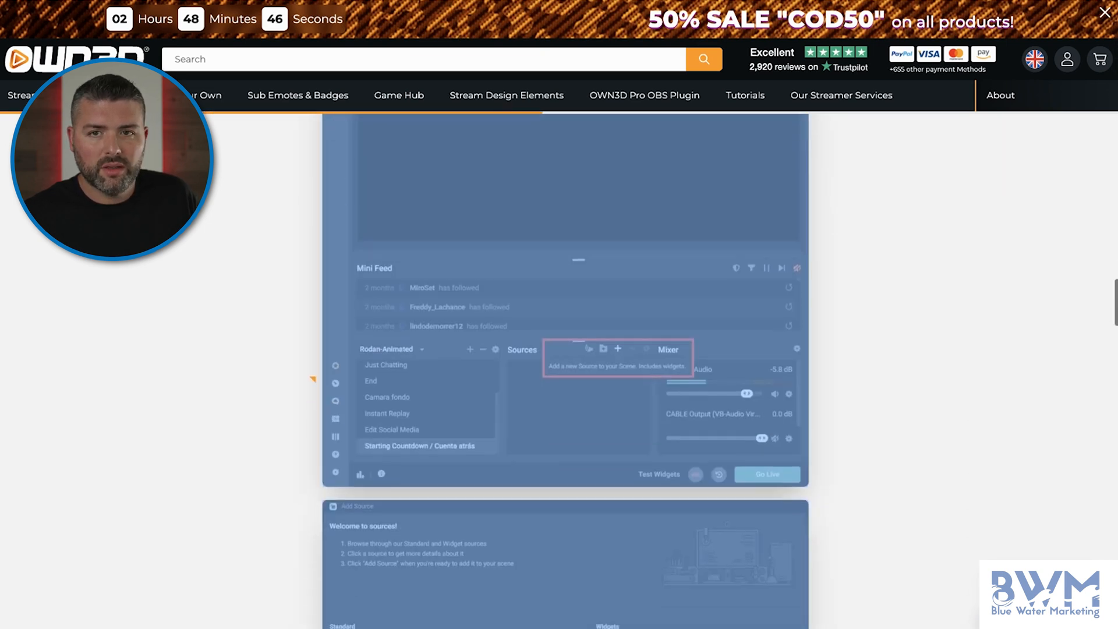
scroll(down, 3)
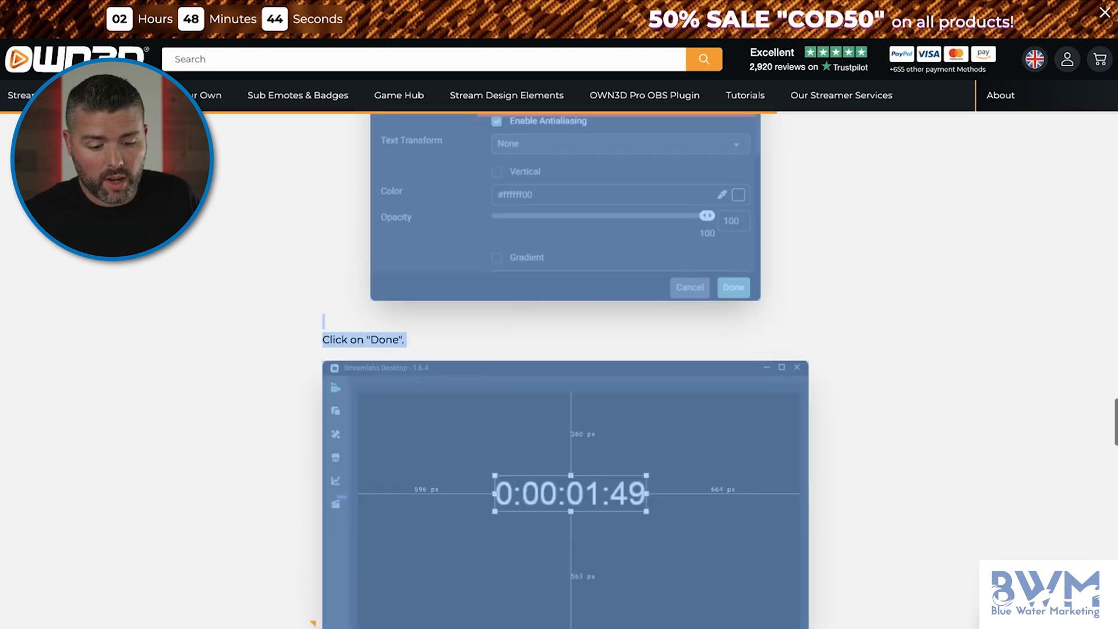
scroll(down, 3)
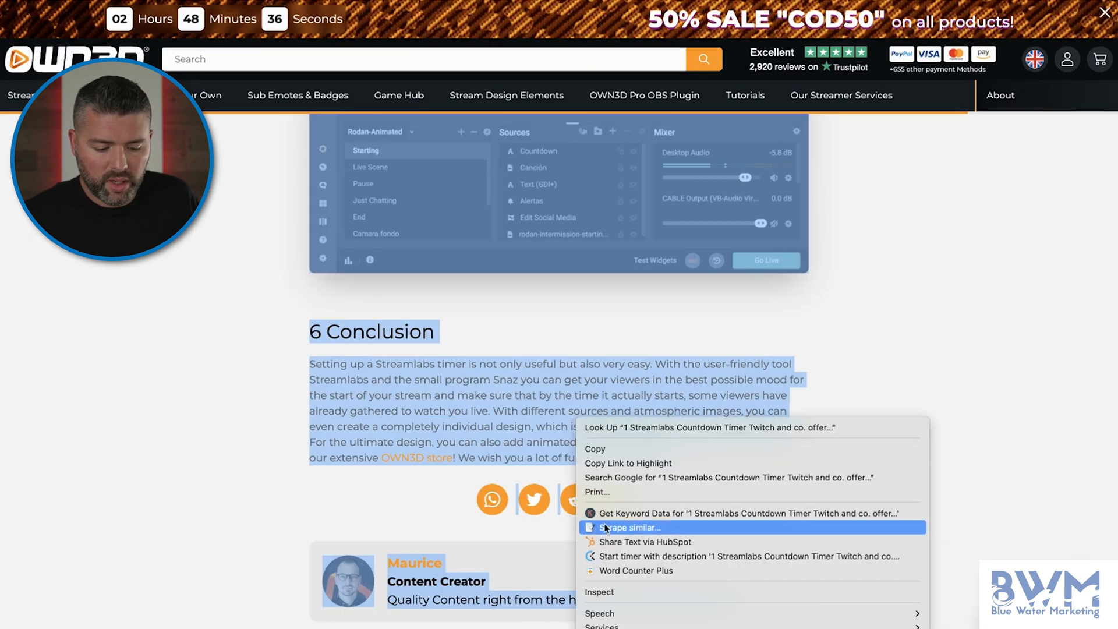
mouse_move(638, 569)
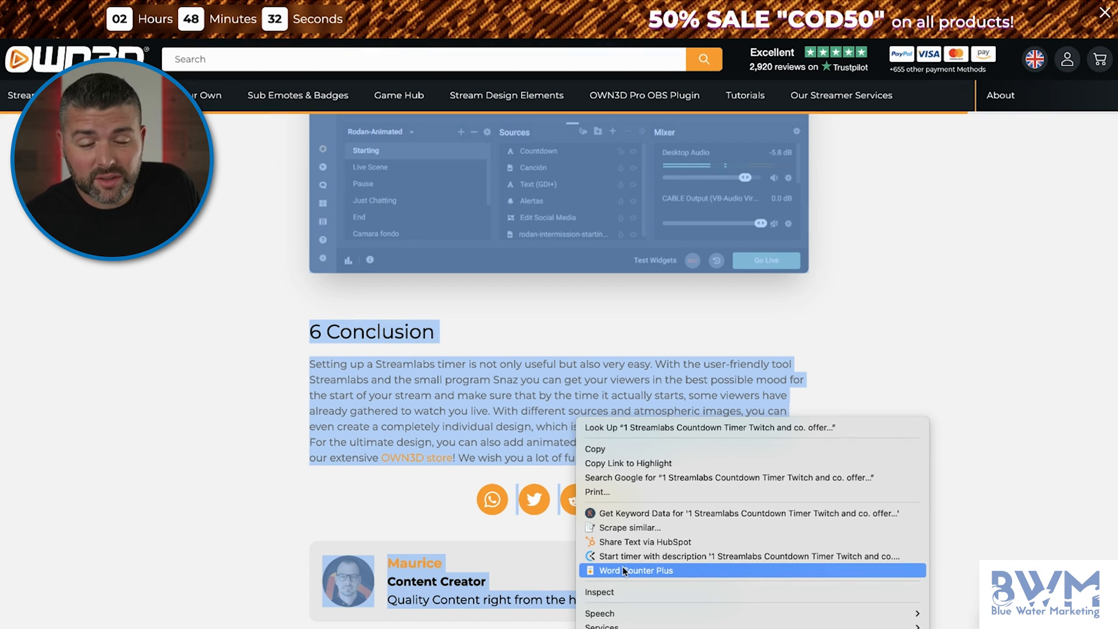
mouse_move(639, 571)
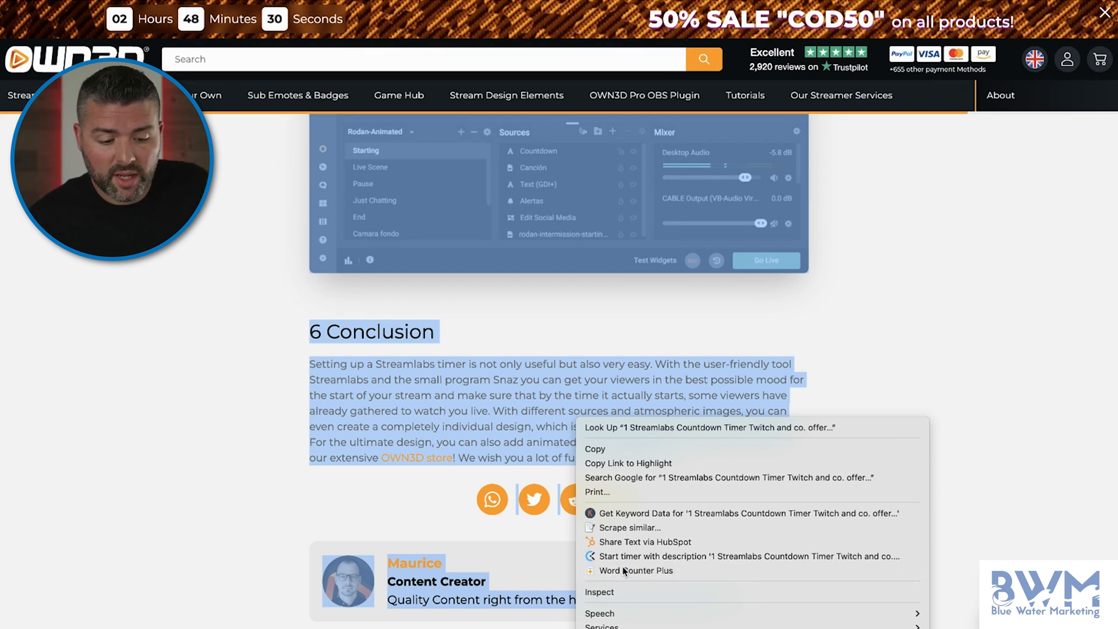
click(635, 570)
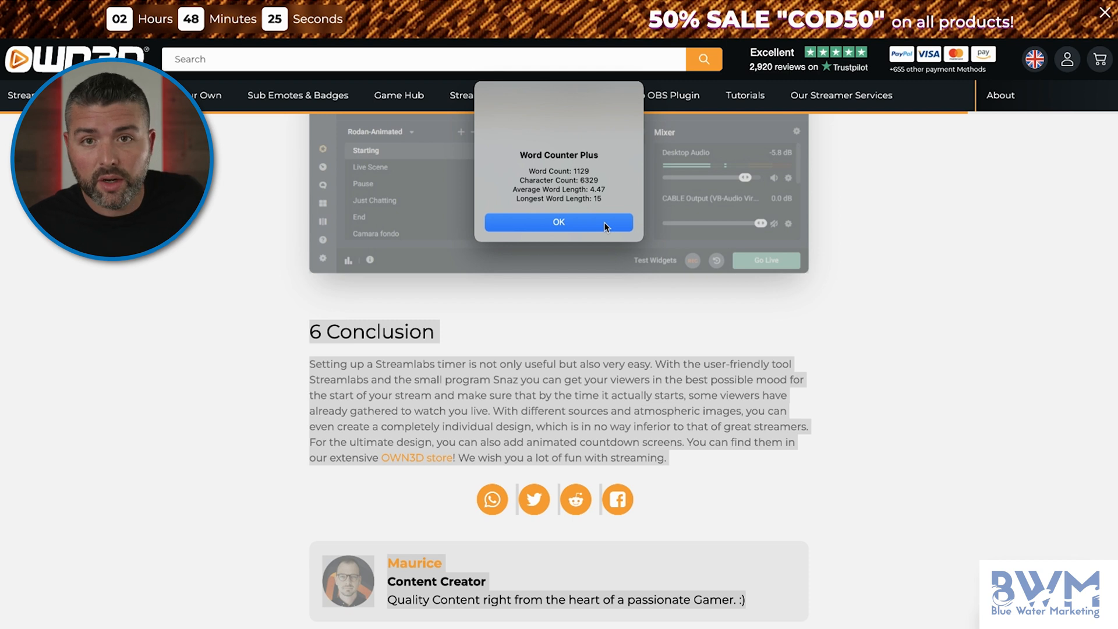
click(558, 222)
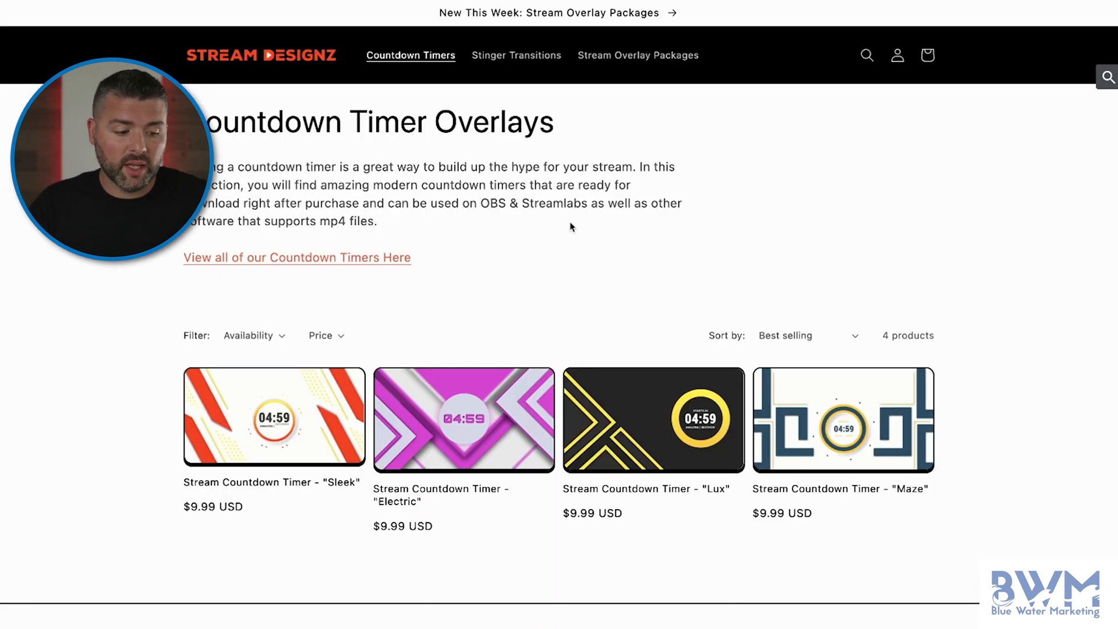
scroll(down, 3)
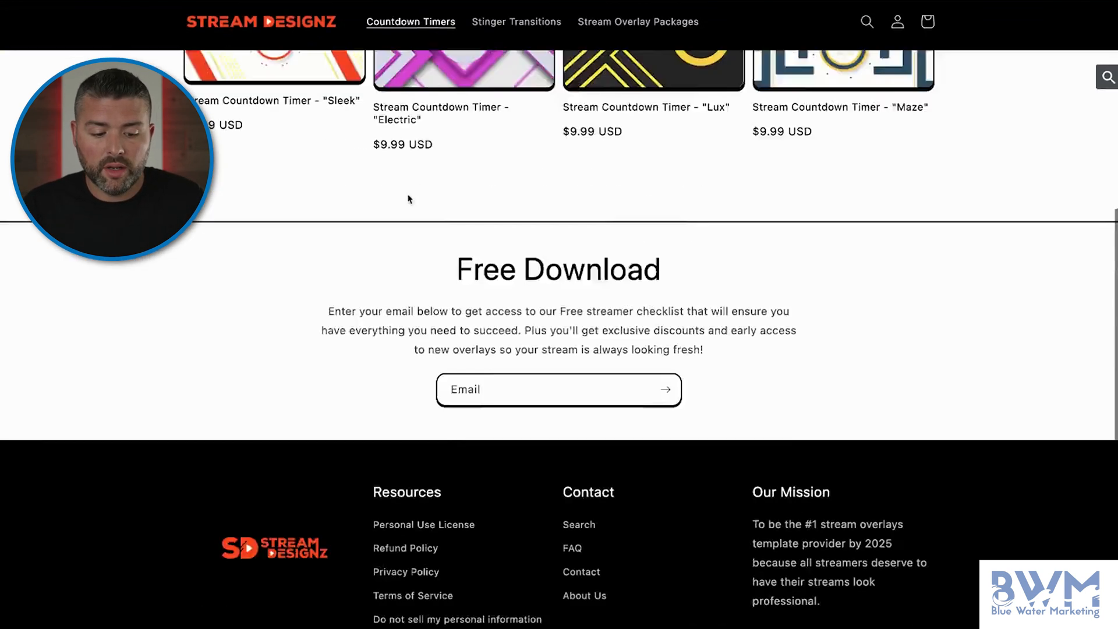
scroll(up, 3)
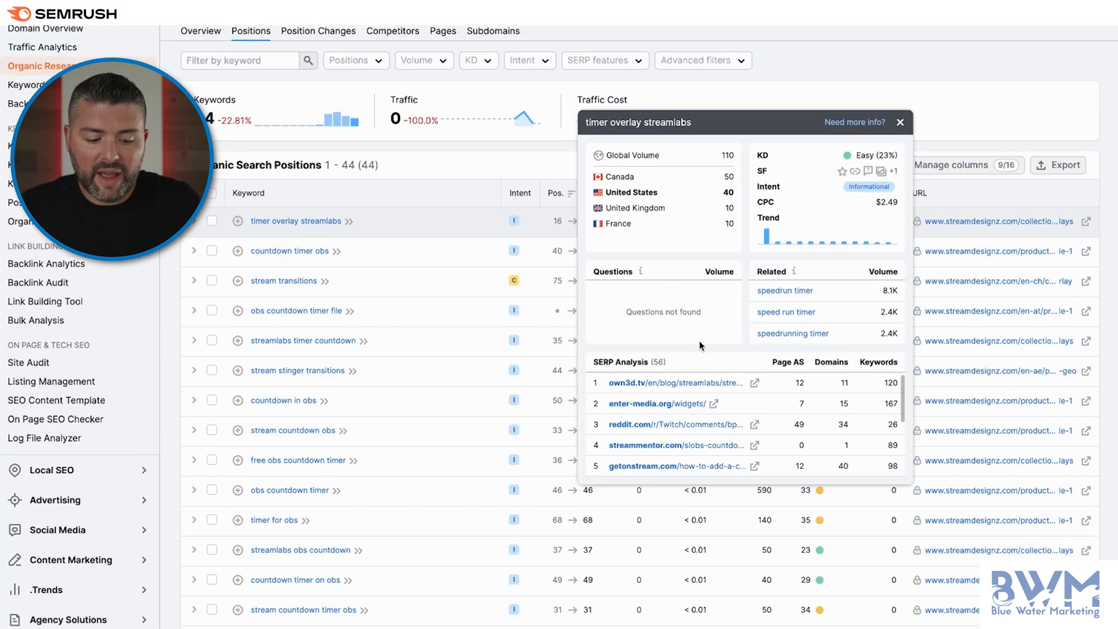
mouse_move(885, 139)
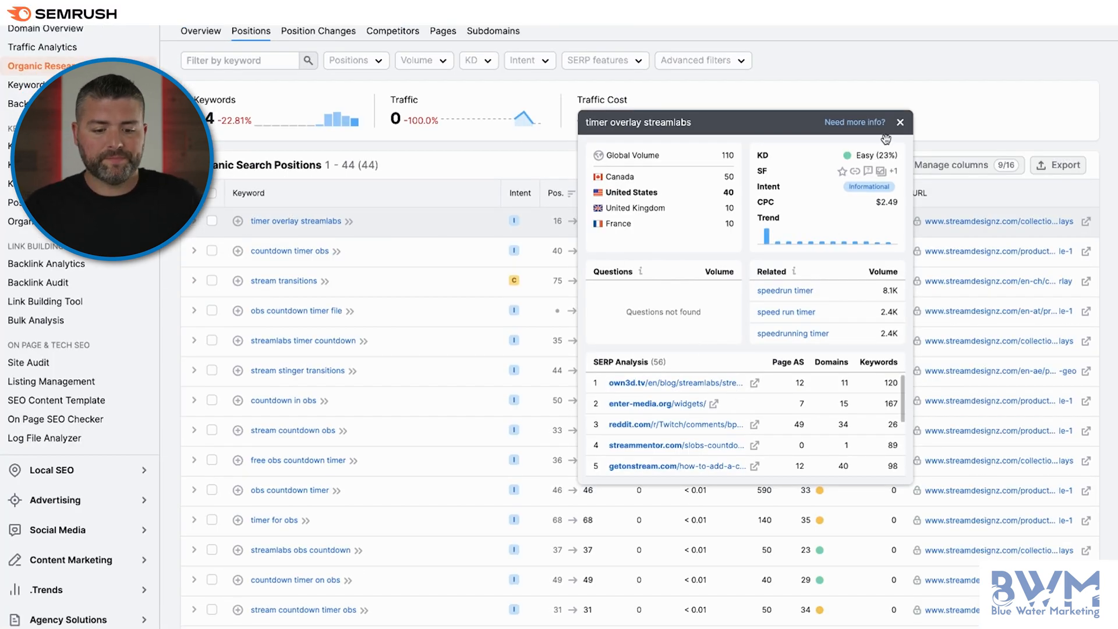
Step: Close the keyword details and scroll through streamdesignz.com's 44 ranking keywords
click(900, 122)
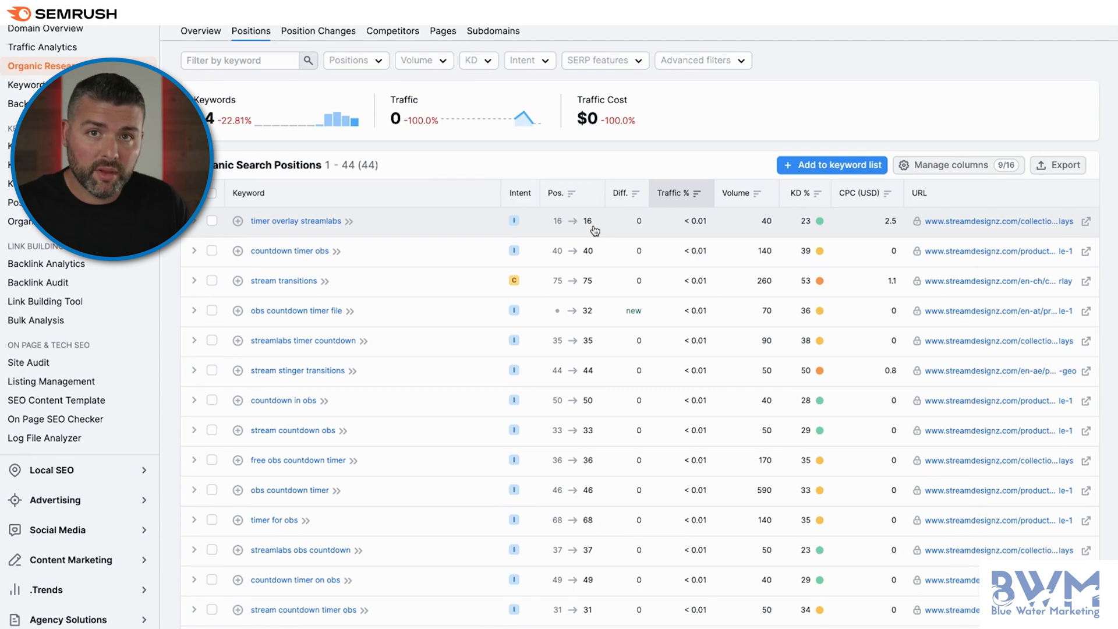
scroll(down, 3)
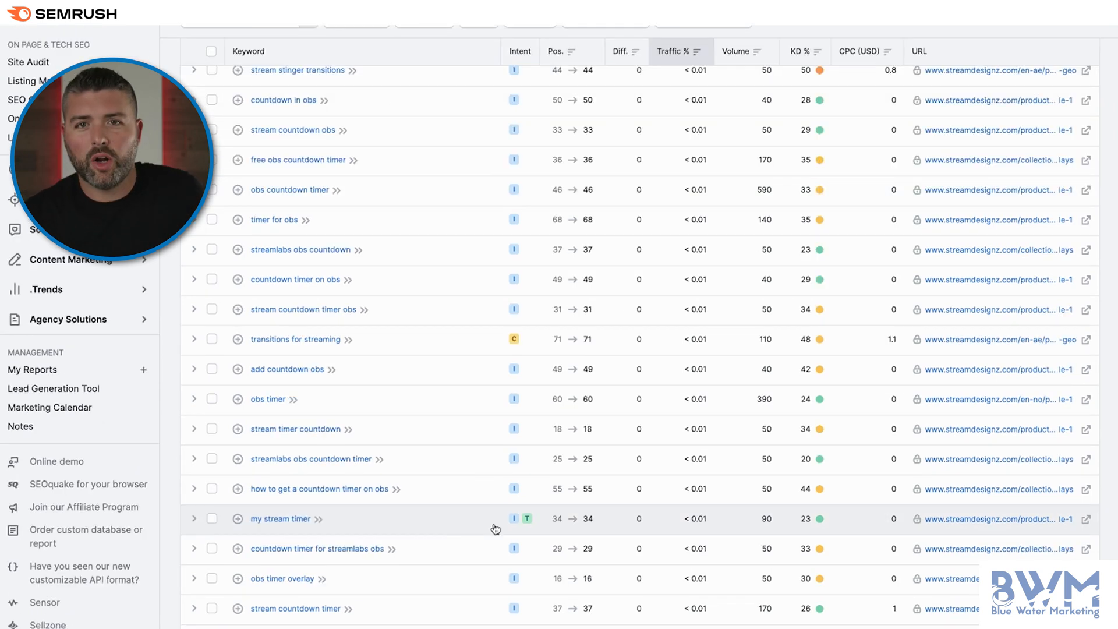
scroll(down, 3)
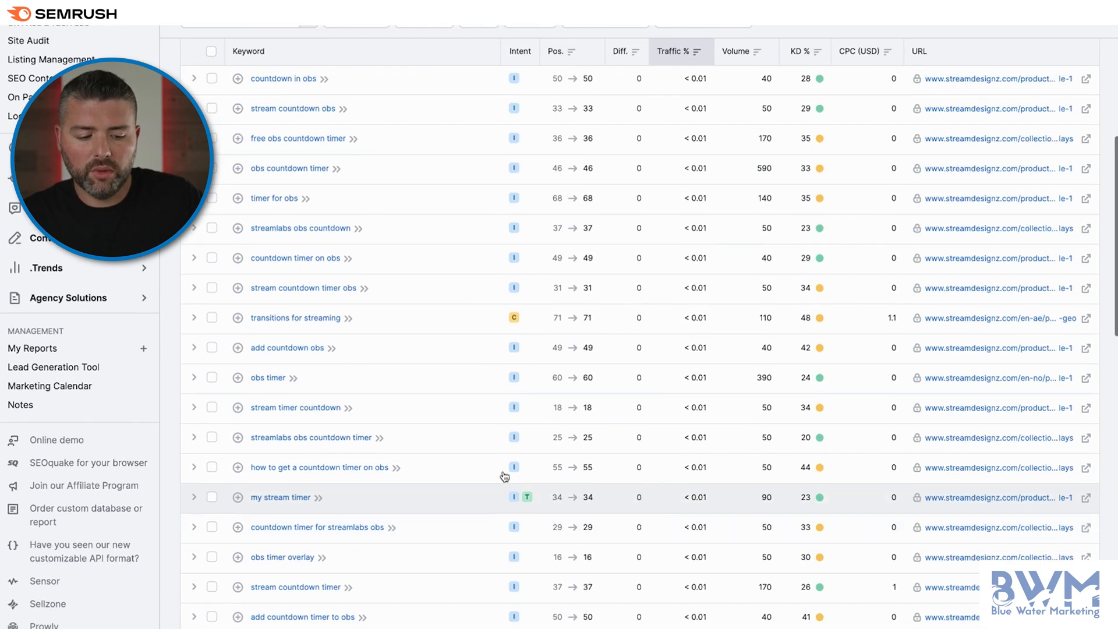
scroll(up, 3)
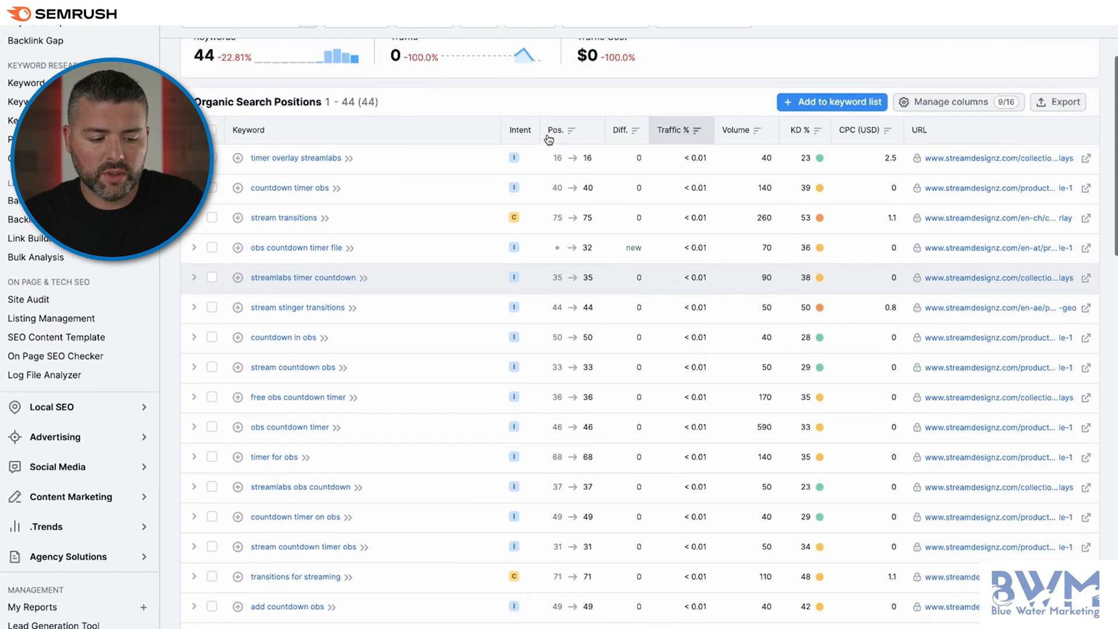
mouse_move(512, 223)
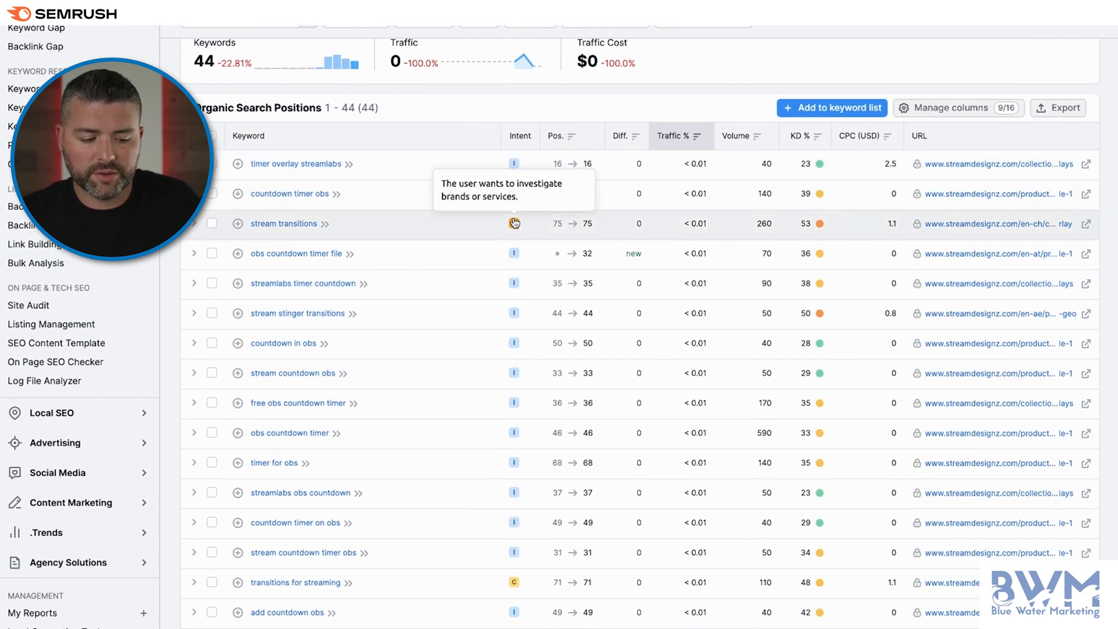
scroll(down, 3)
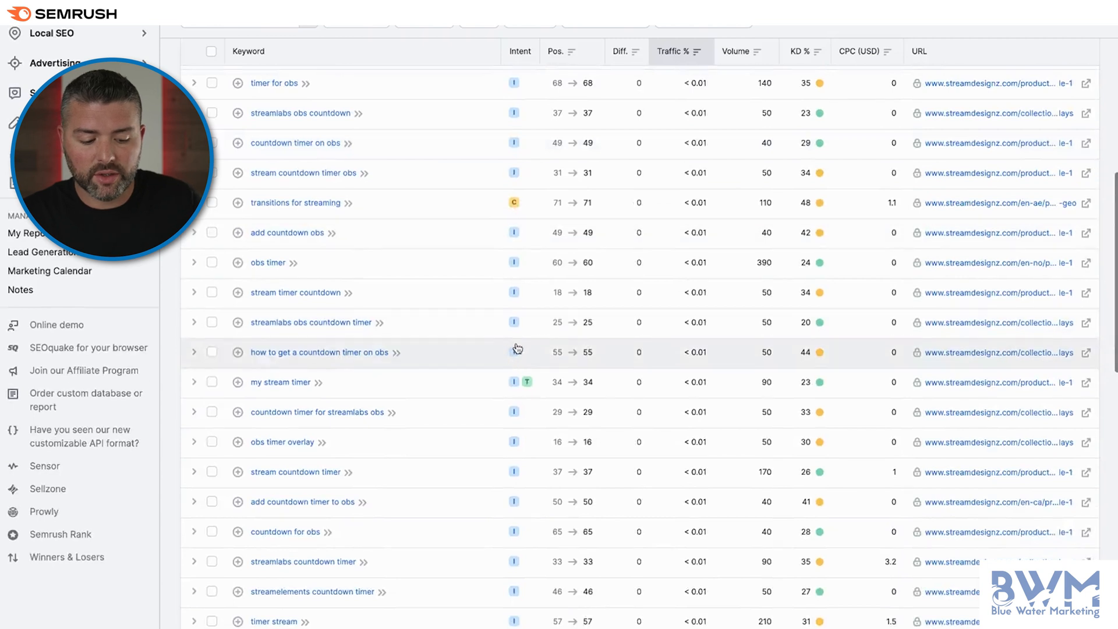
mouse_move(527, 381)
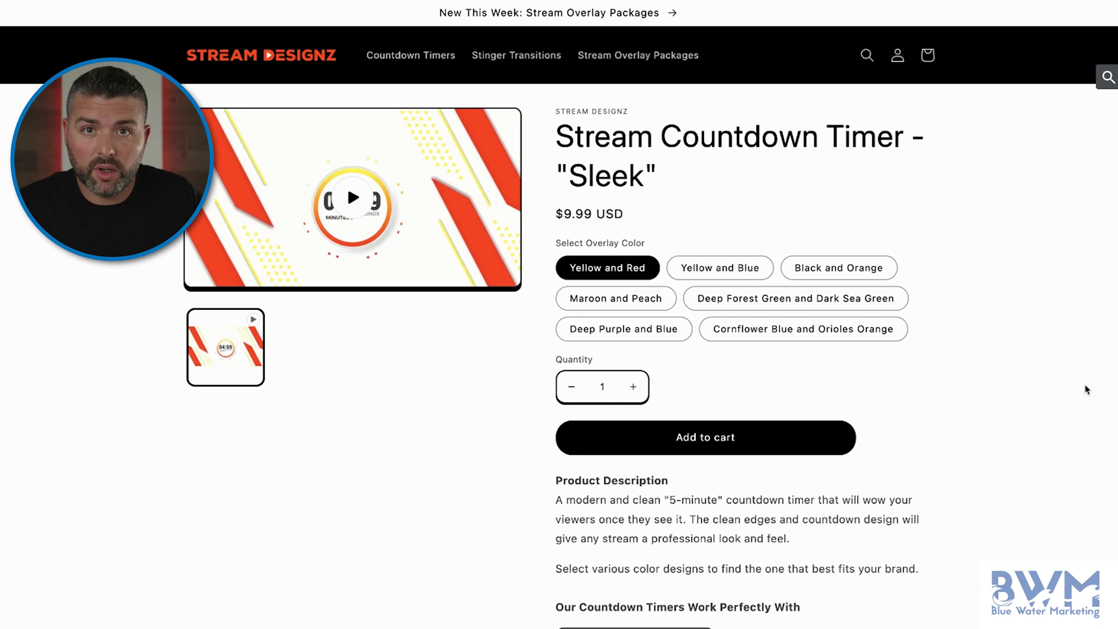
mouse_move(1019, 209)
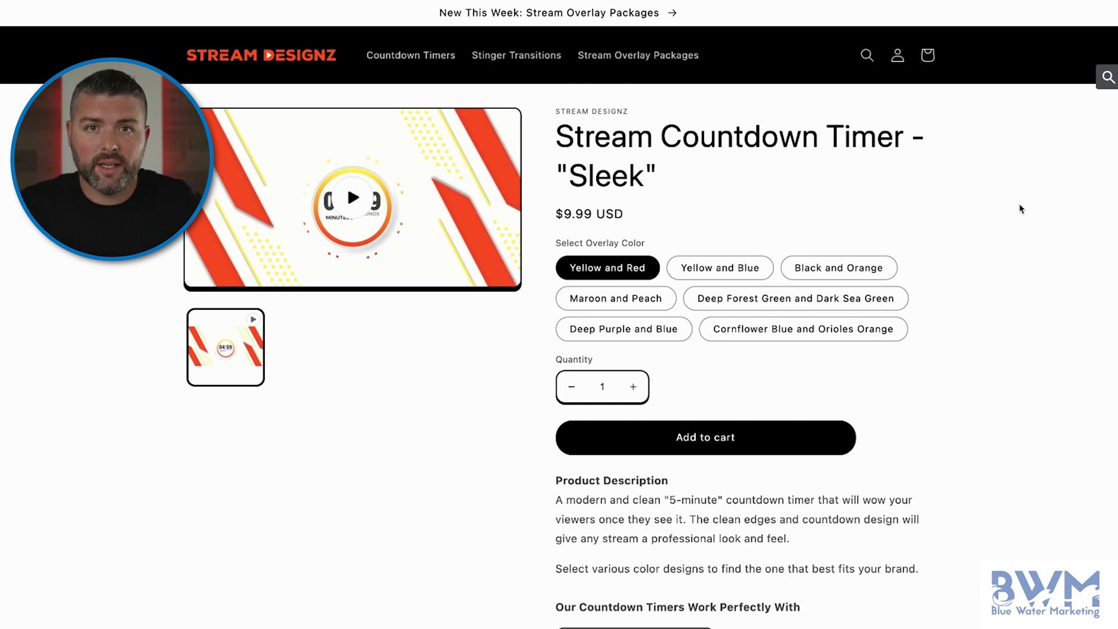
Step: Expand the Sleek countdown timer product's download and setup details, then scroll back up
scroll(down, 3)
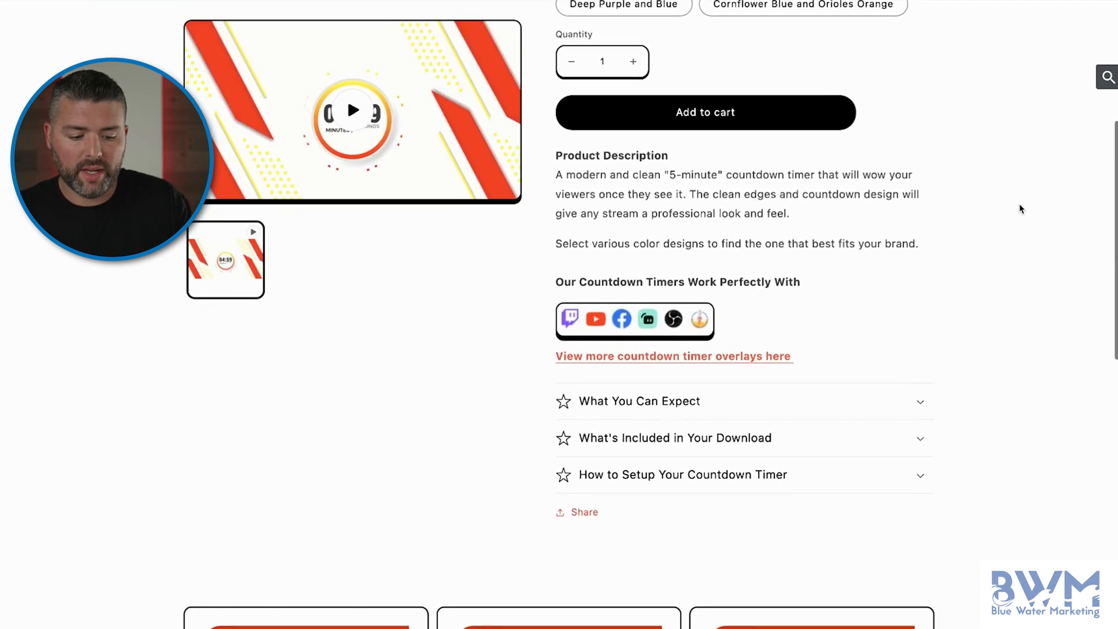
click(638, 400)
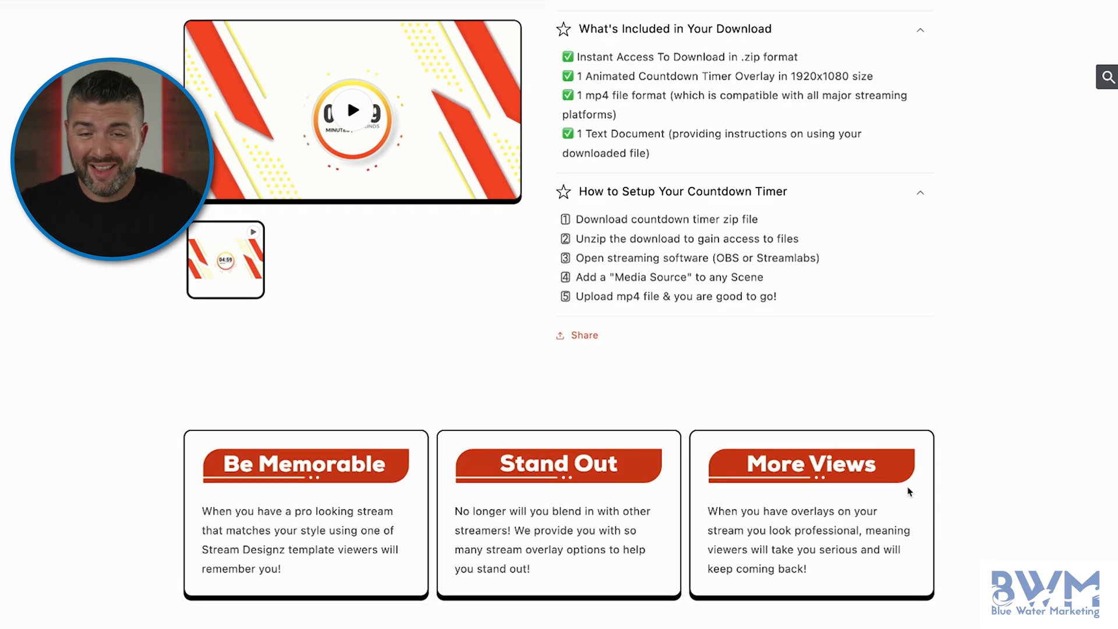
scroll(up, 3)
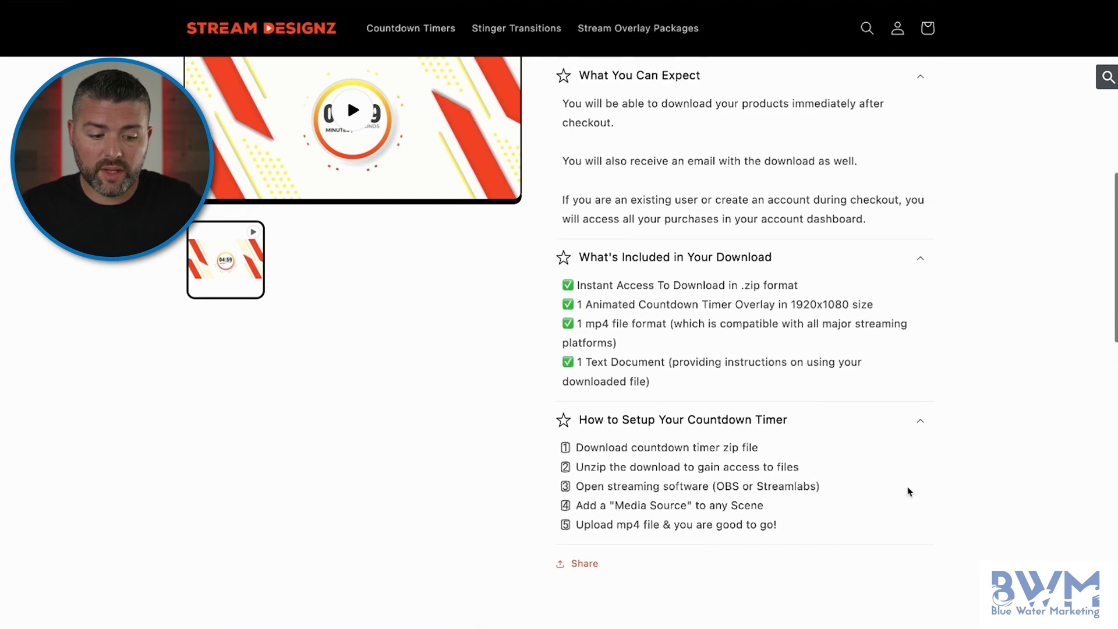
scroll(up, 3)
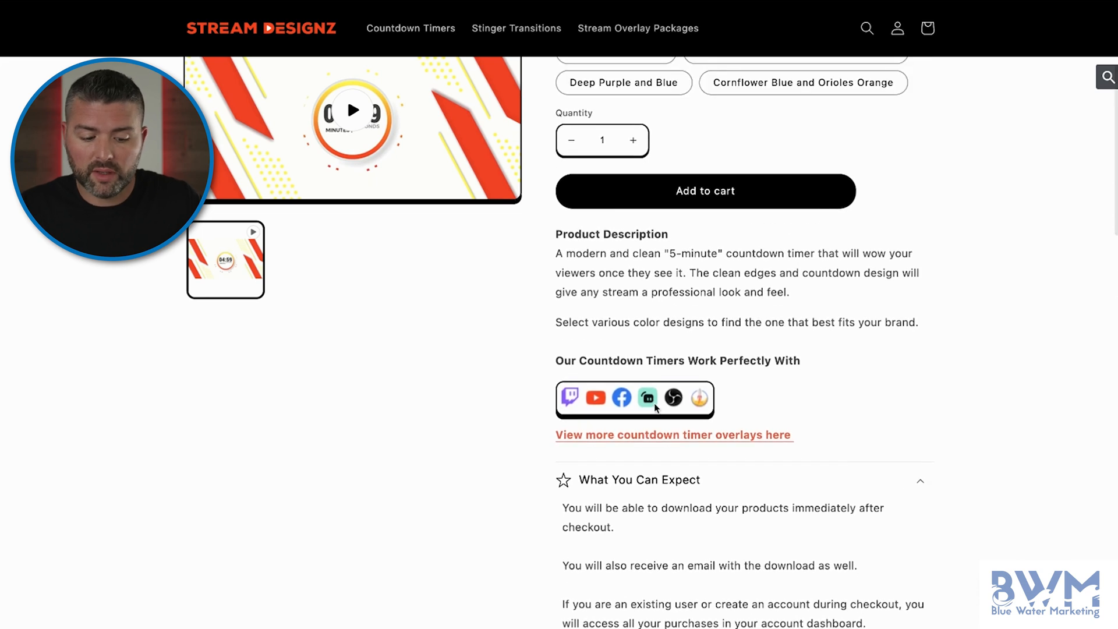
scroll(up, 3)
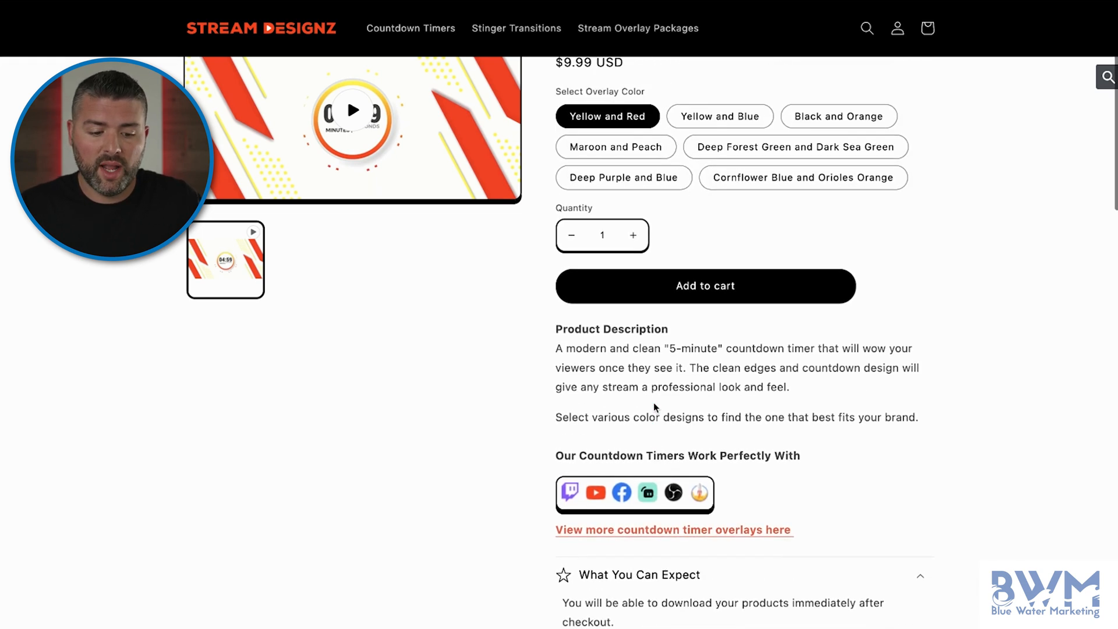
scroll(up, 3)
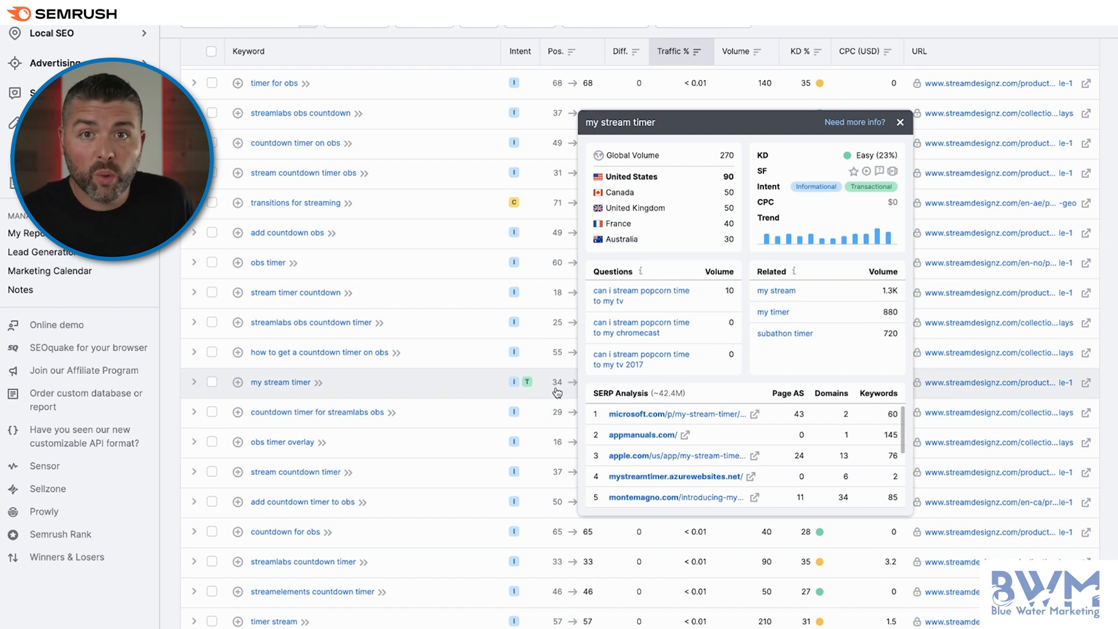
mouse_move(777, 462)
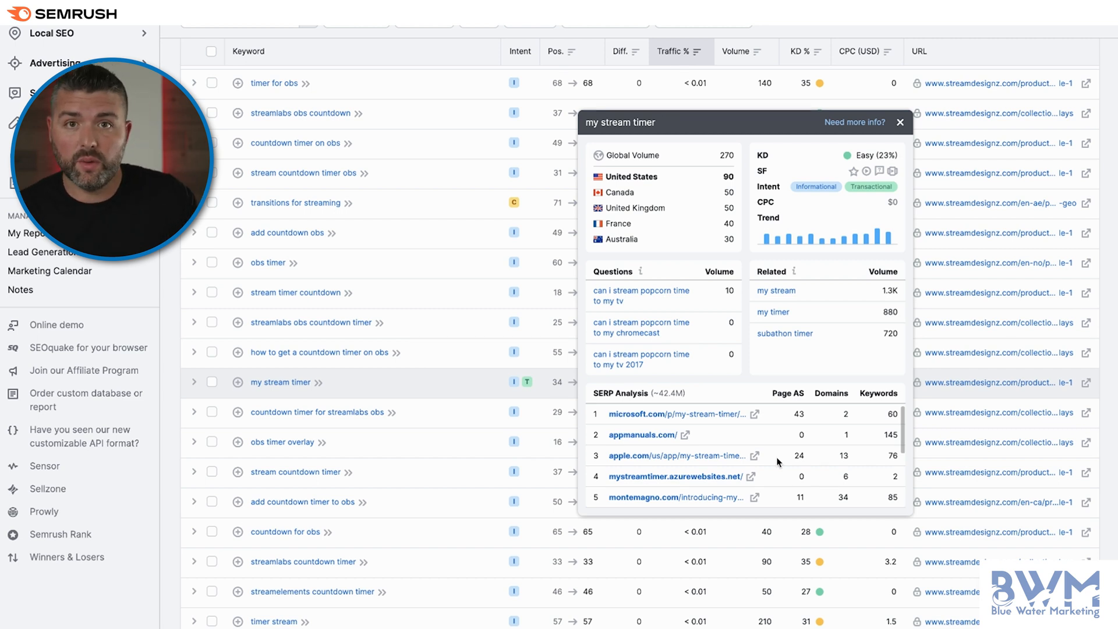
Step: Scroll up to the my stream timer overview showing easy difficulty and top competitors
scroll(up, 3)
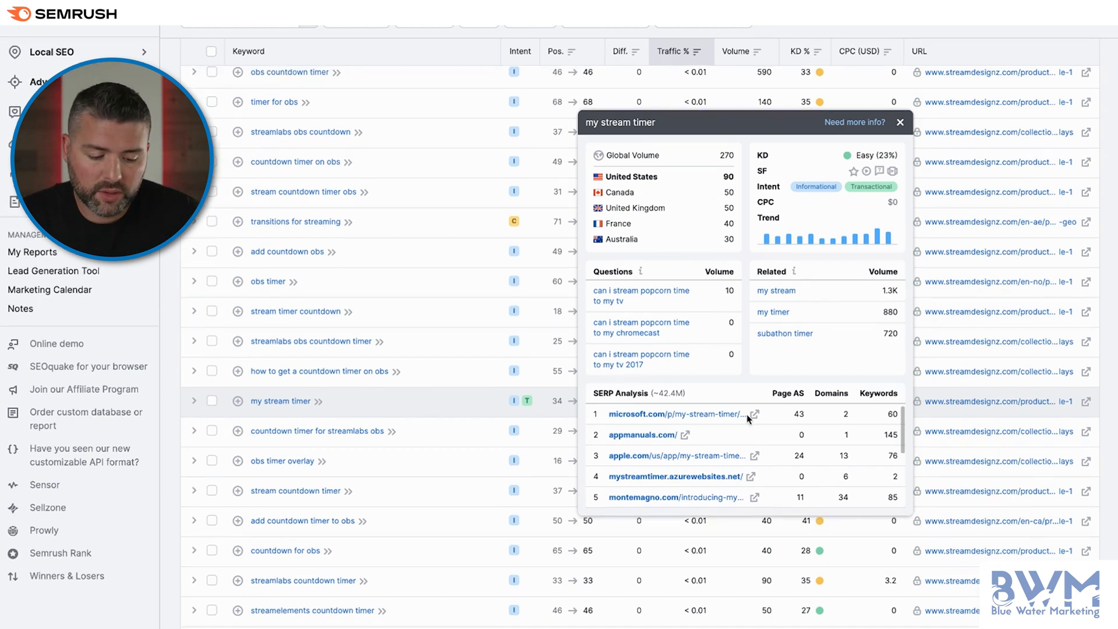
mouse_move(755, 421)
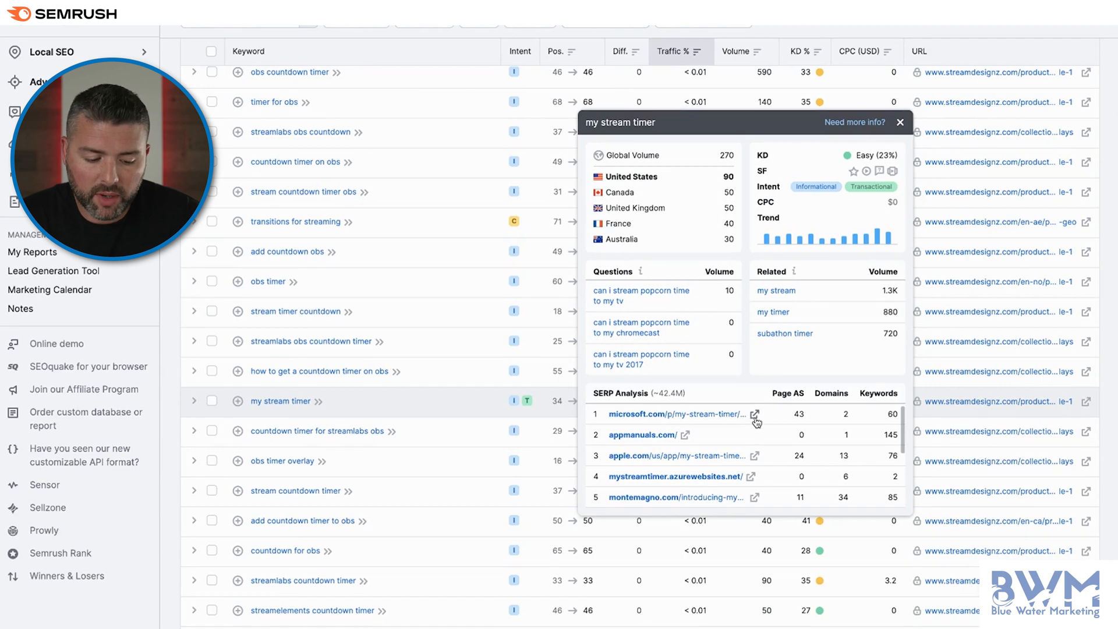
mouse_move(686, 442)
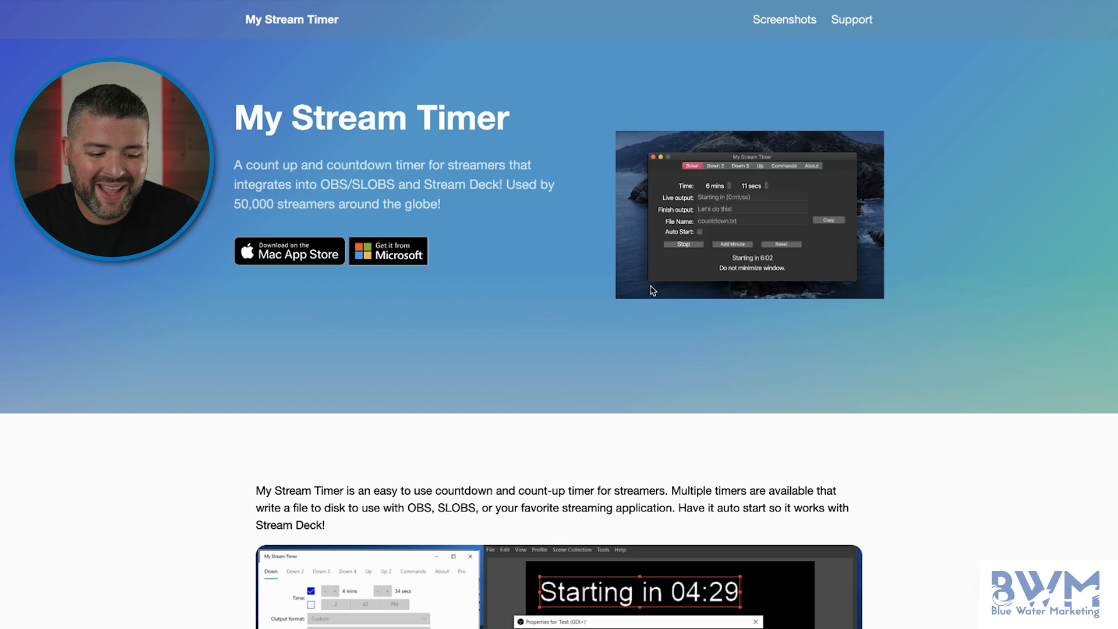
mouse_move(940, 269)
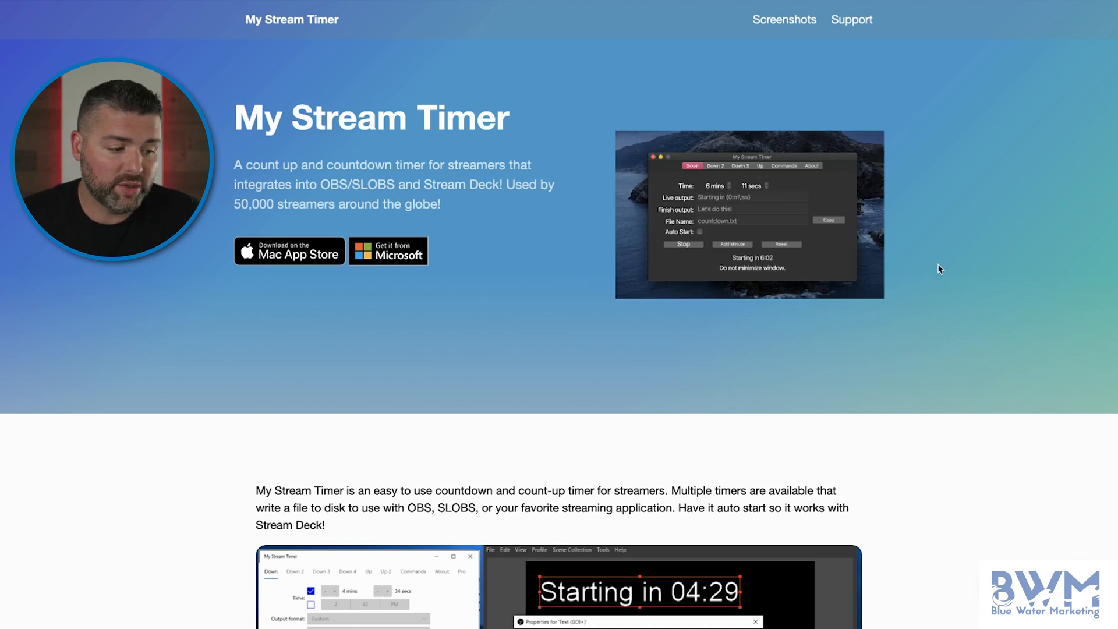
Step: Scroll through the mystreamtimer.azurewebsites.net competitor countdown timer site
scroll(down, 3)
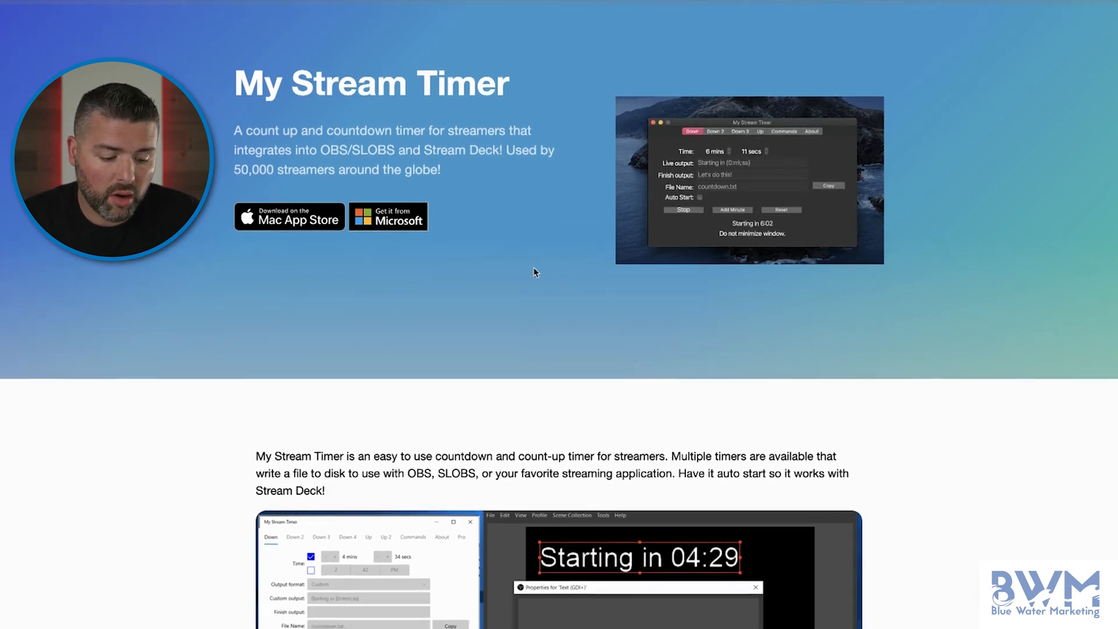
scroll(down, 3)
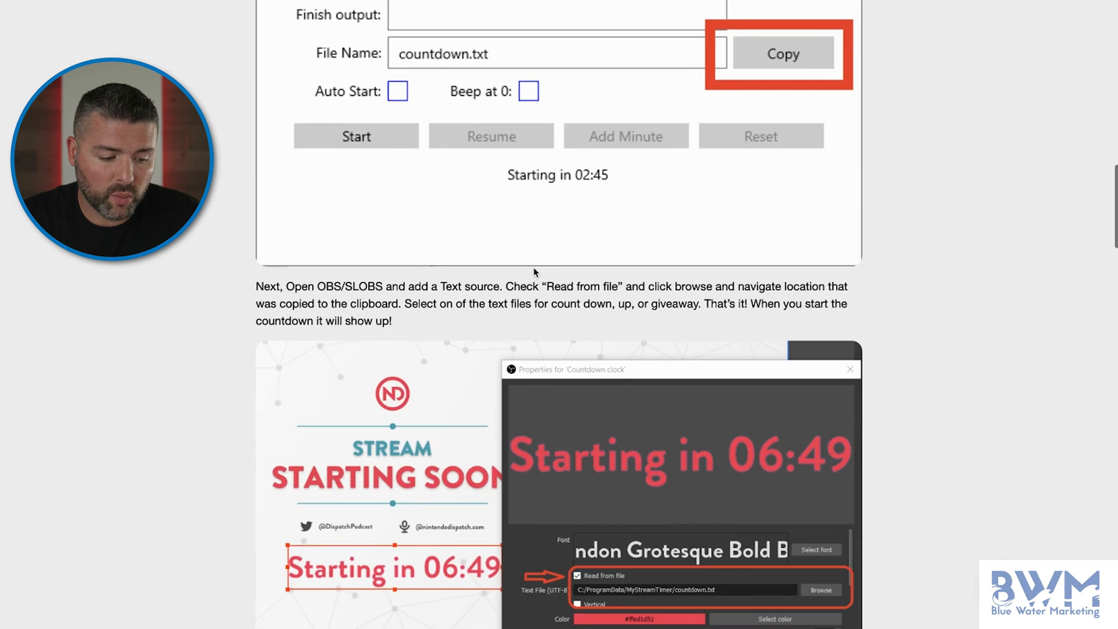
scroll(down, 3)
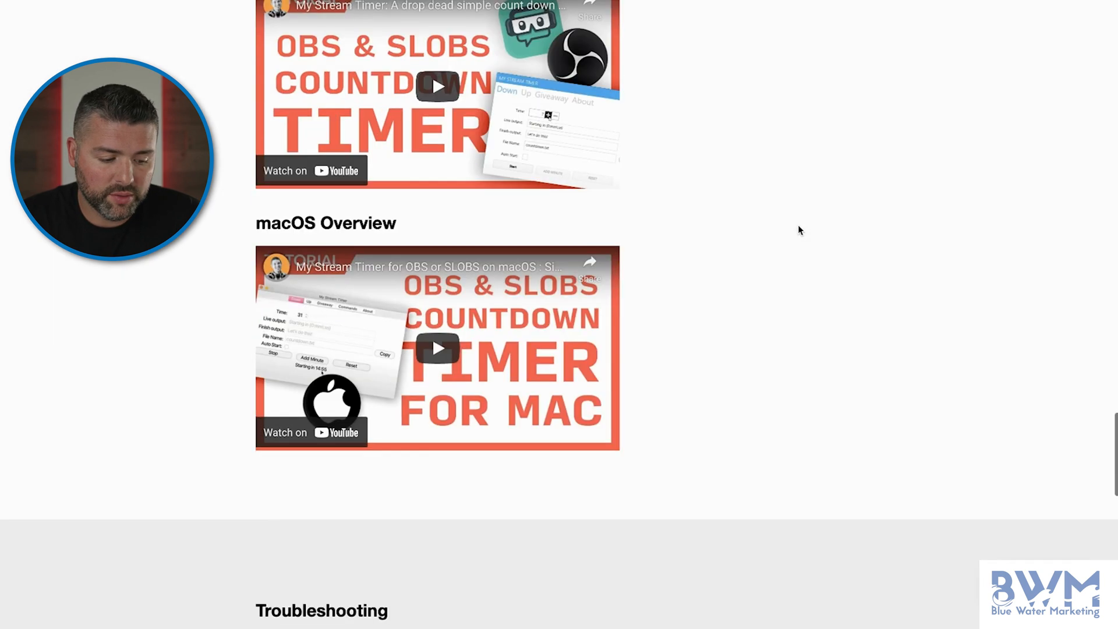
scroll(down, 3)
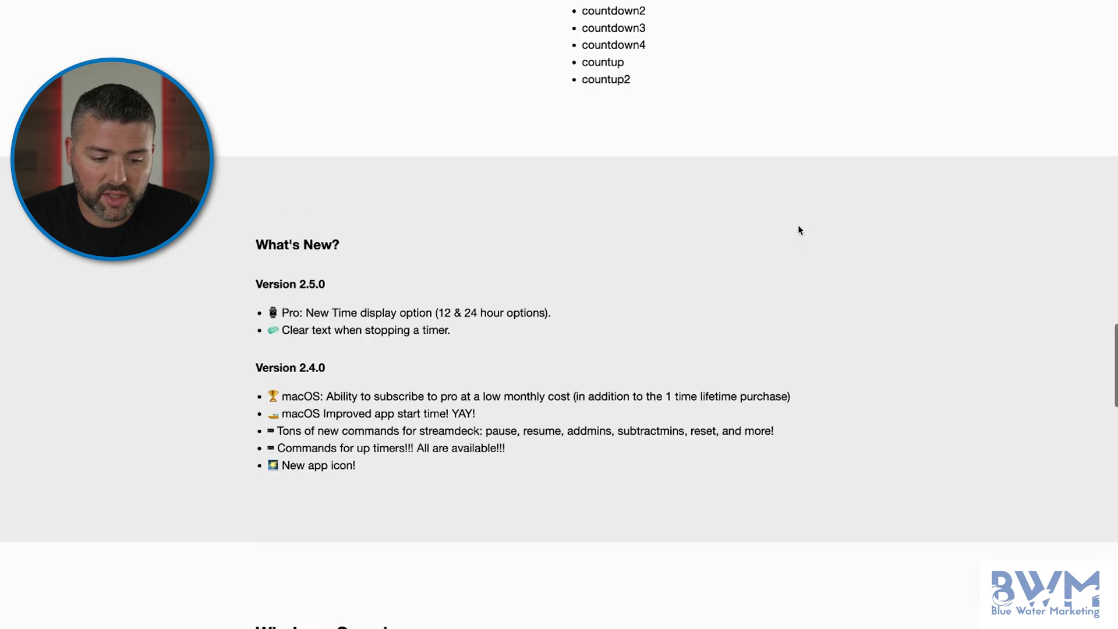
scroll(up, 3)
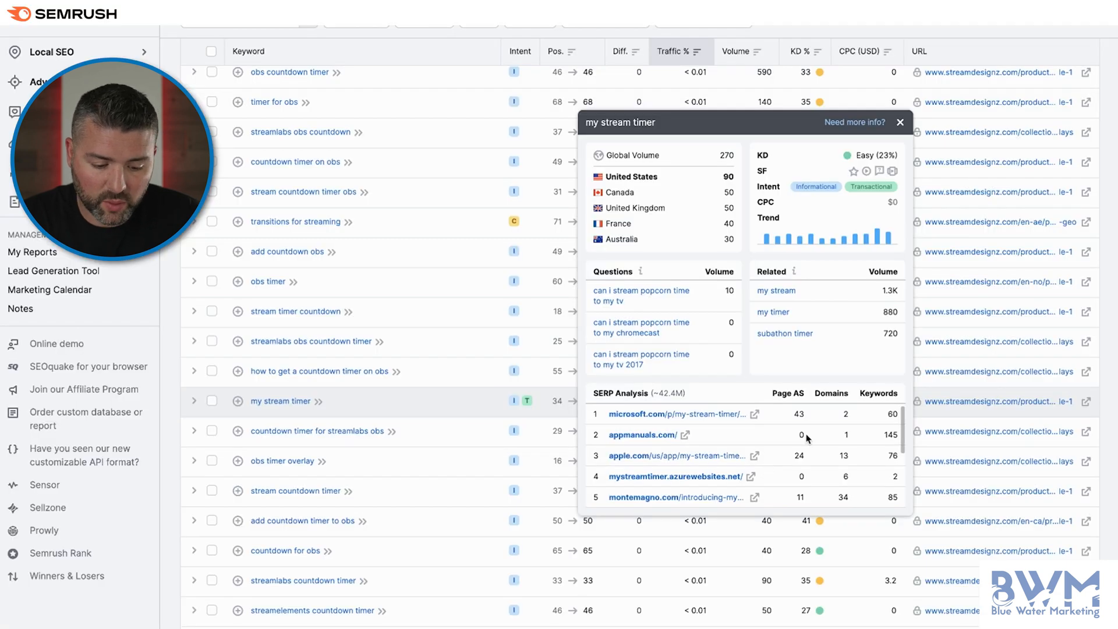
mouse_move(747, 457)
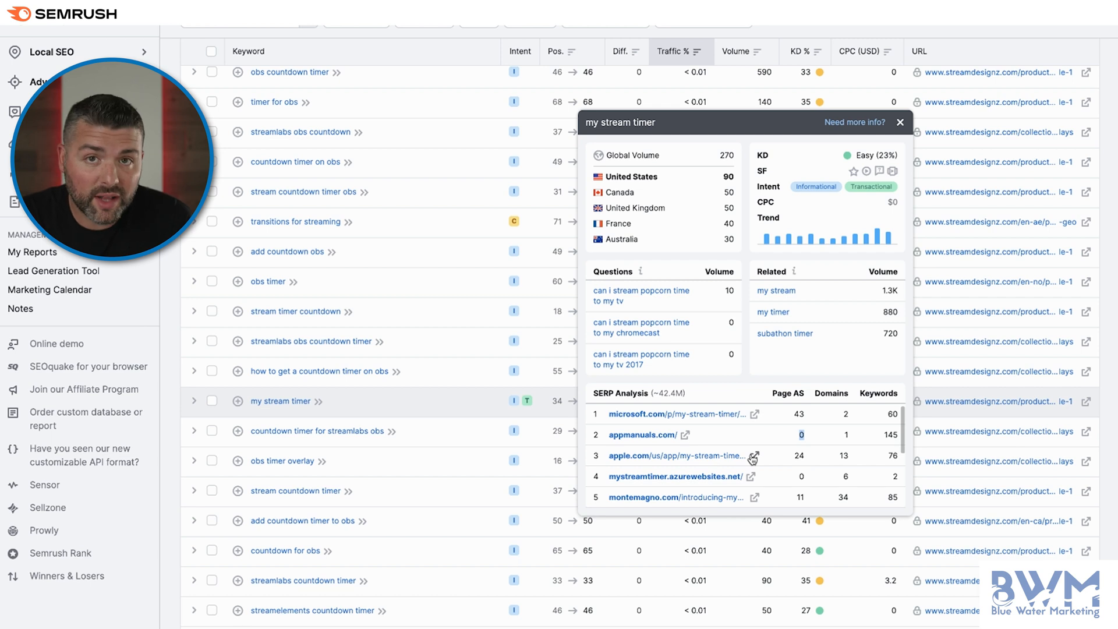
Step: Scroll the my stream timer SERP list to result 10, past obsproject.com and twitch-countdown.com
scroll(down, 3)
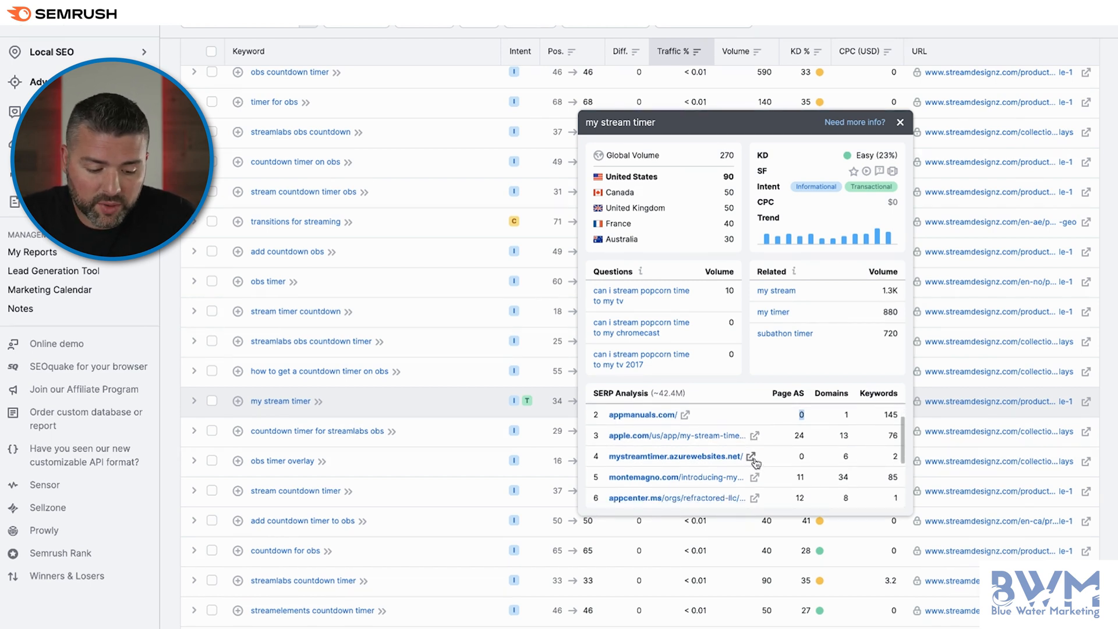
mouse_move(453, 406)
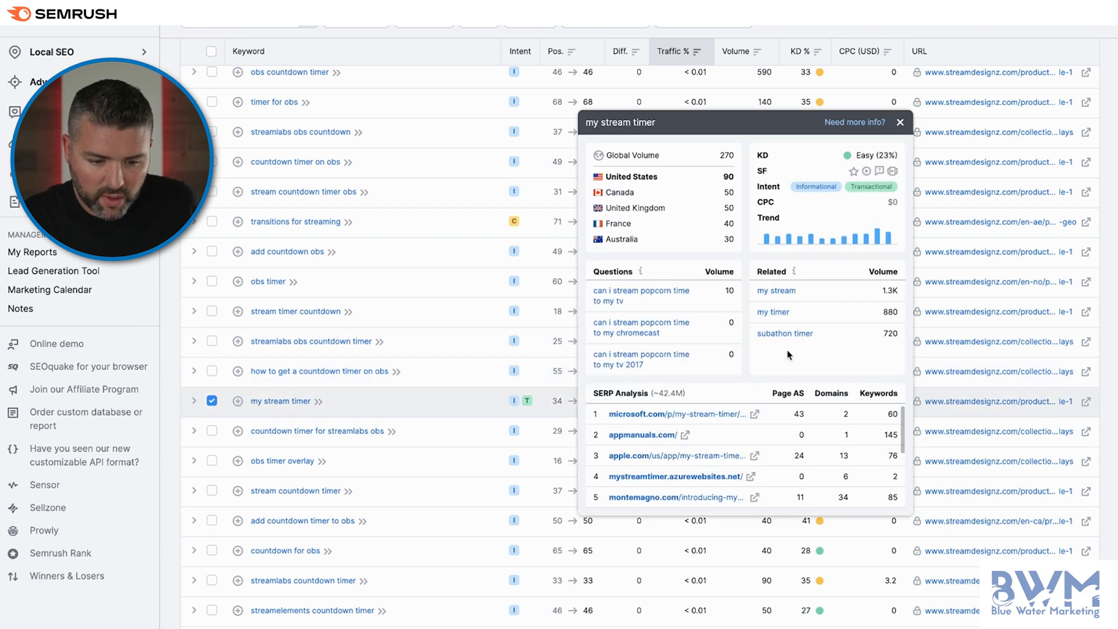
mouse_move(741, 307)
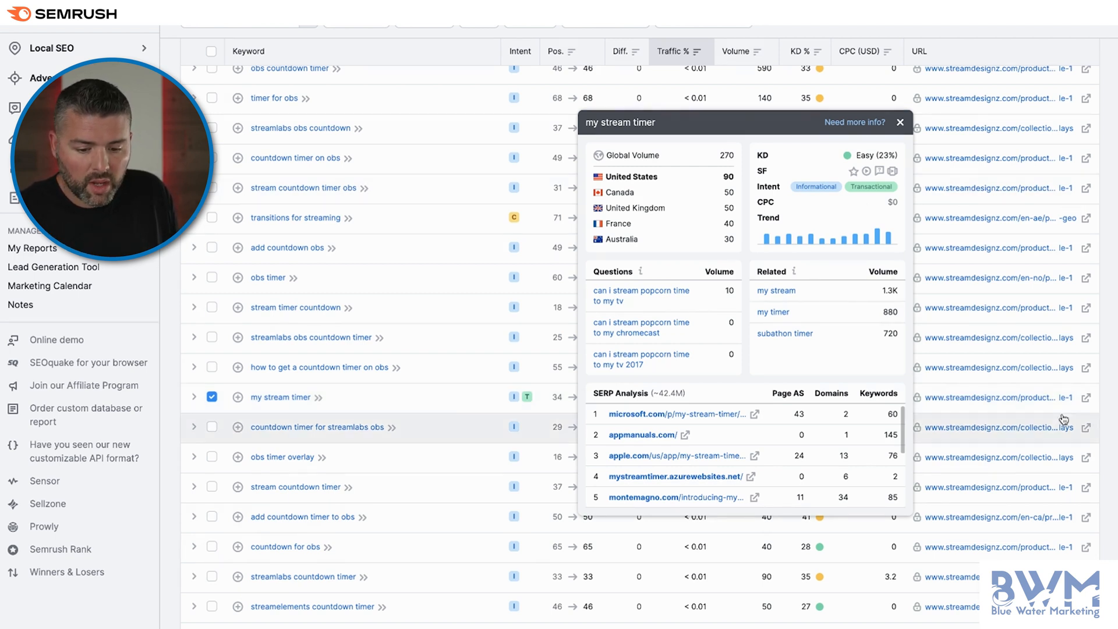
mouse_move(991, 397)
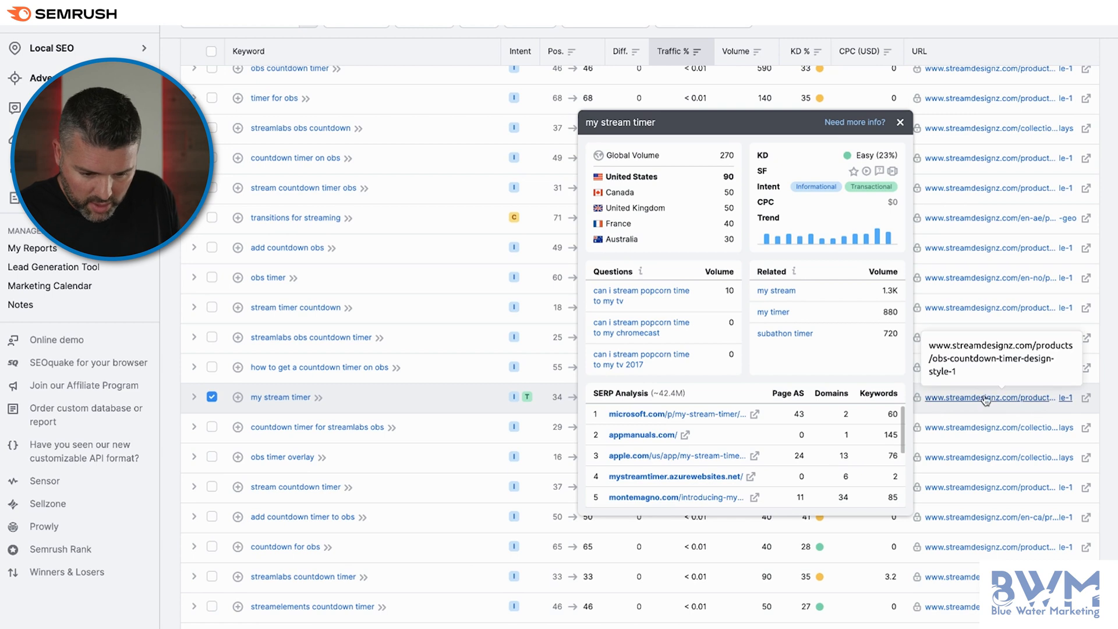
scroll(down, 3)
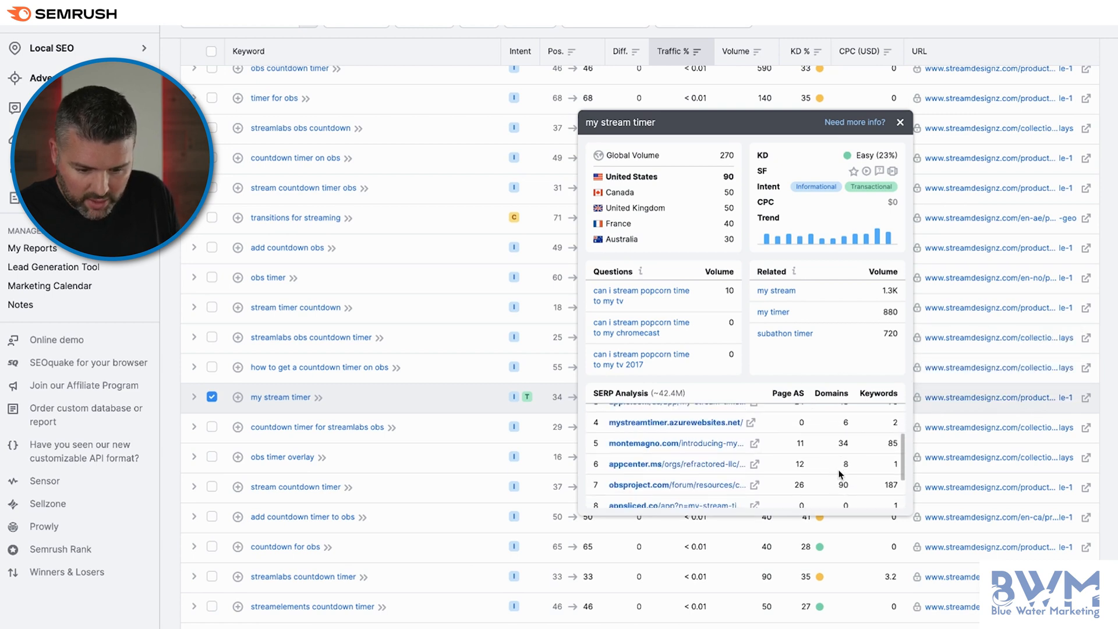
scroll(down, 3)
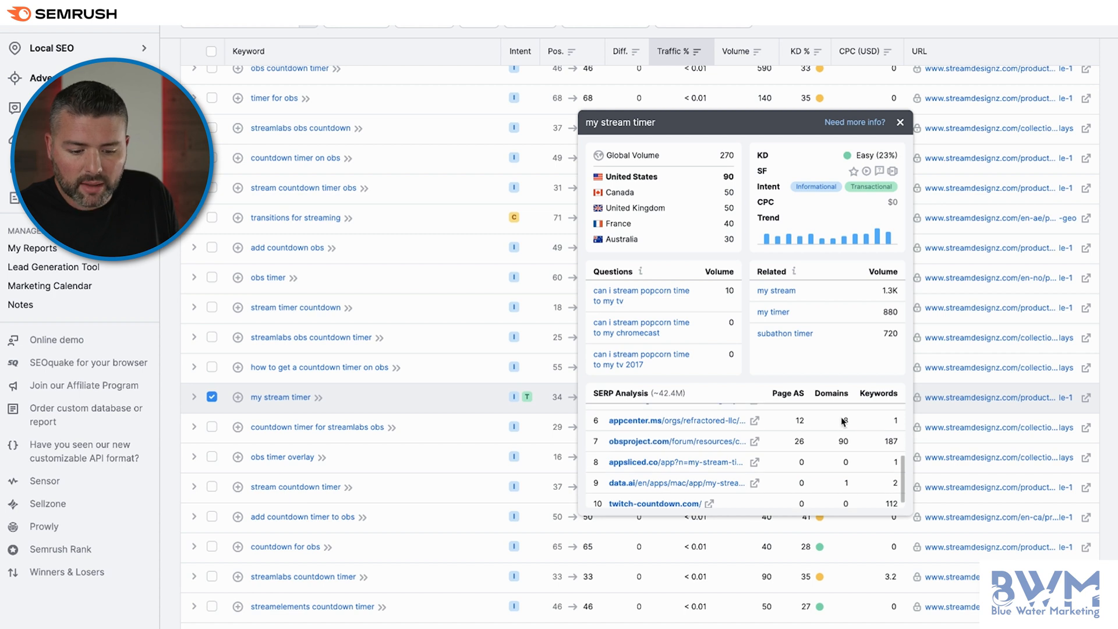
mouse_move(844, 428)
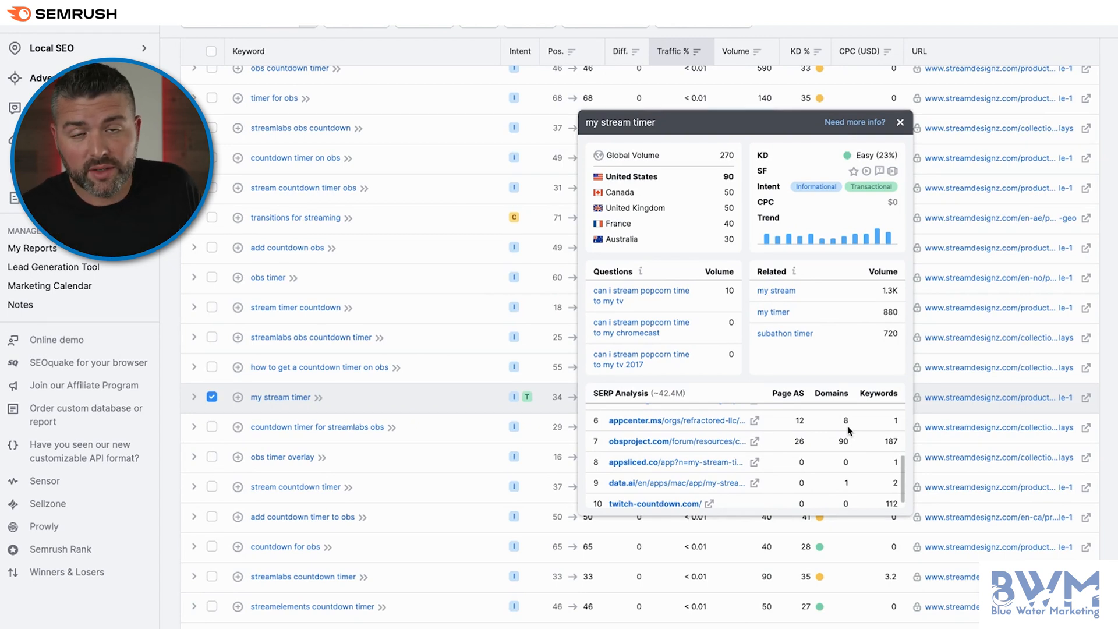
click(900, 121)
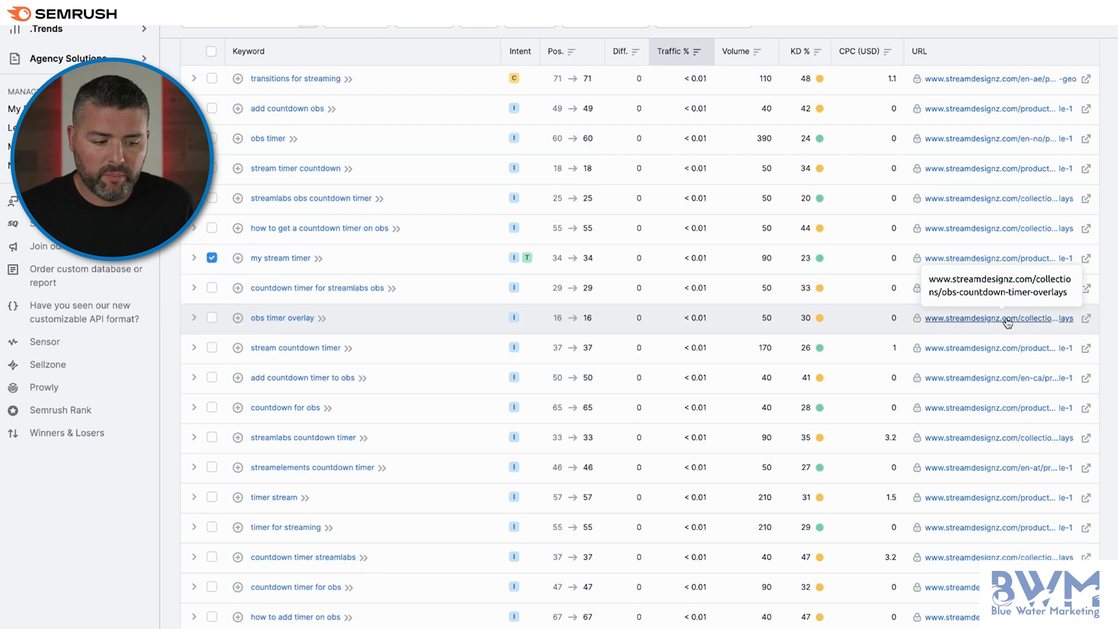
mouse_move(907, 341)
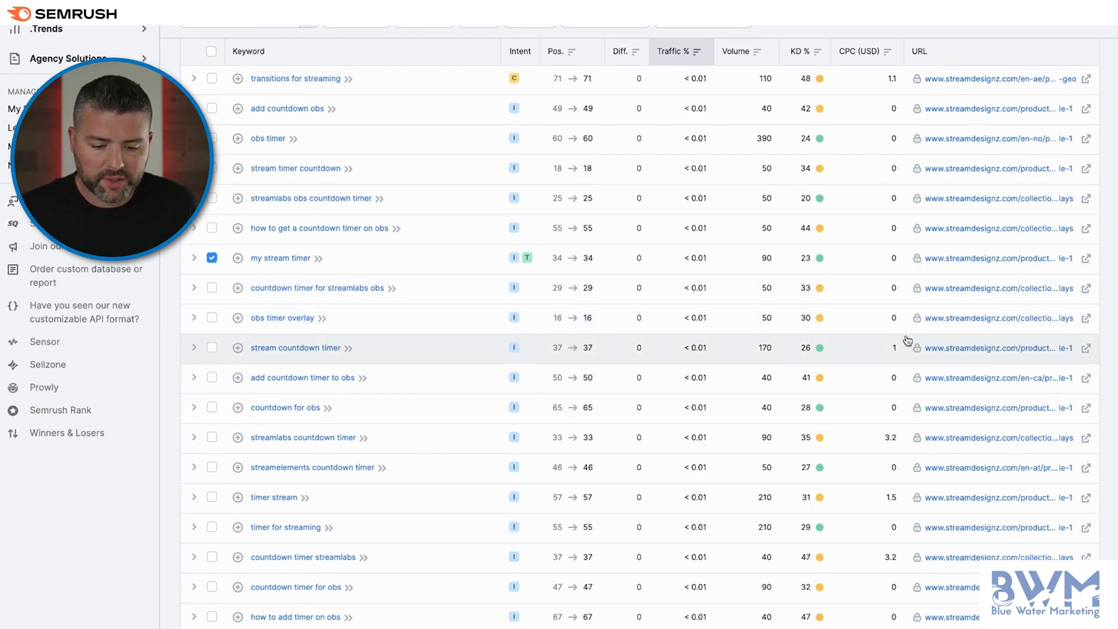
mouse_move(996, 317)
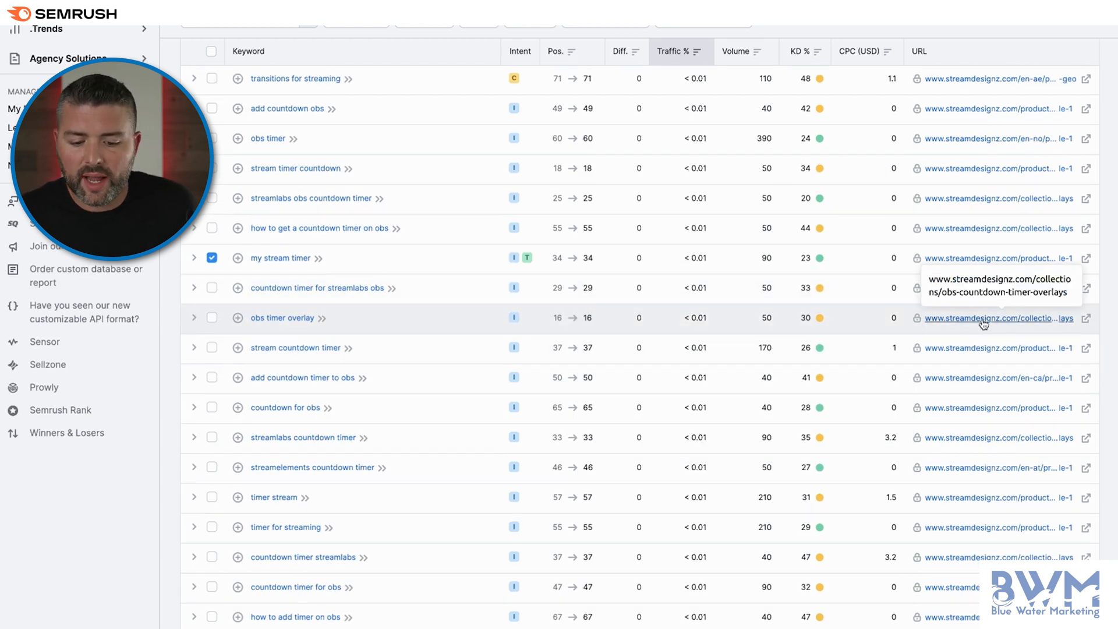
mouse_move(599, 301)
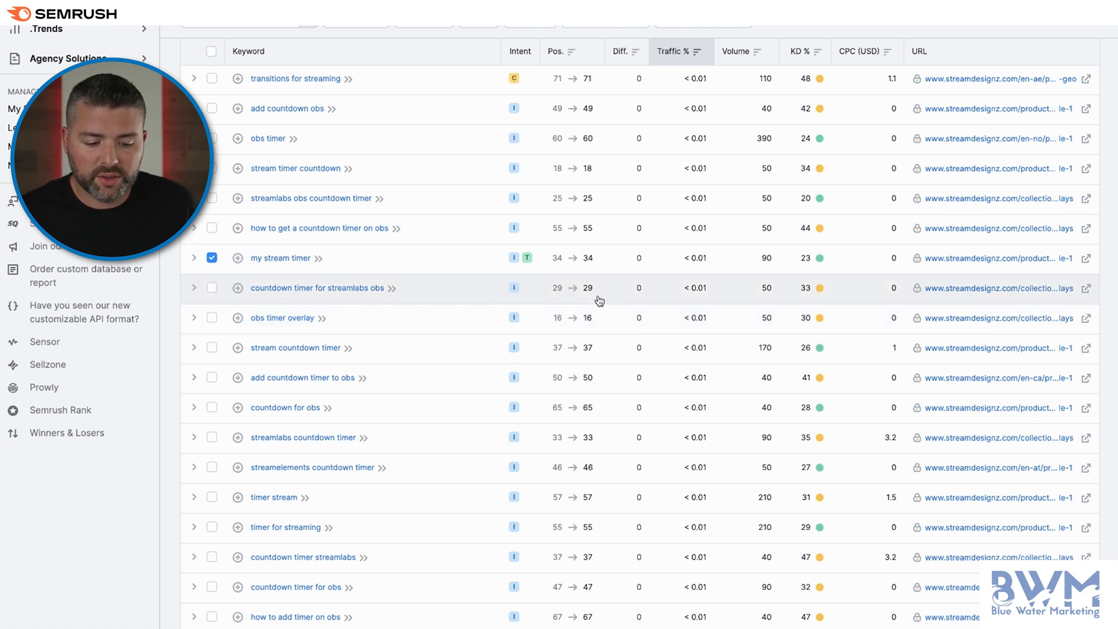
mouse_move(594, 329)
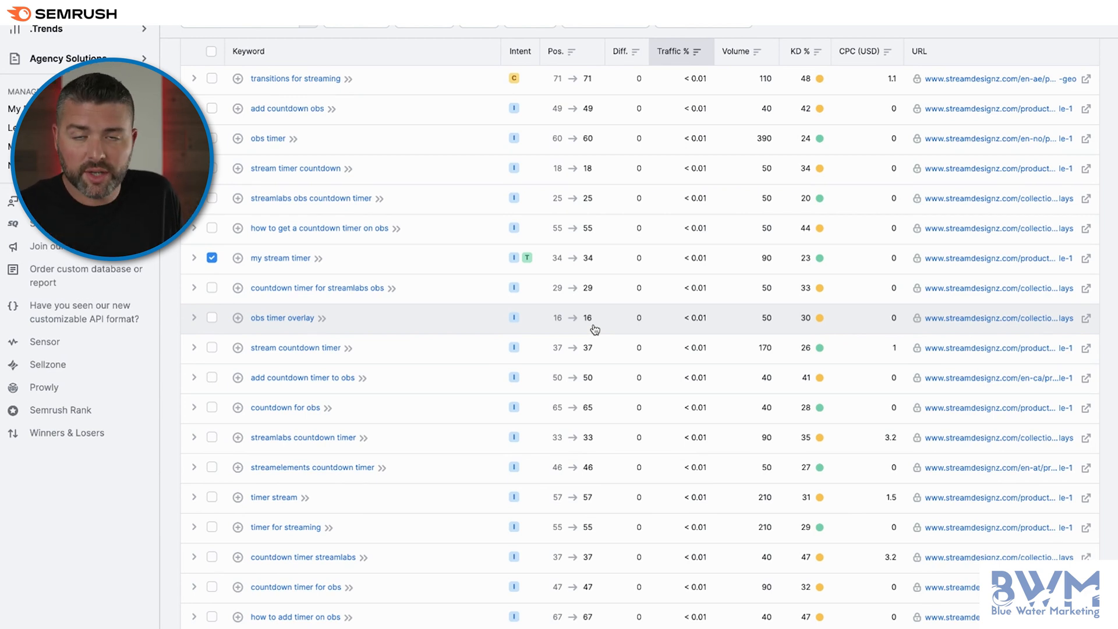
scroll(down, 3)
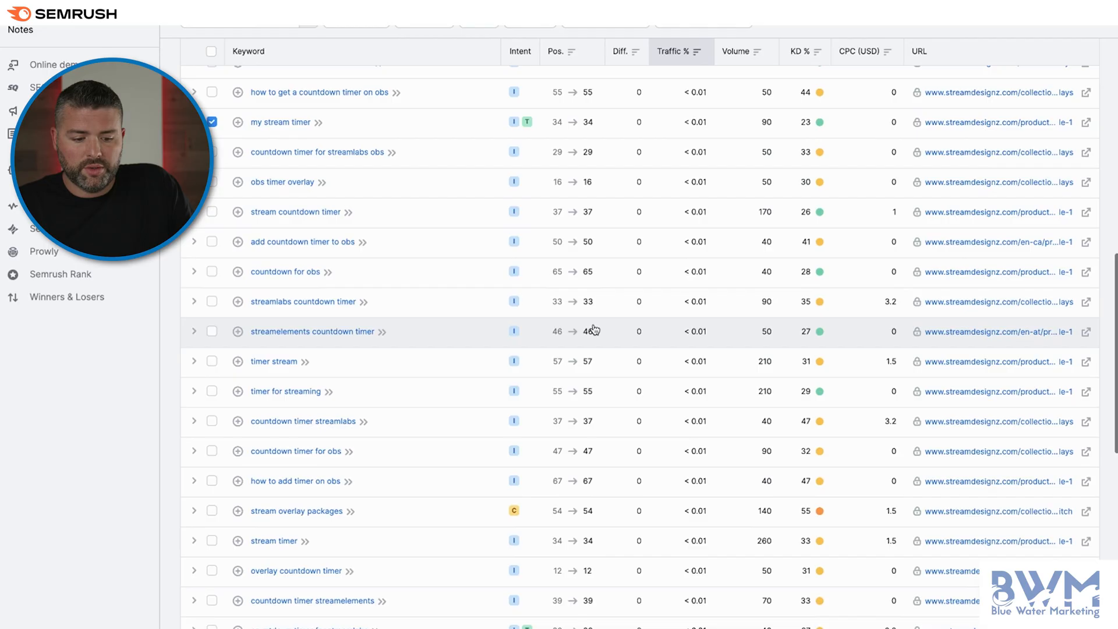
scroll(down, 3)
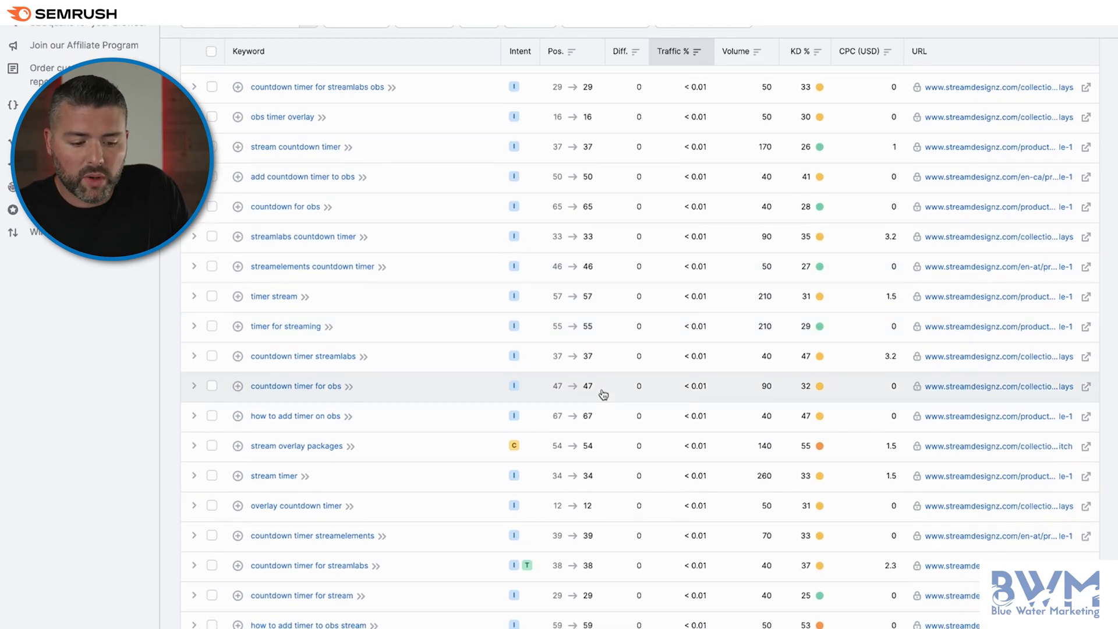
scroll(down, 3)
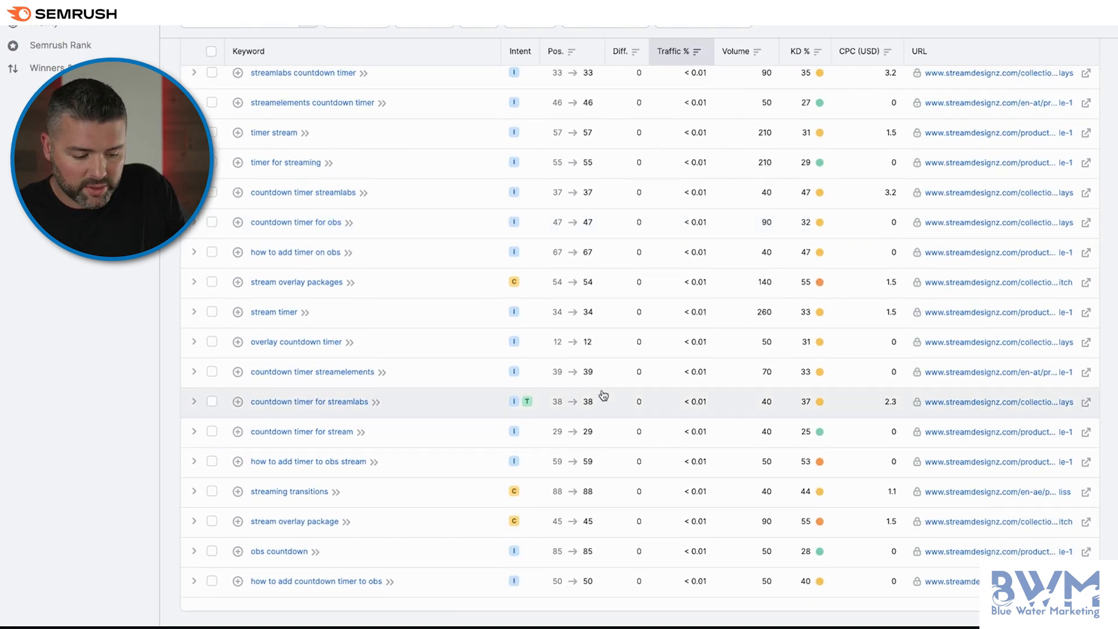
mouse_move(380, 534)
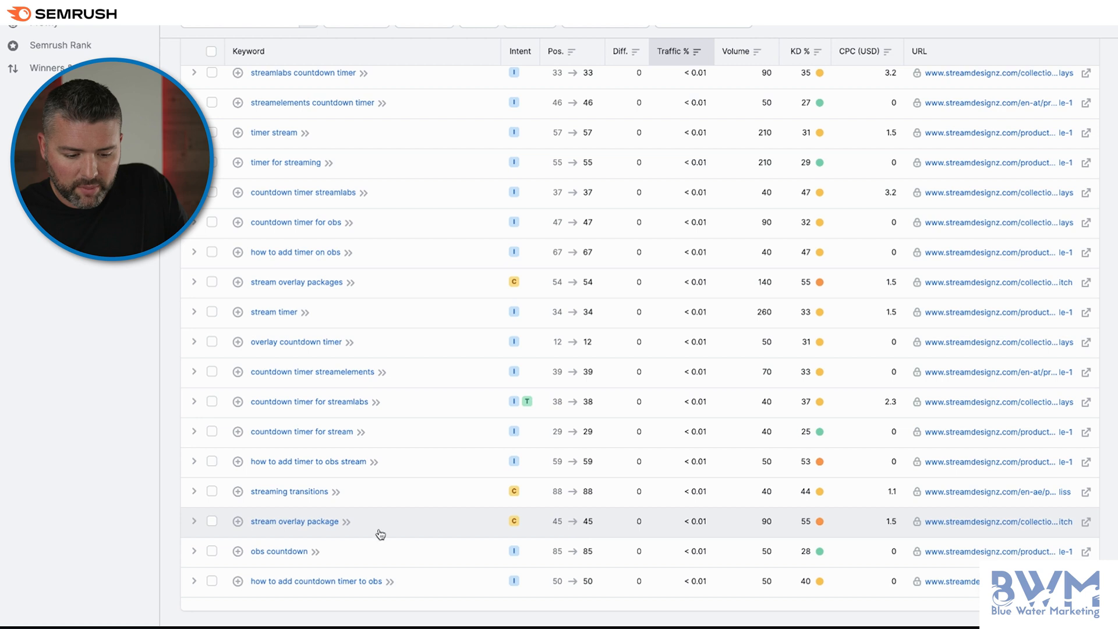
mouse_move(825, 525)
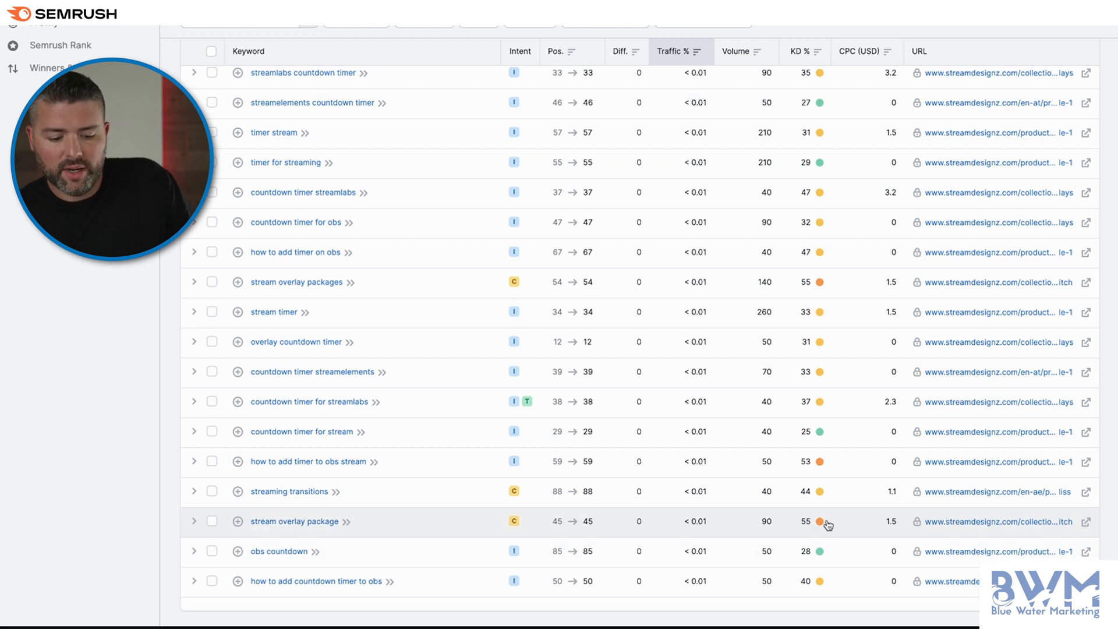
mouse_move(817, 522)
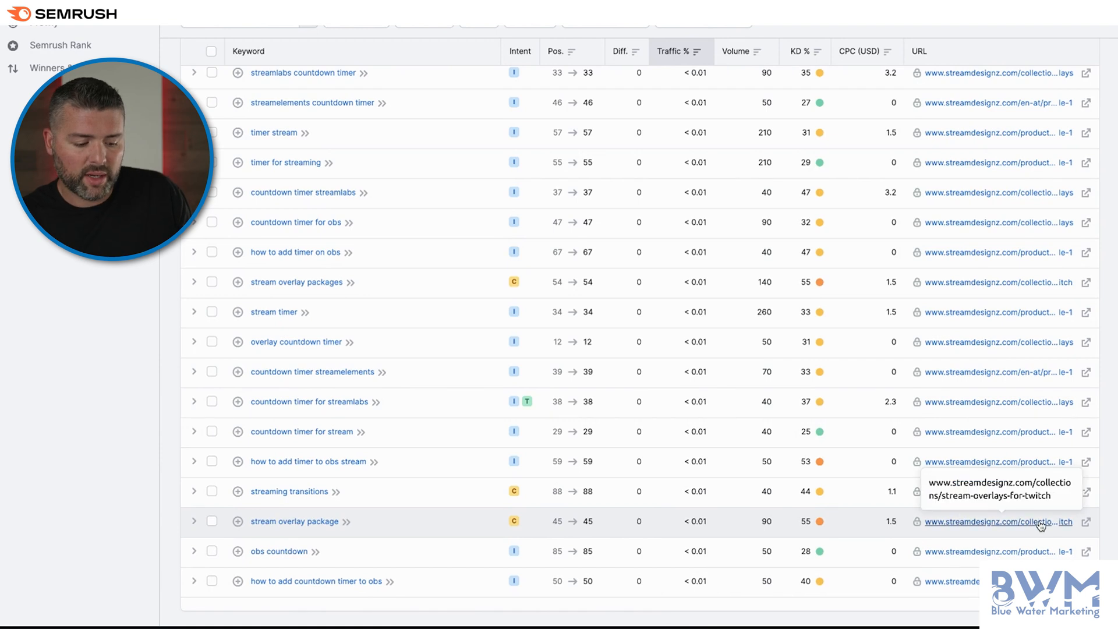
Step: Open Nerd or Die's Complete Stream Package page and scroll its product grid
click(293, 520)
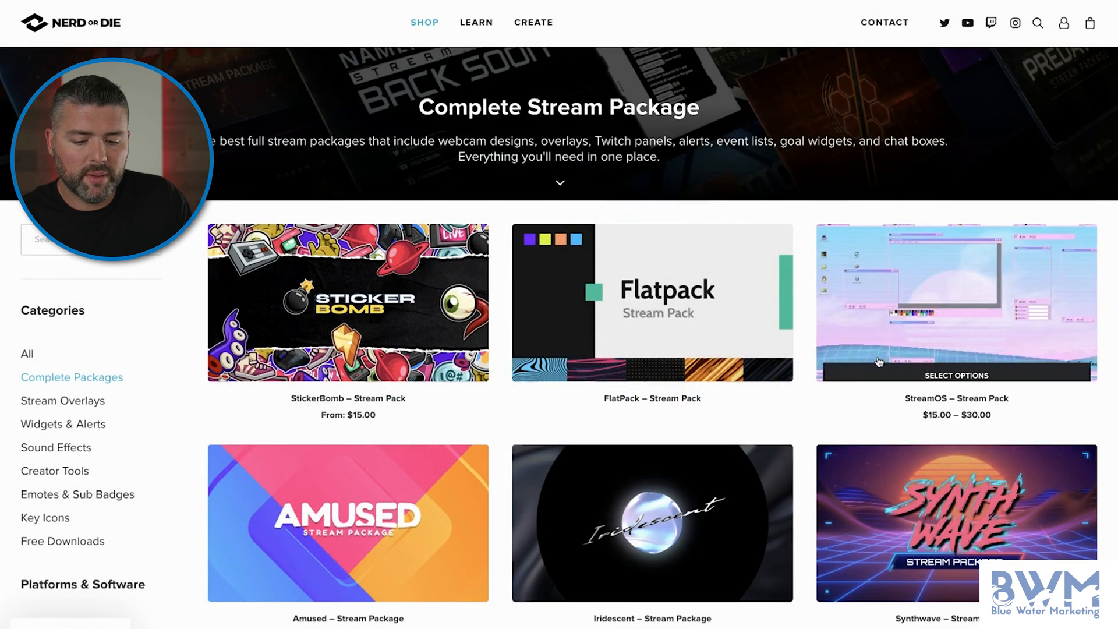
scroll(down, 3)
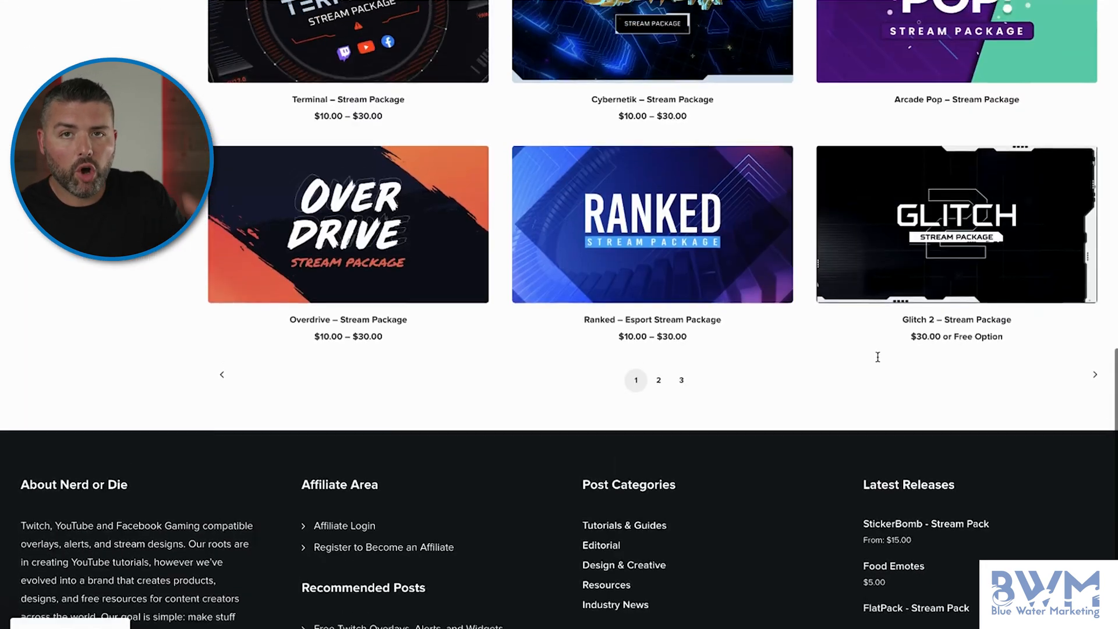
scroll(up, 3)
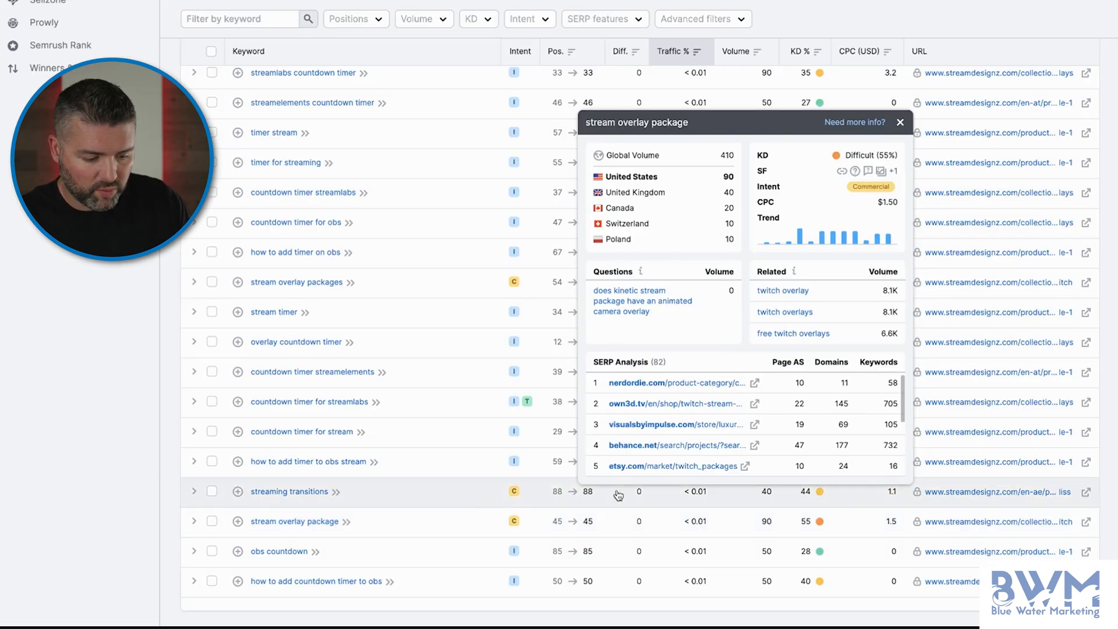
mouse_move(422, 528)
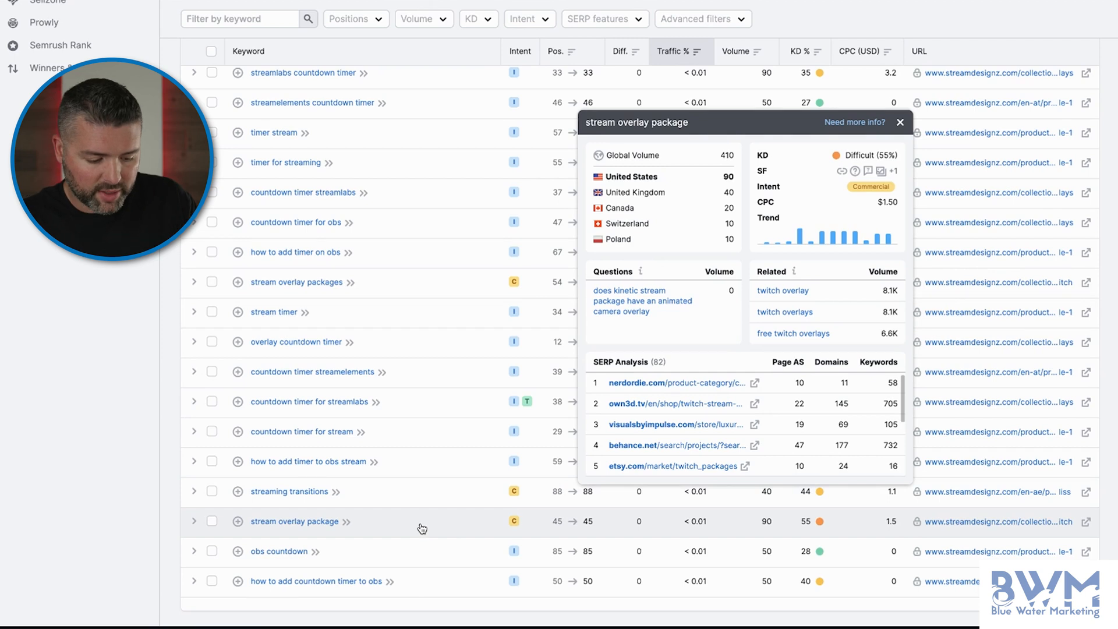
Step: Expand the stream overlay package row to show the Stream Designz Twitch overlays page at position 45
scroll(up, 3)
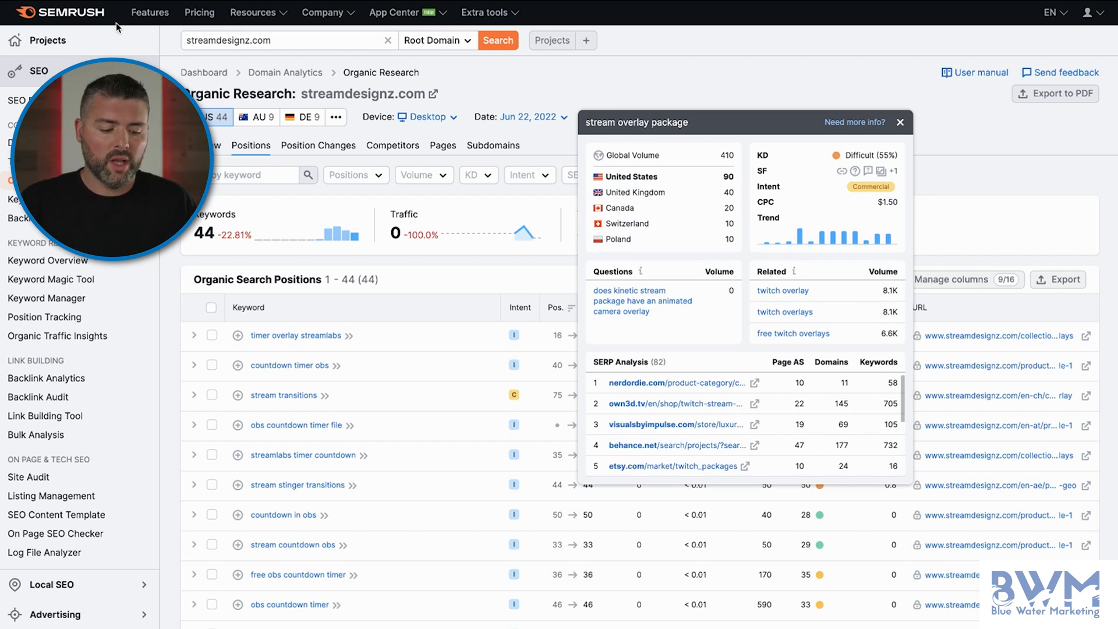
scroll(down, 3)
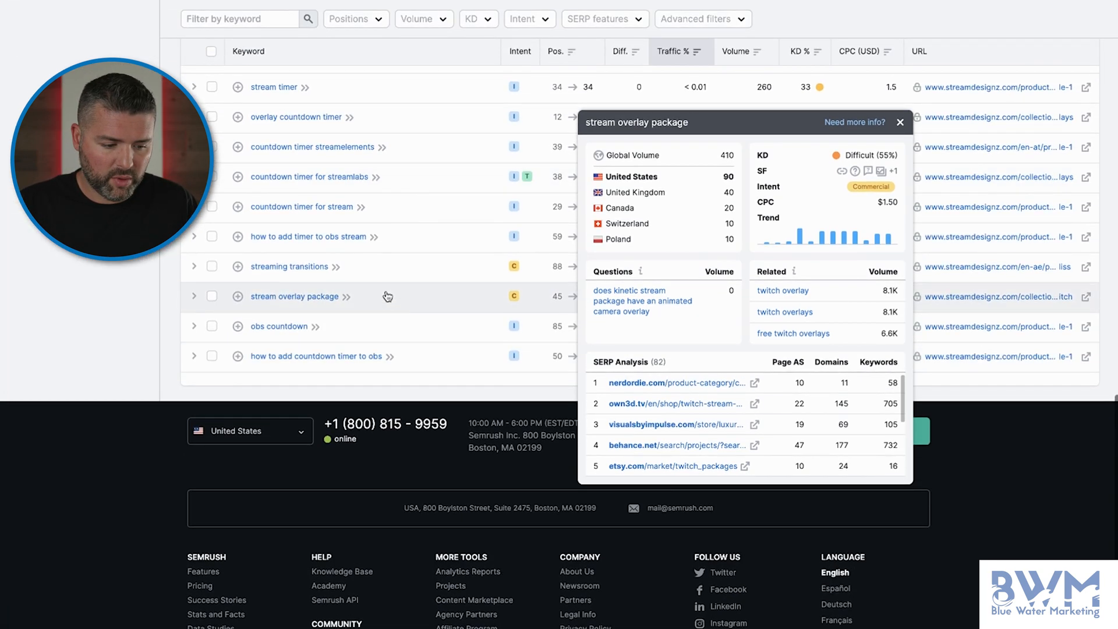
click(194, 296)
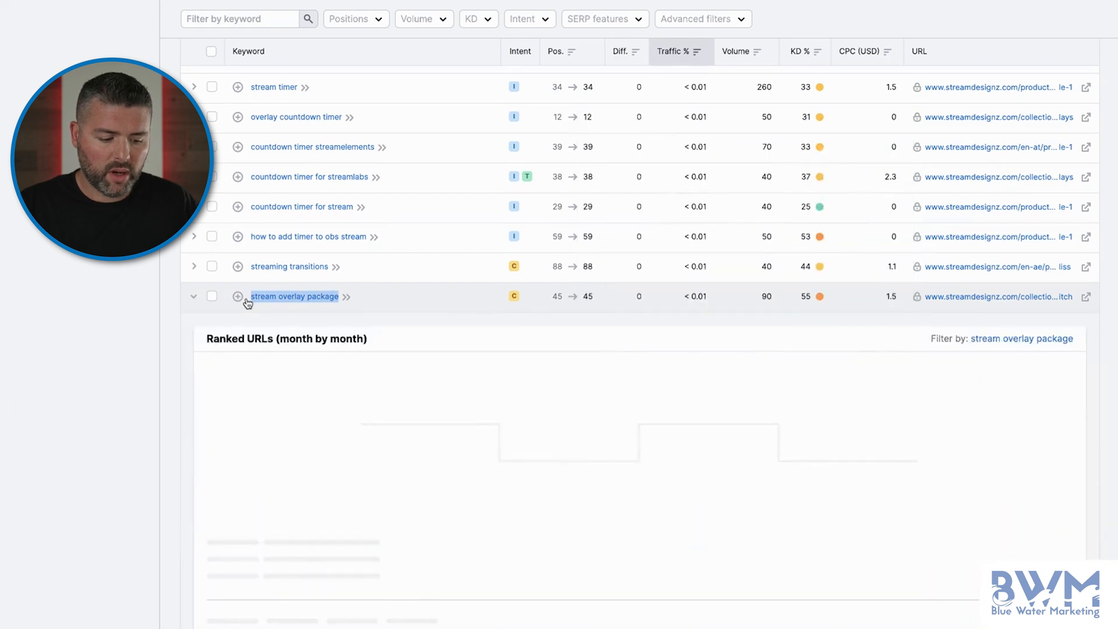
scroll(down, 3)
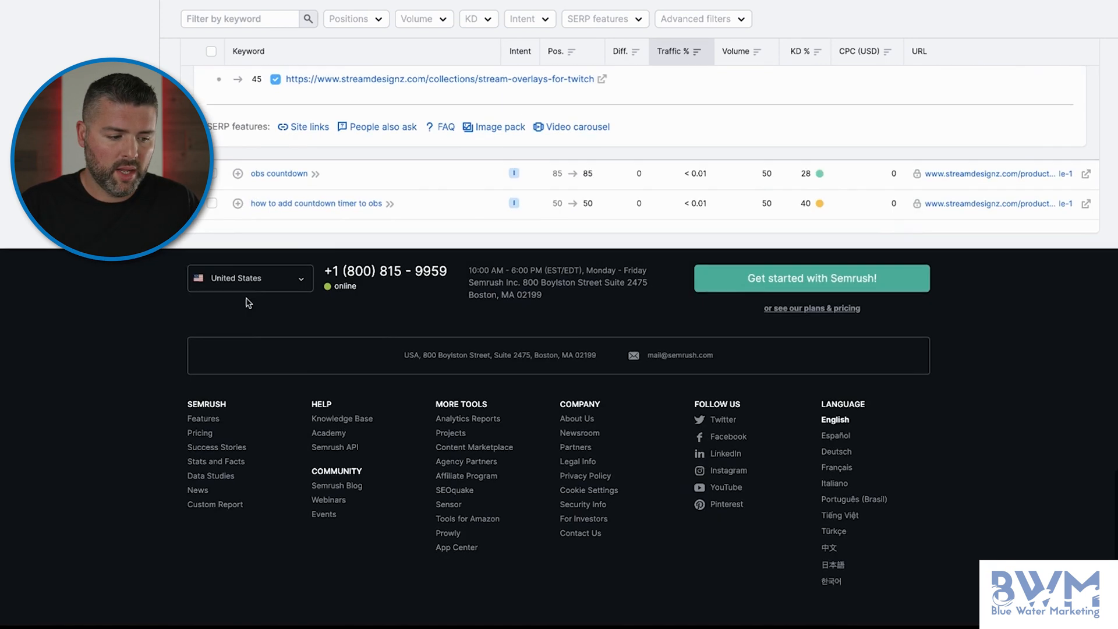
scroll(up, 3)
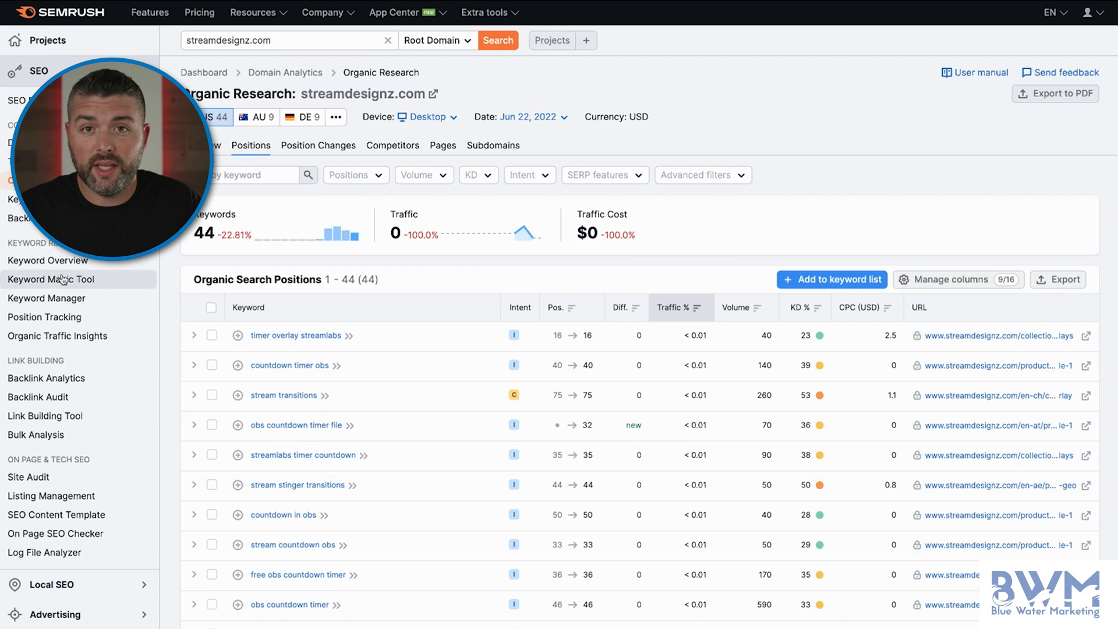
Step: Search 'stream overlay package' in Keyword Magic Tool and browse the 26 ideas totaling 430 volume
click(50, 278)
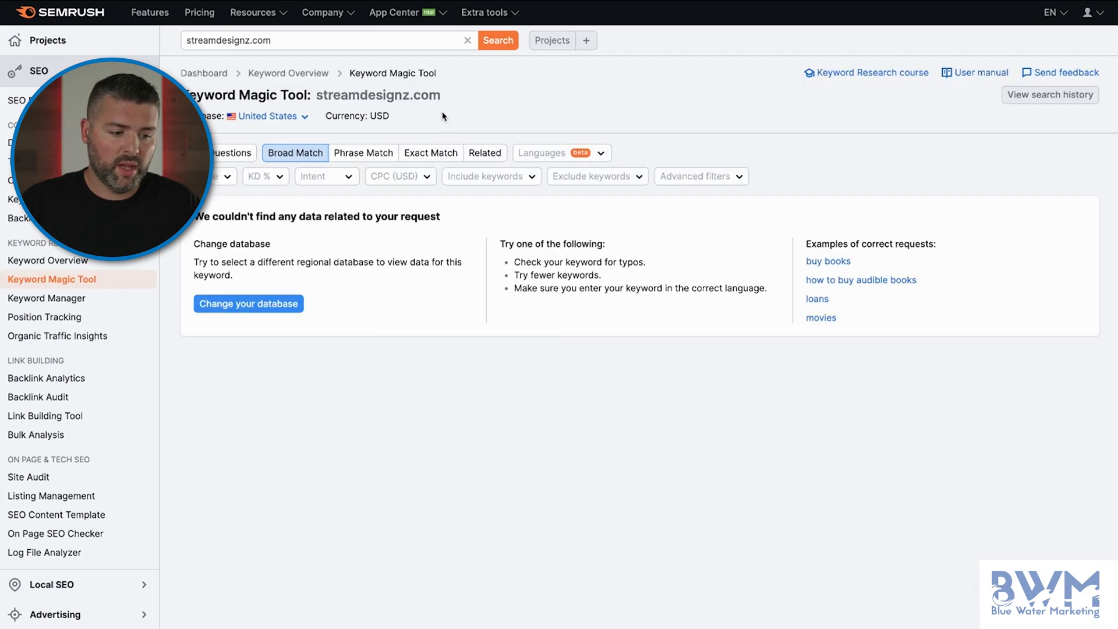
text(stream overlay package)
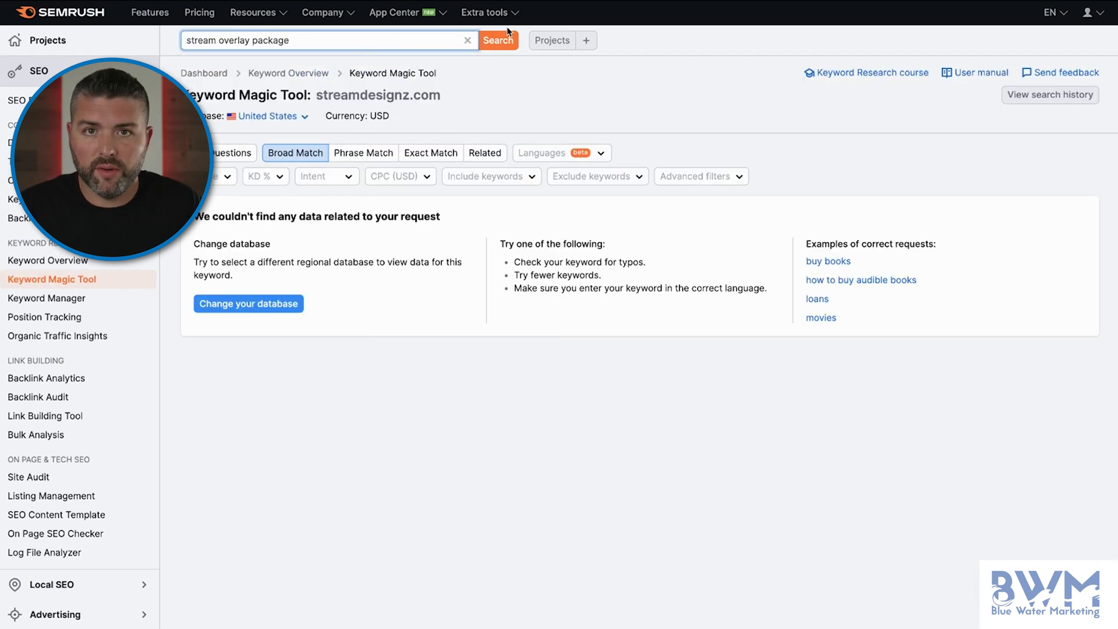
click(497, 40)
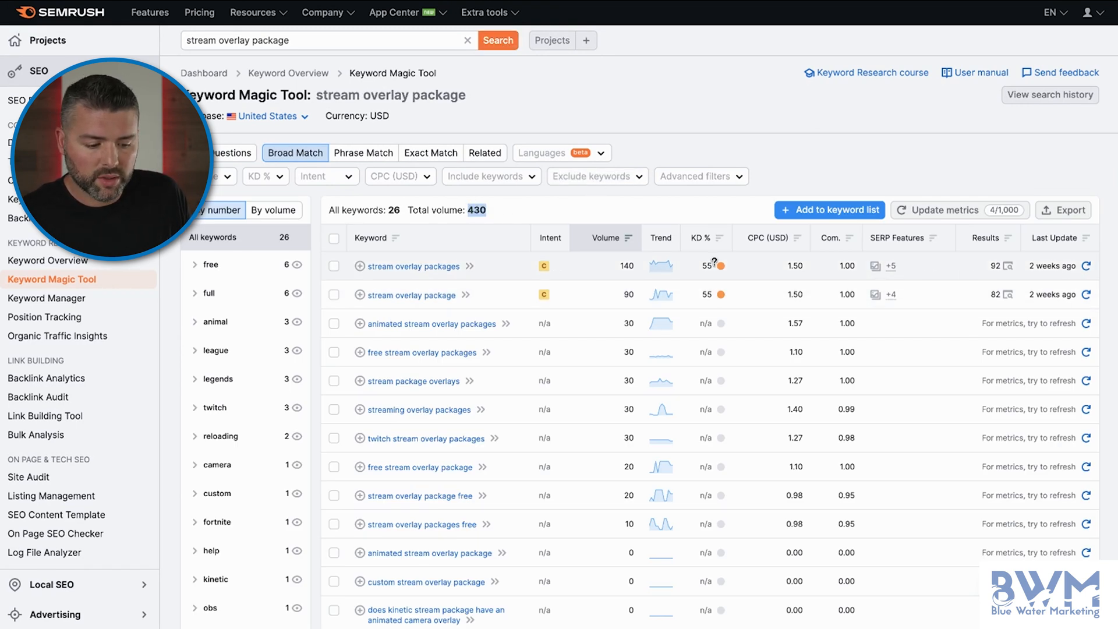
scroll(down, 3)
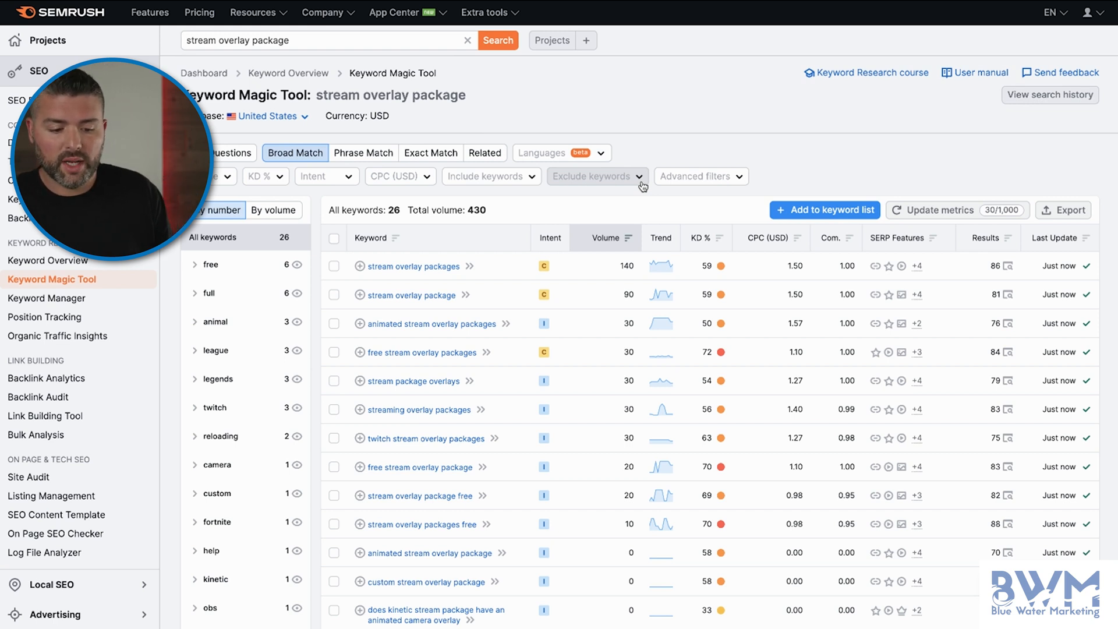
mouse_move(725, 279)
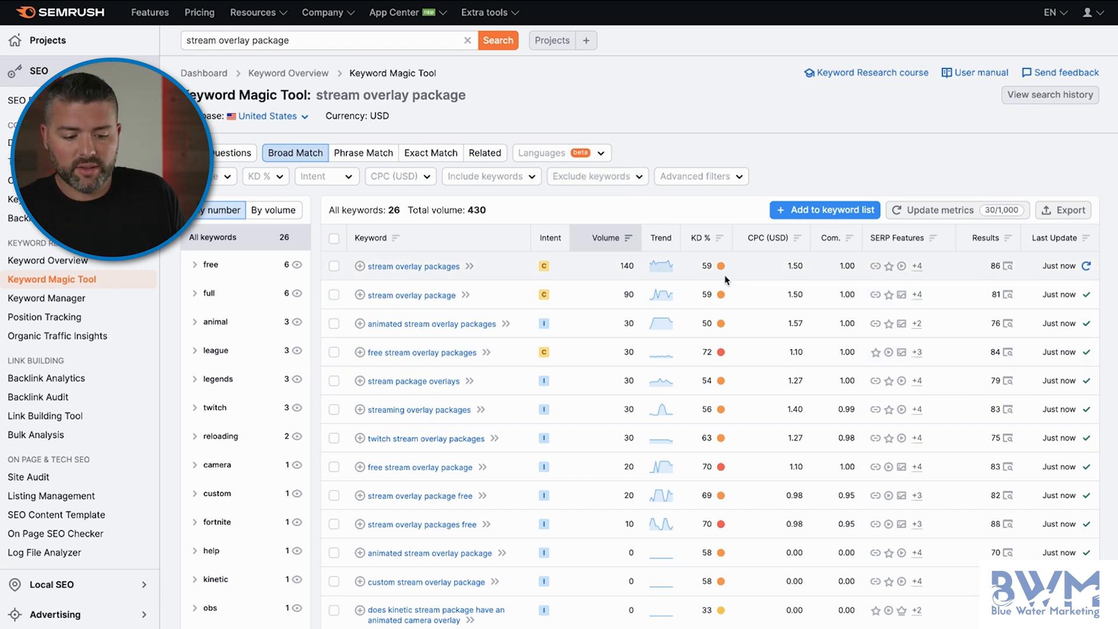
mouse_move(721, 418)
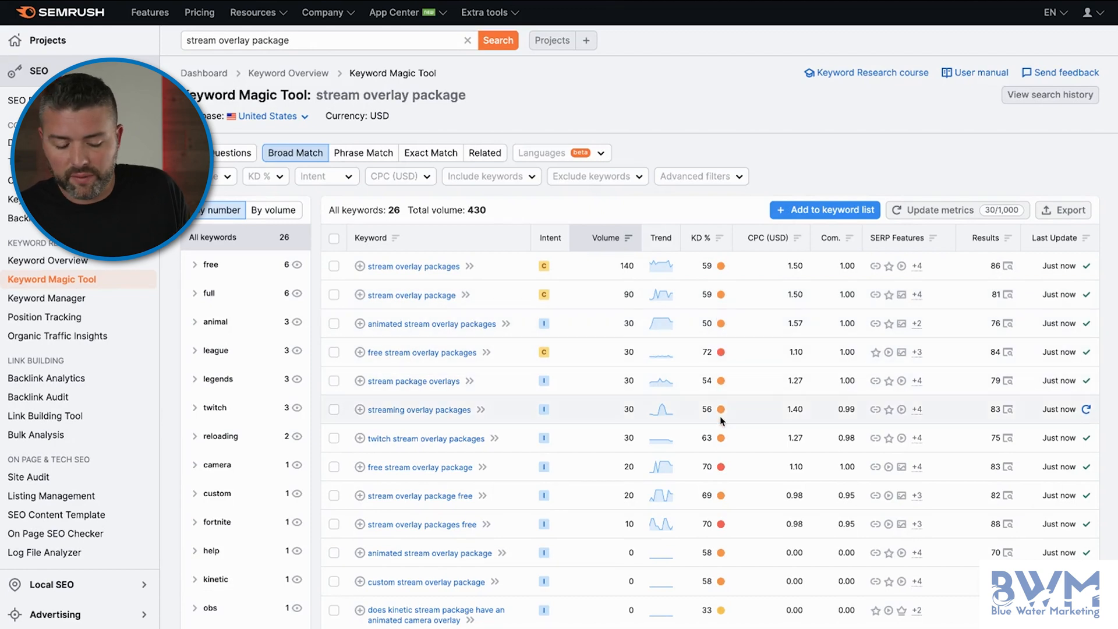
mouse_move(722, 545)
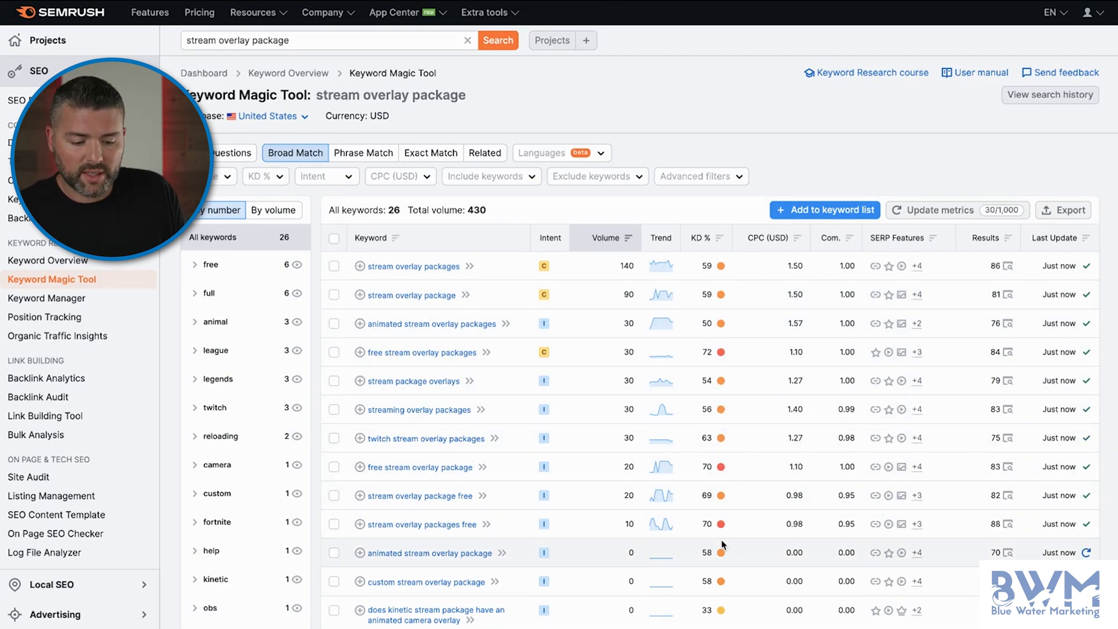
mouse_move(721, 406)
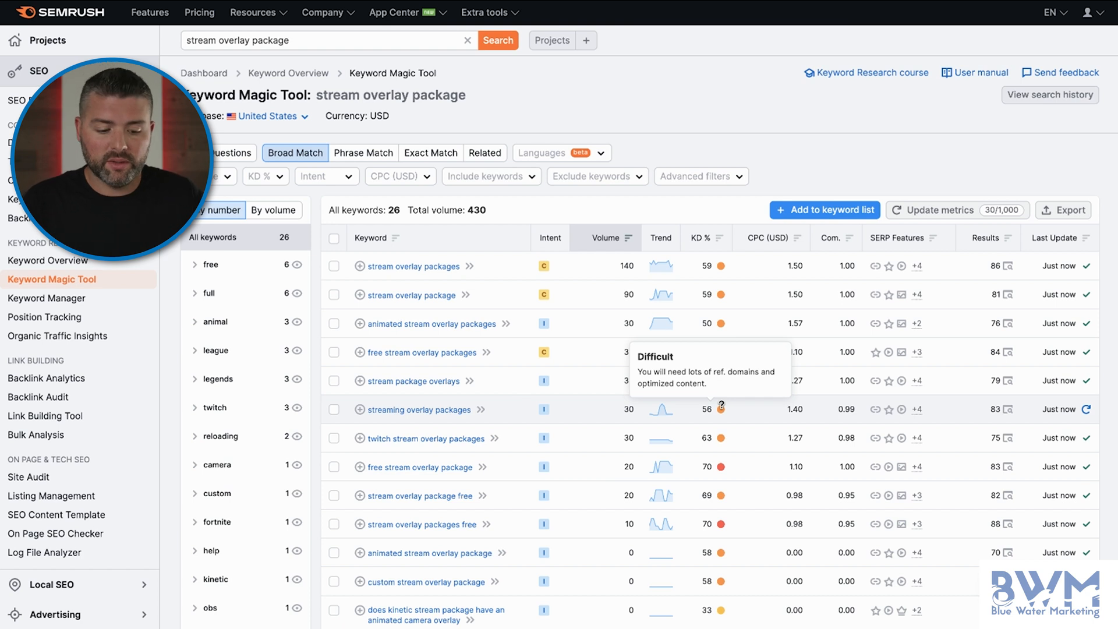
scroll(down, 3)
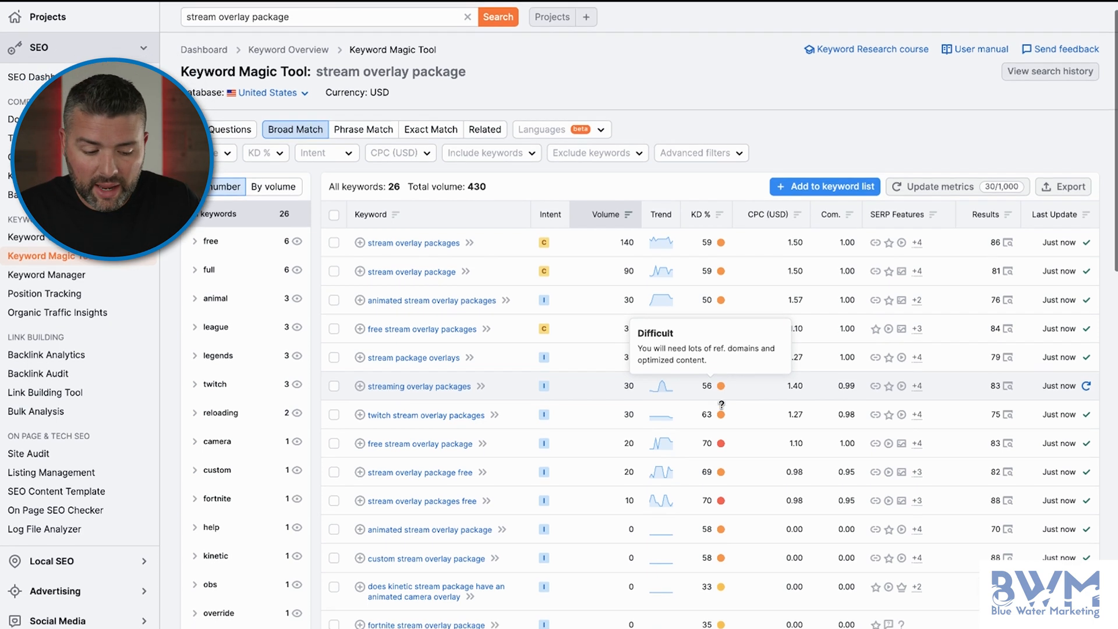
Step: Scroll through the final rows of the stream overlay package keyword difficulty scores
scroll(down, 3)
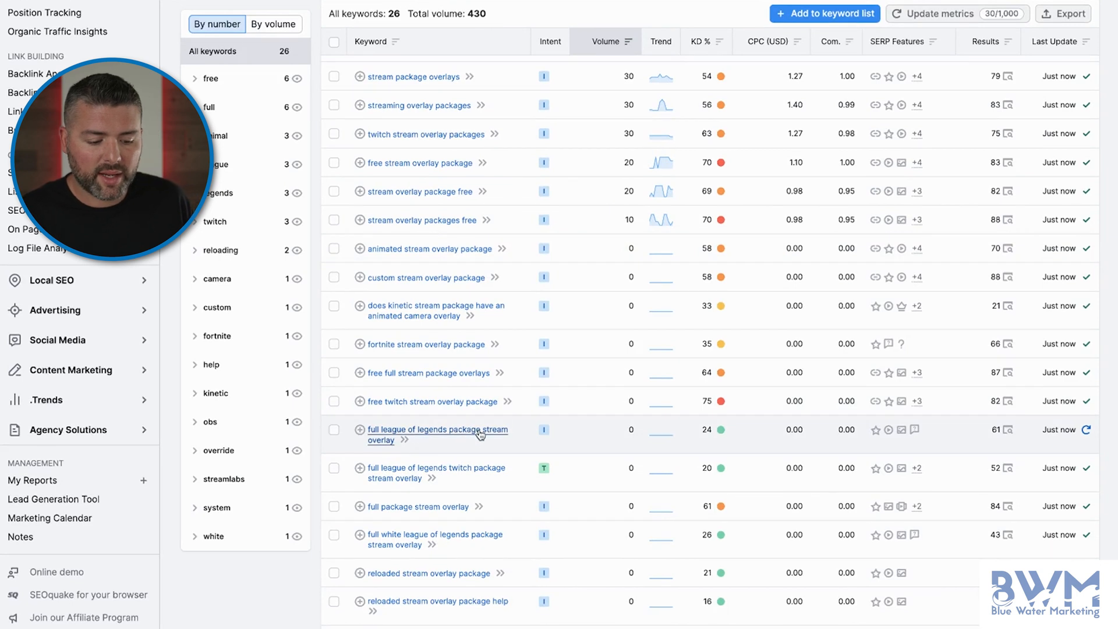
mouse_move(721, 431)
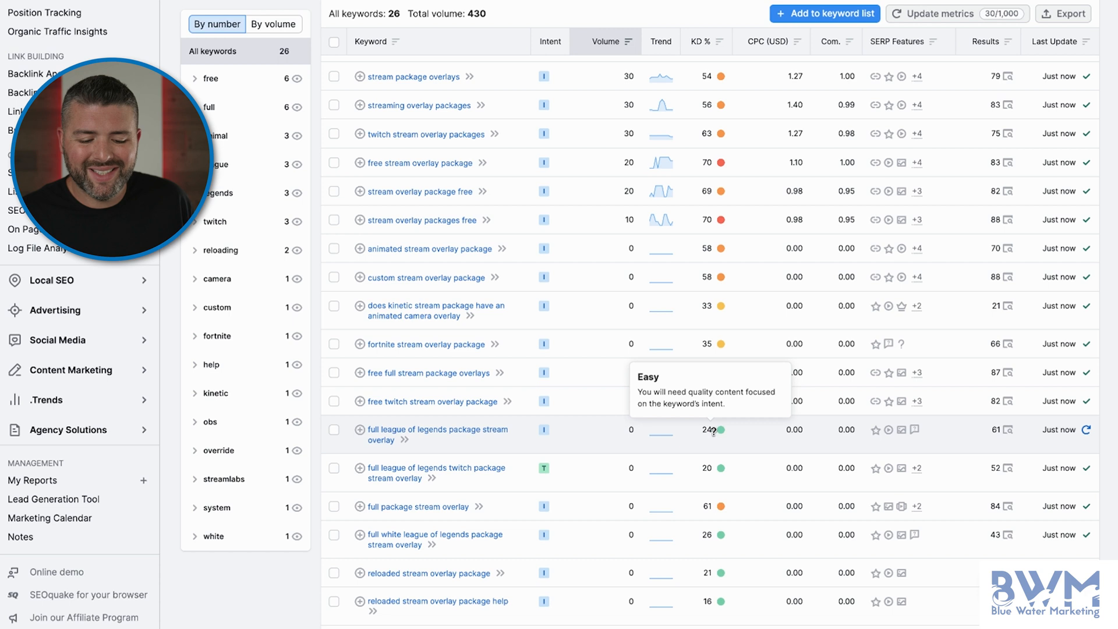
mouse_move(641, 435)
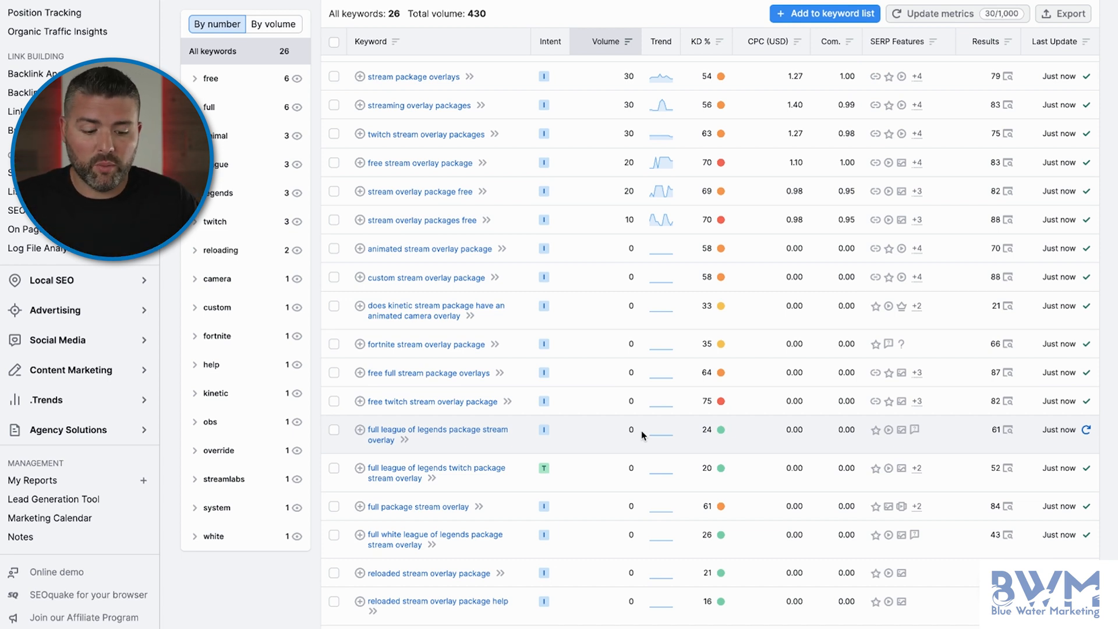
scroll(down, 3)
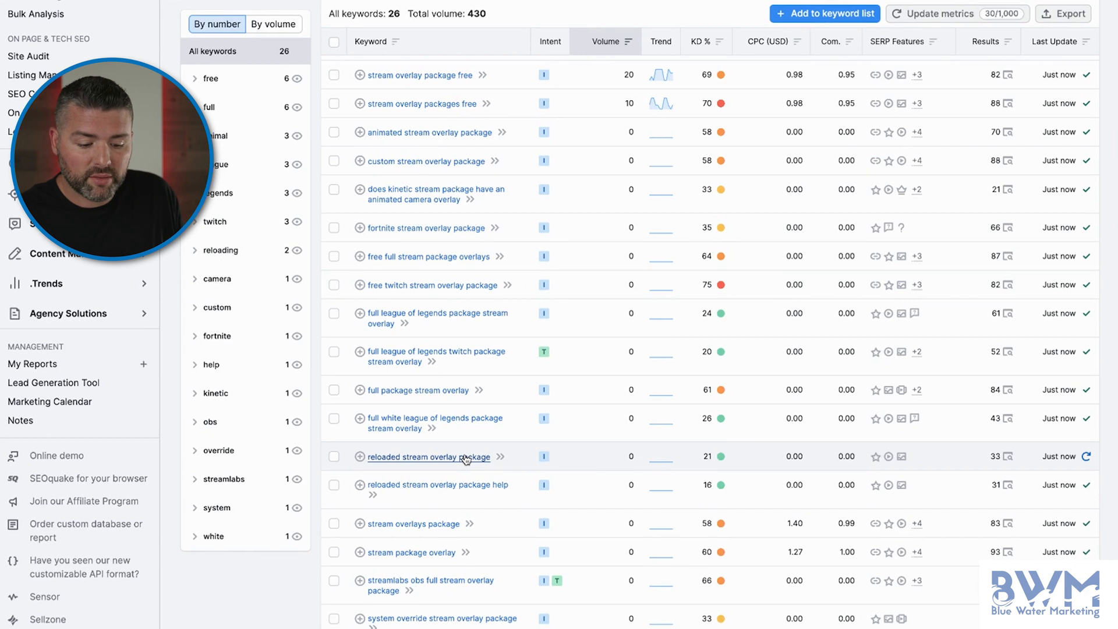
mouse_move(443, 495)
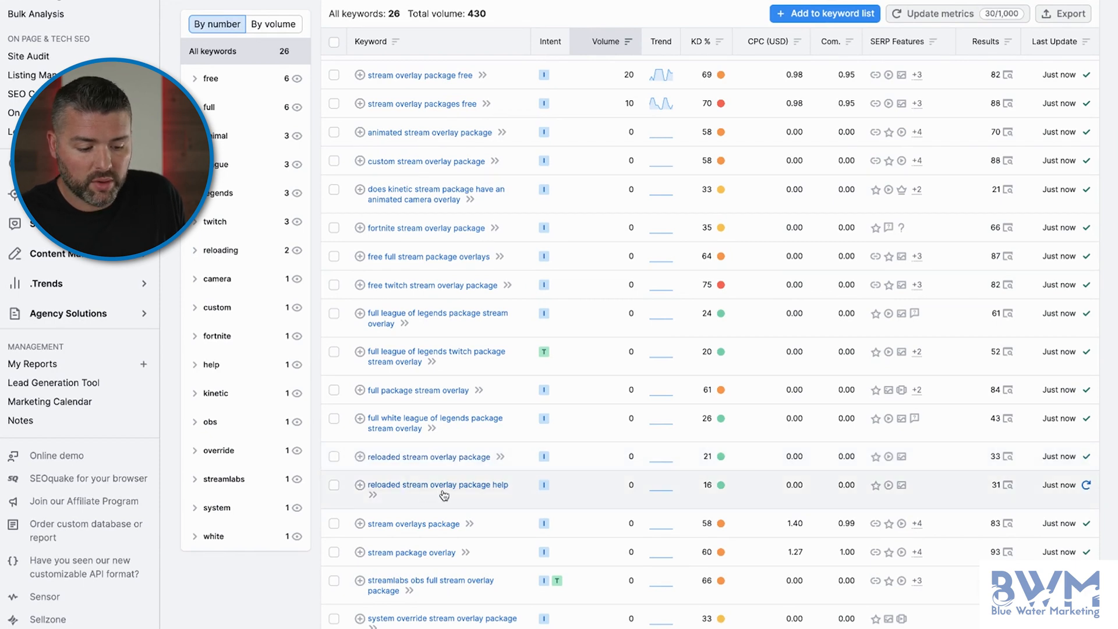
mouse_move(444, 413)
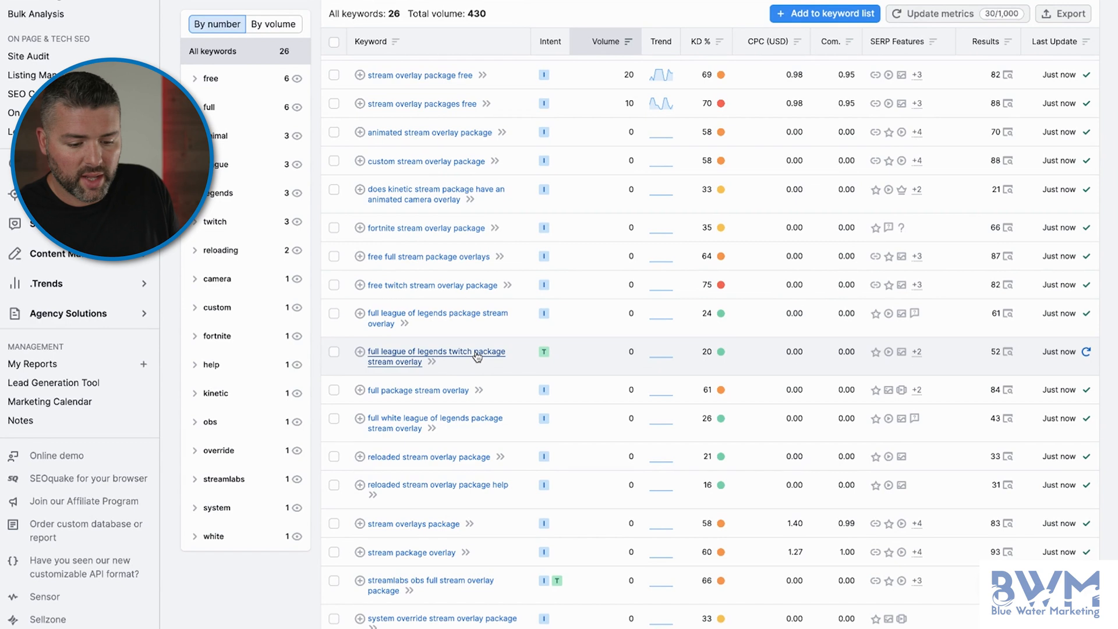
scroll(down, 3)
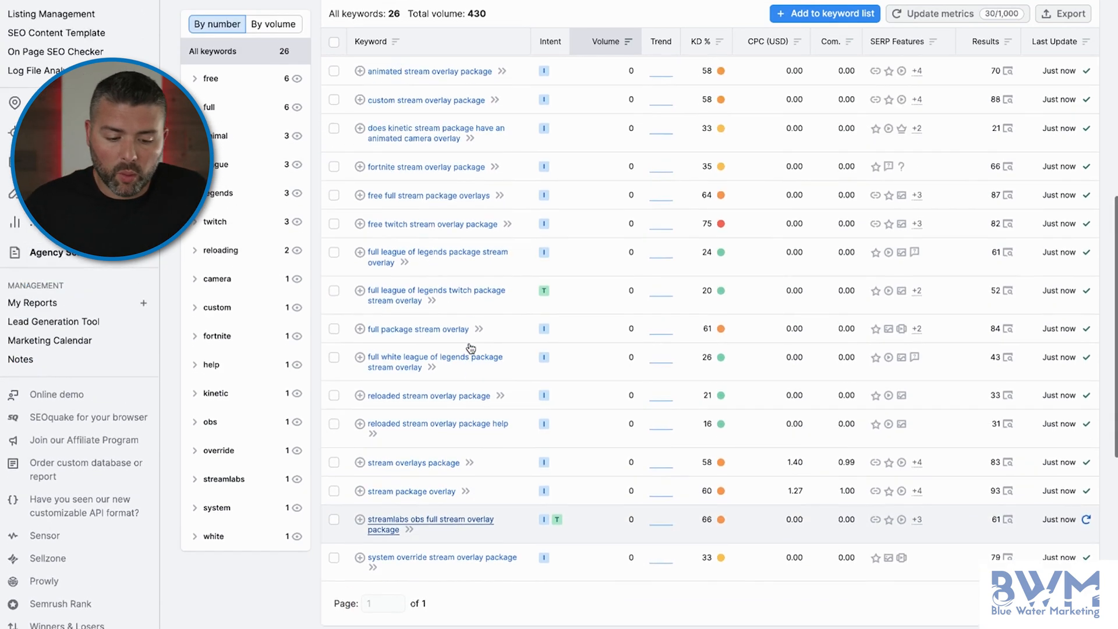
scroll(up, 3)
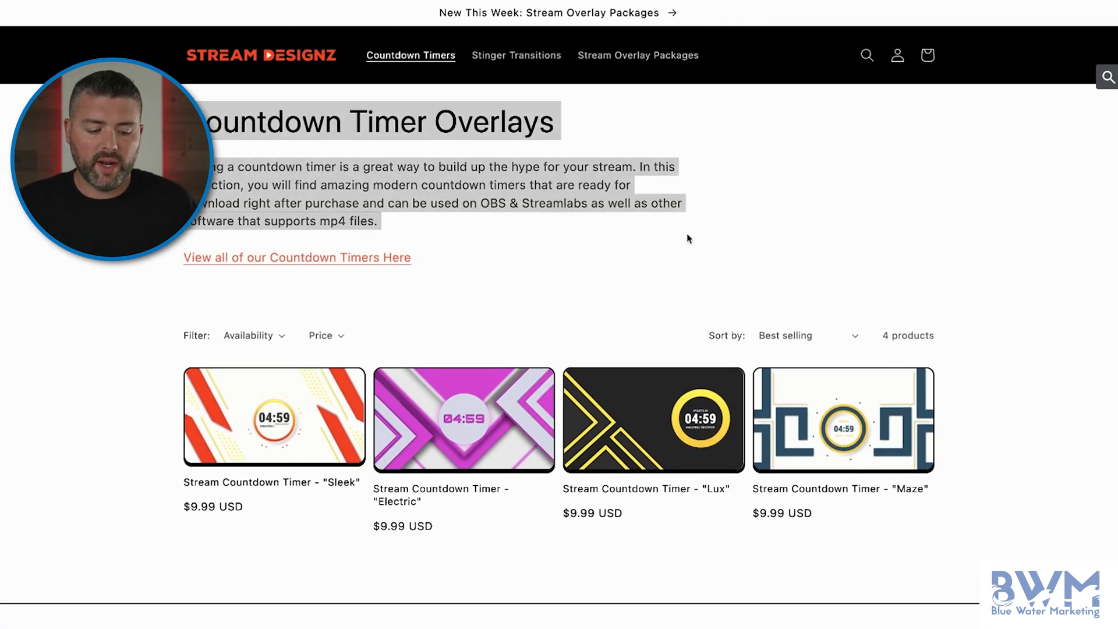
Step: Open the Stinger Transitions collection and select its 'Stinger Transitions Overlays' heading
scroll(down, 3)
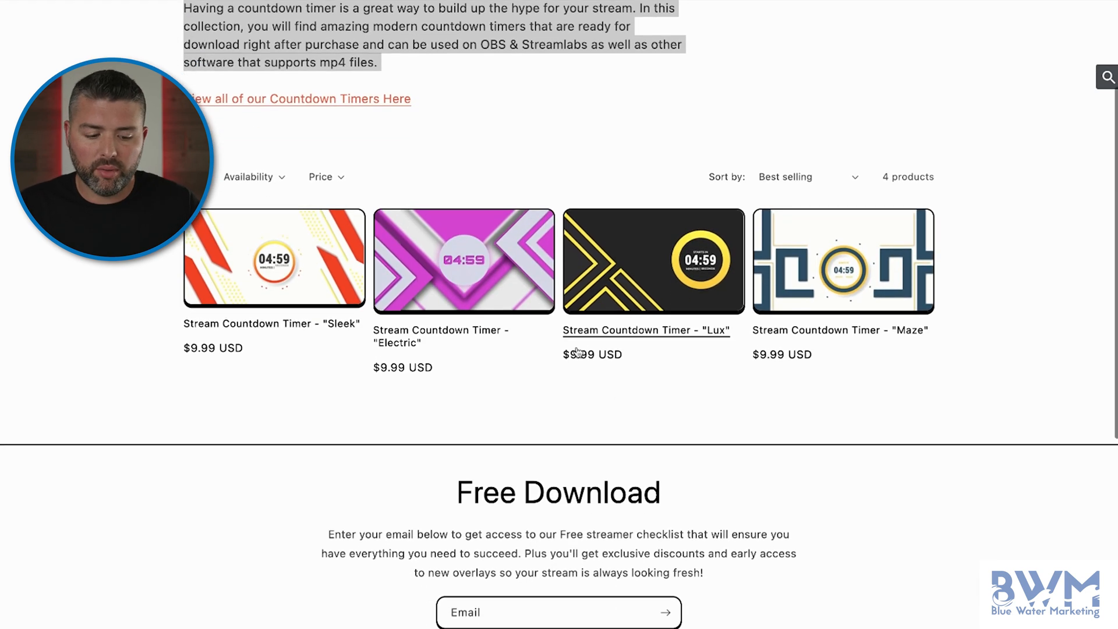
mouse_move(469, 322)
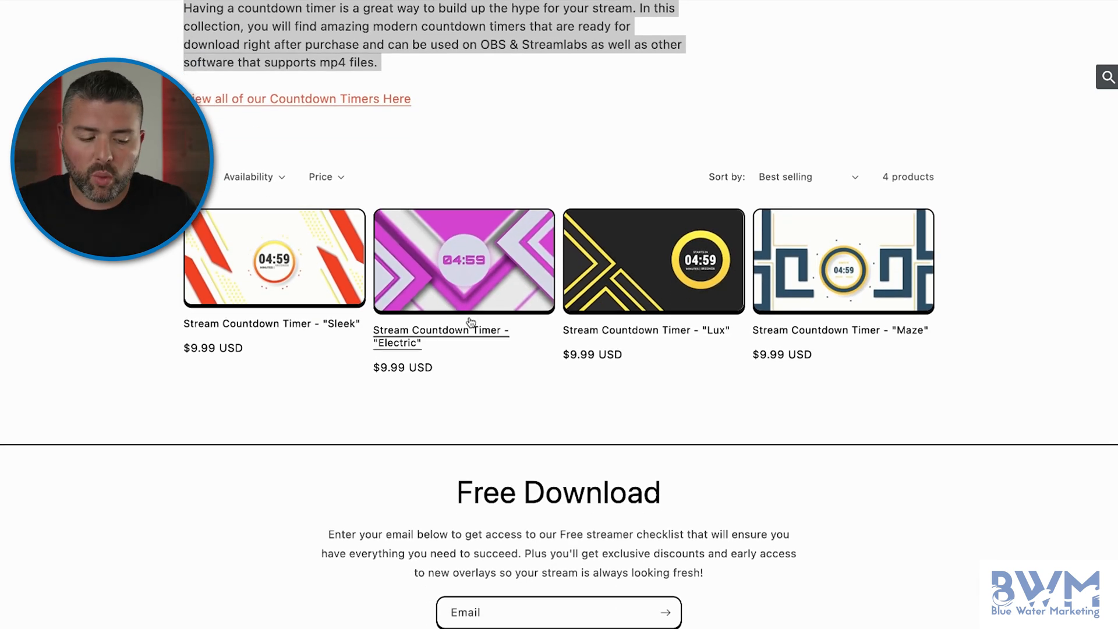
scroll(up, 3)
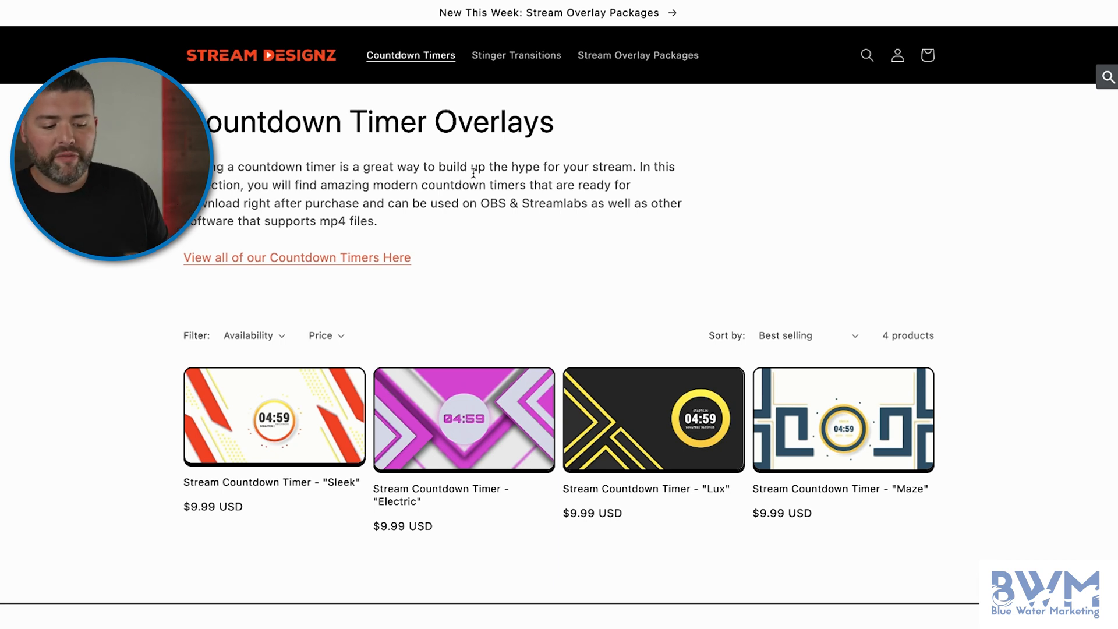
mouse_move(462, 419)
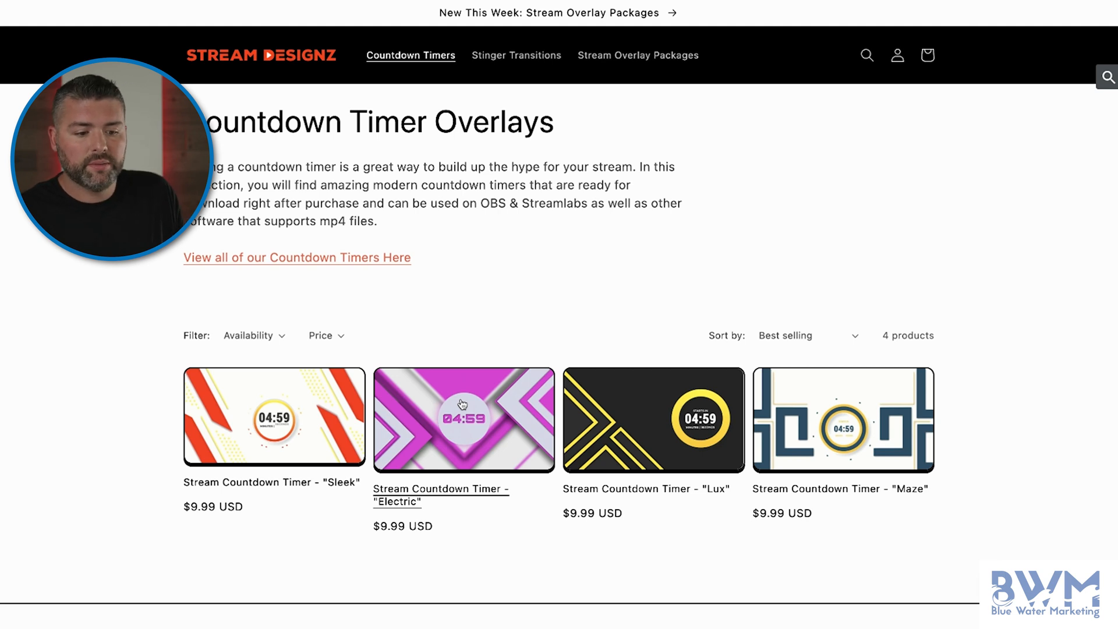
mouse_move(517, 56)
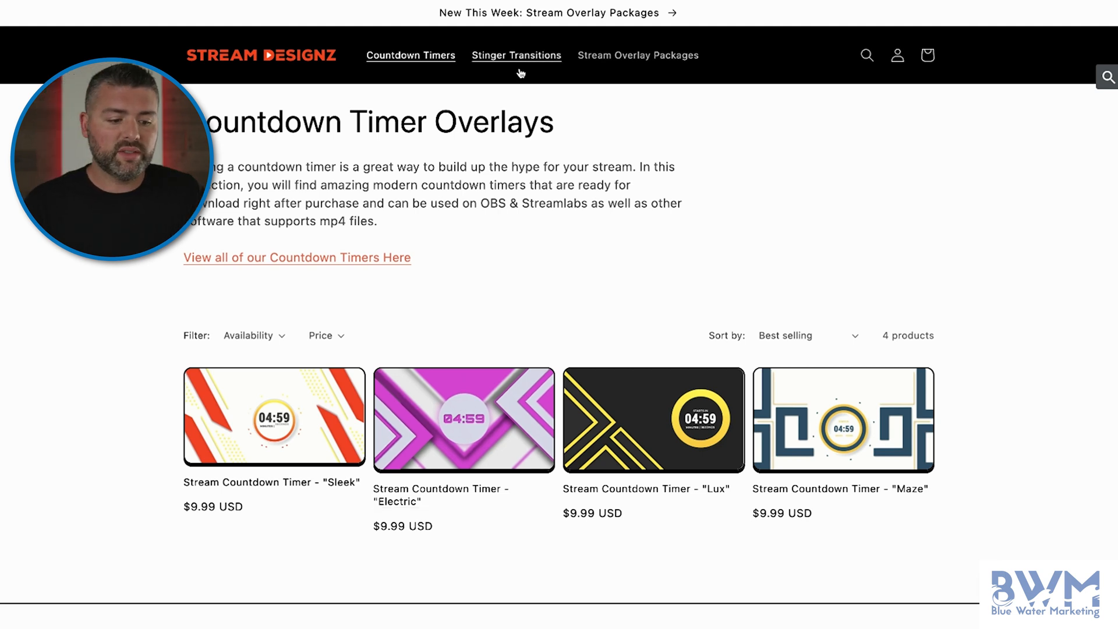
click(516, 54)
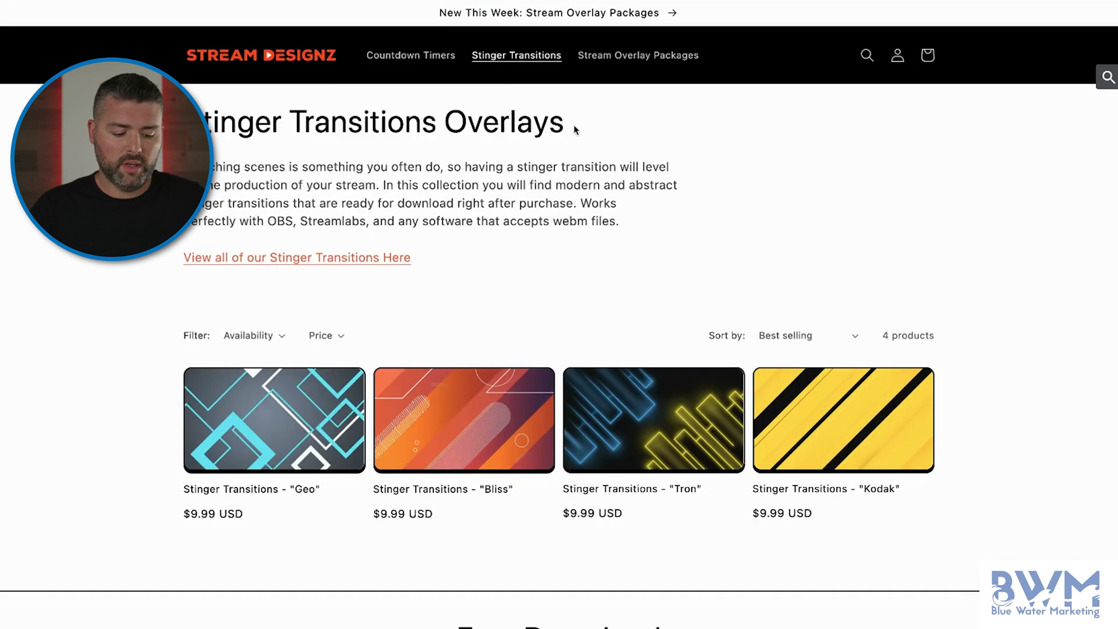
triple_click(385, 121)
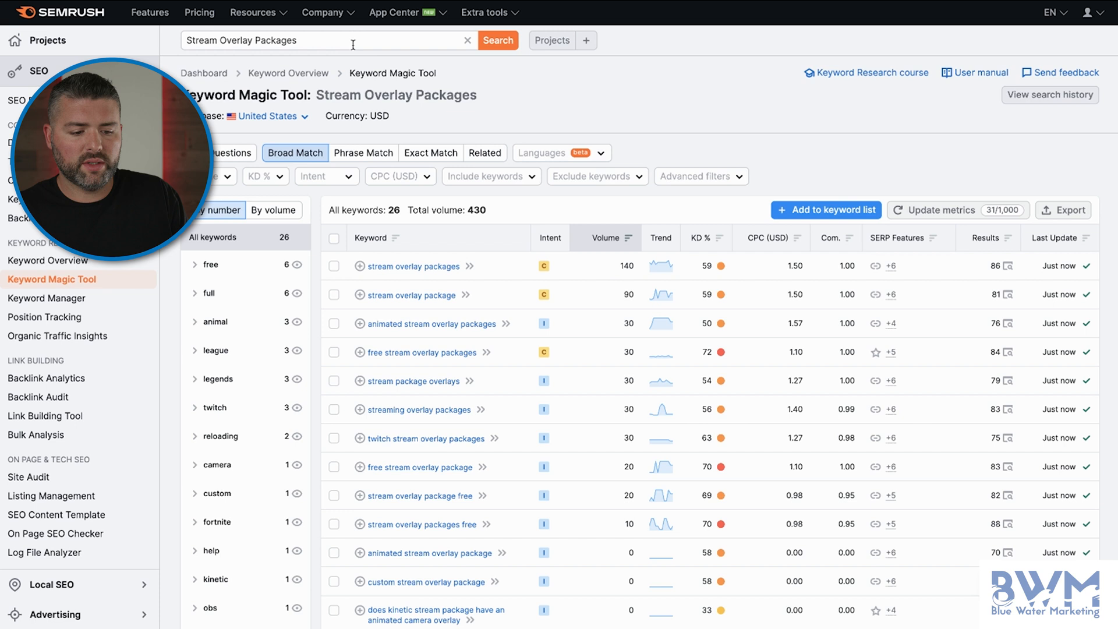
Step: Search 'Stinger Transitions Overlays' in Keyword Magic Tool, which returns no data
text(Stinger Transitions Overlays)
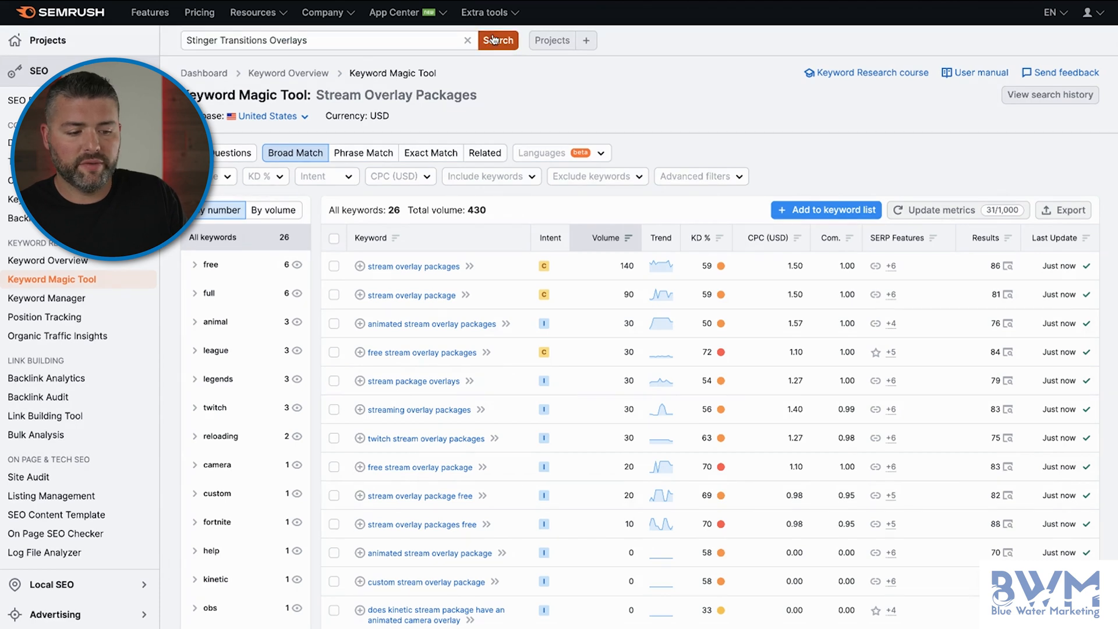
click(496, 40)
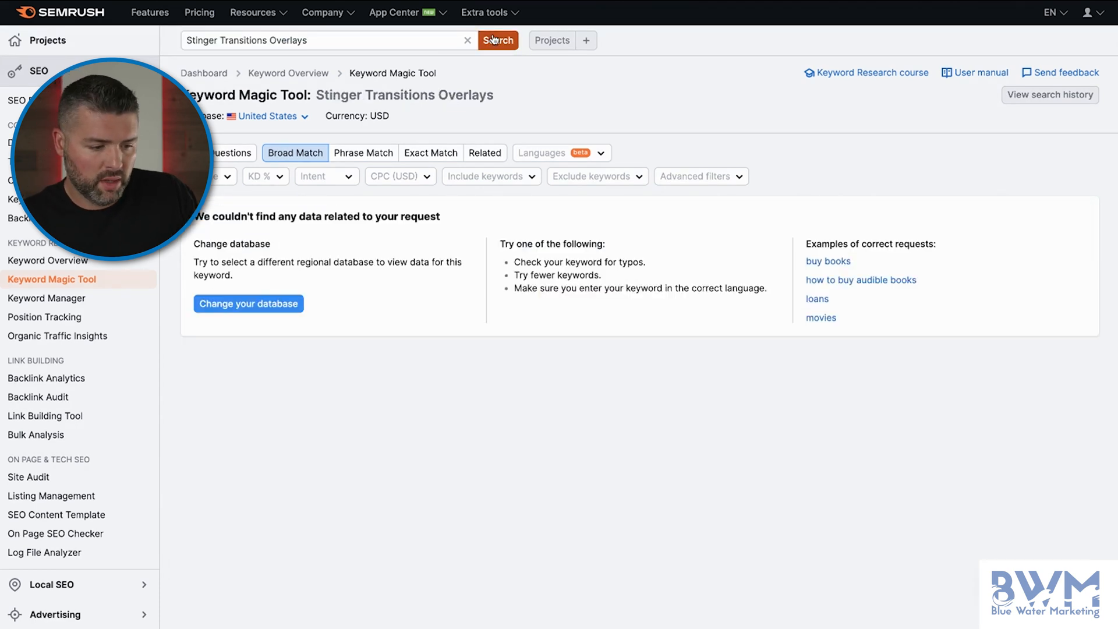
click(328, 40)
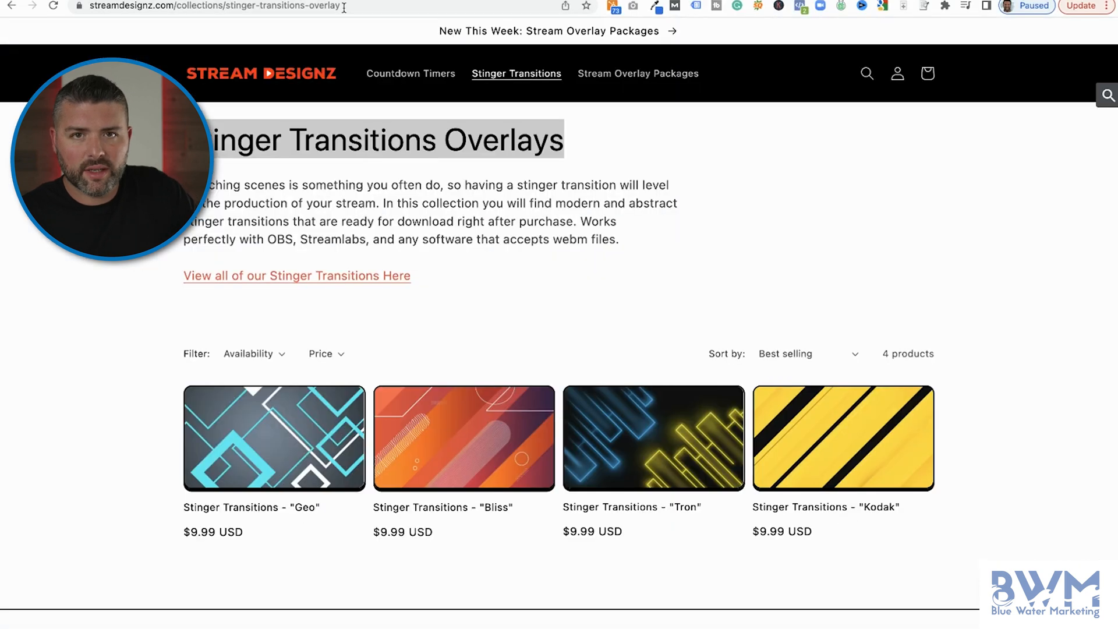
scroll(up, 3)
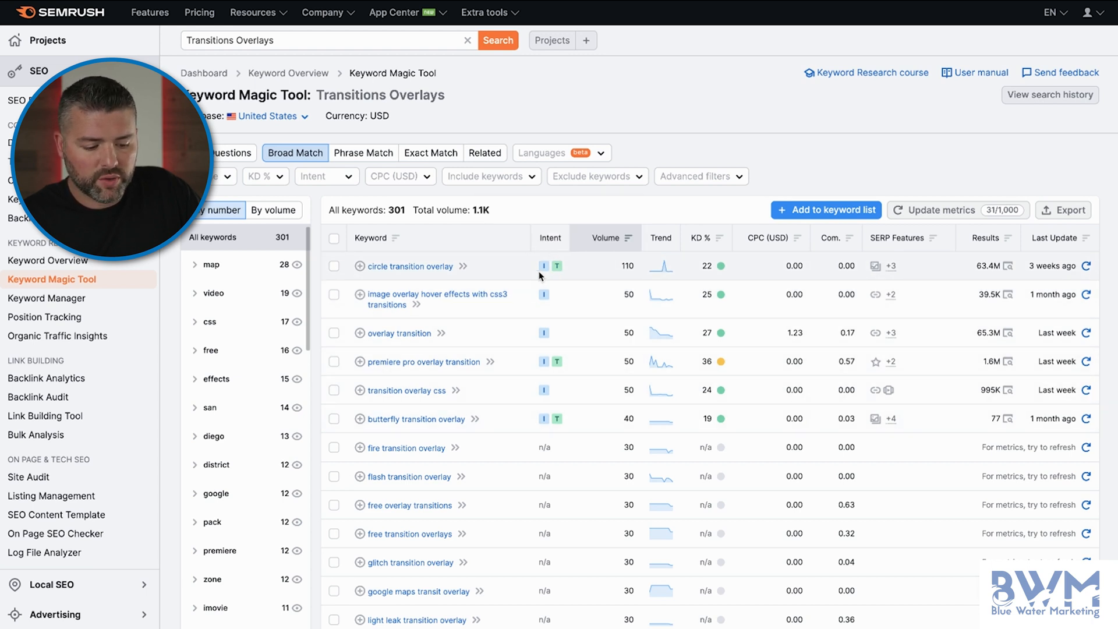
mouse_move(583, 436)
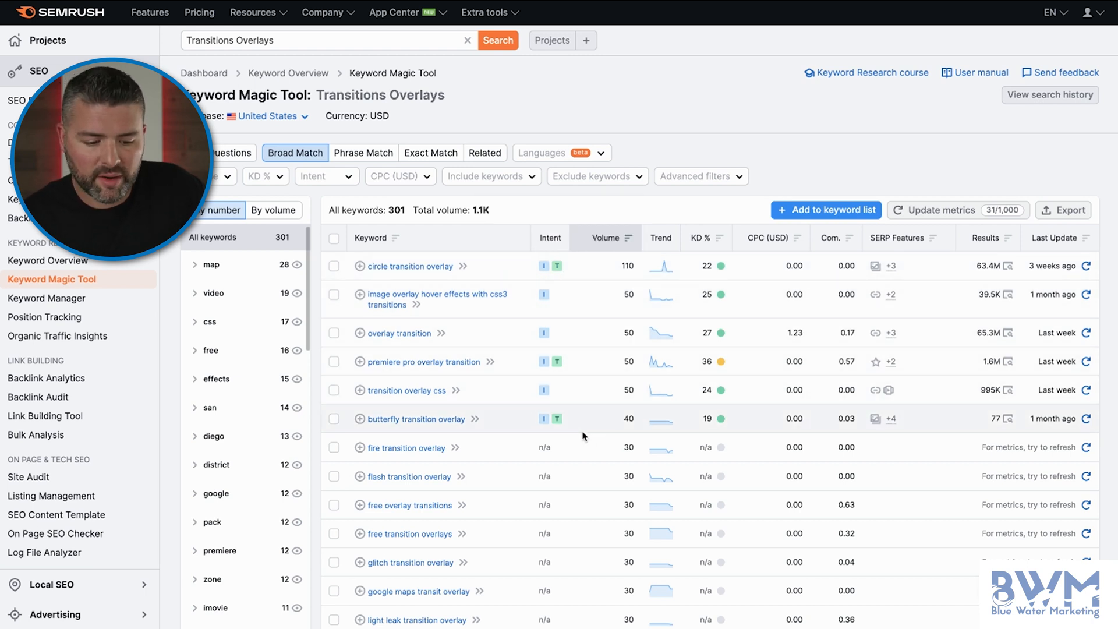
mouse_move(783, 428)
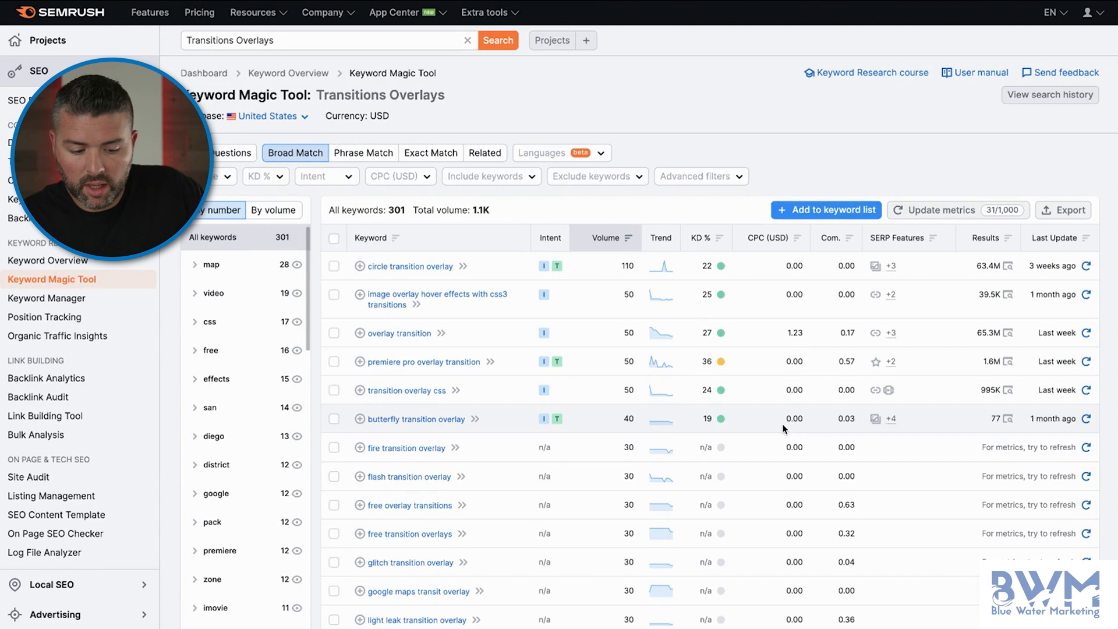
mouse_move(650, 373)
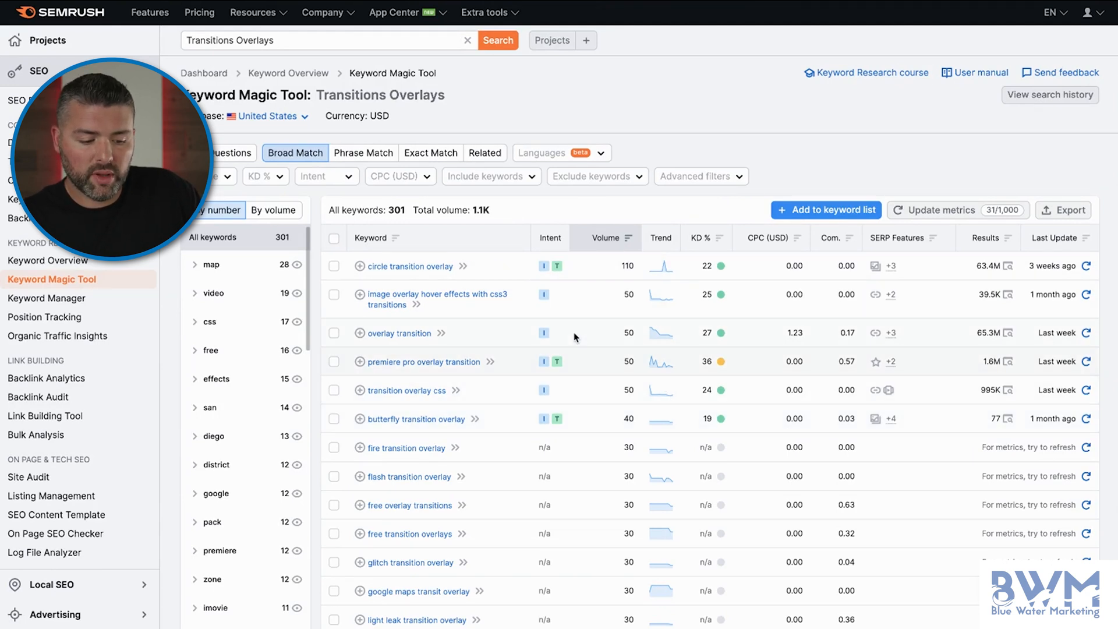
mouse_move(454, 333)
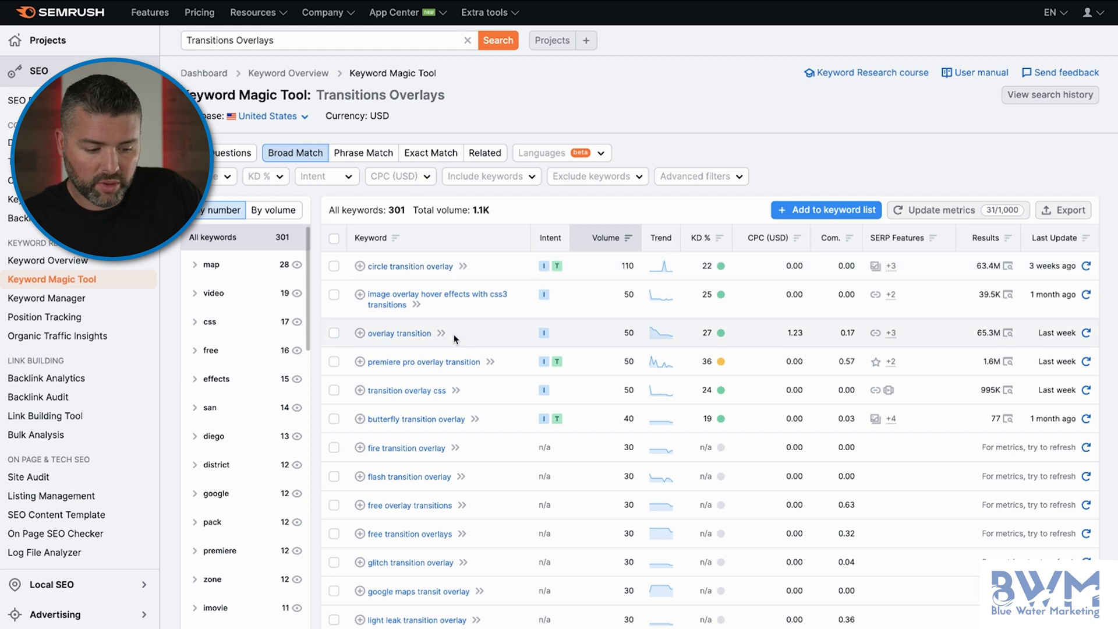
mouse_move(481, 371)
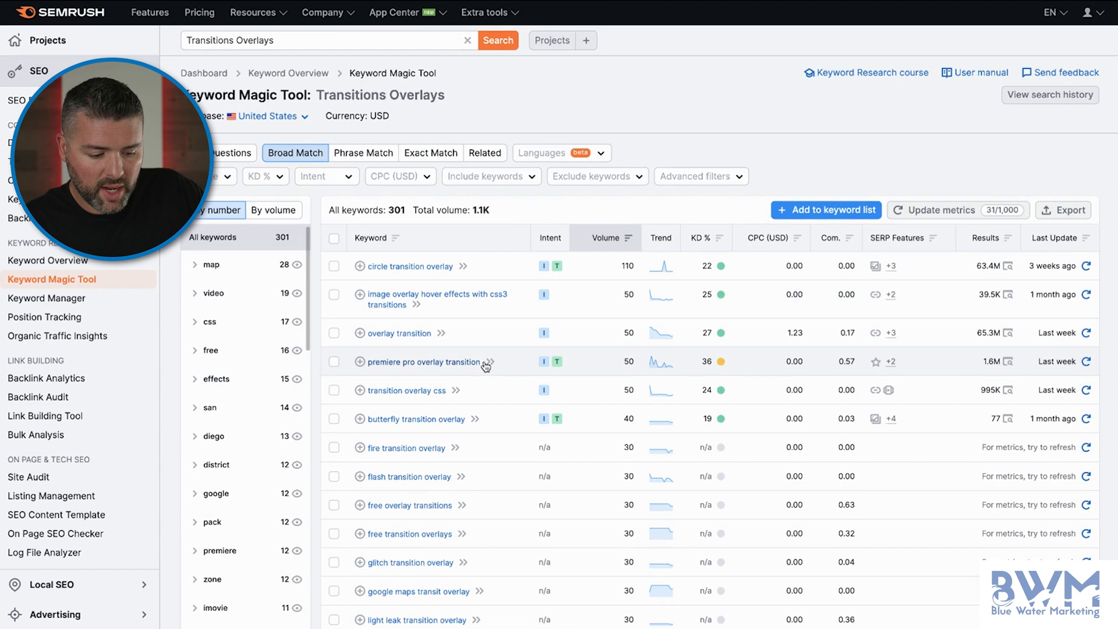
mouse_move(473, 427)
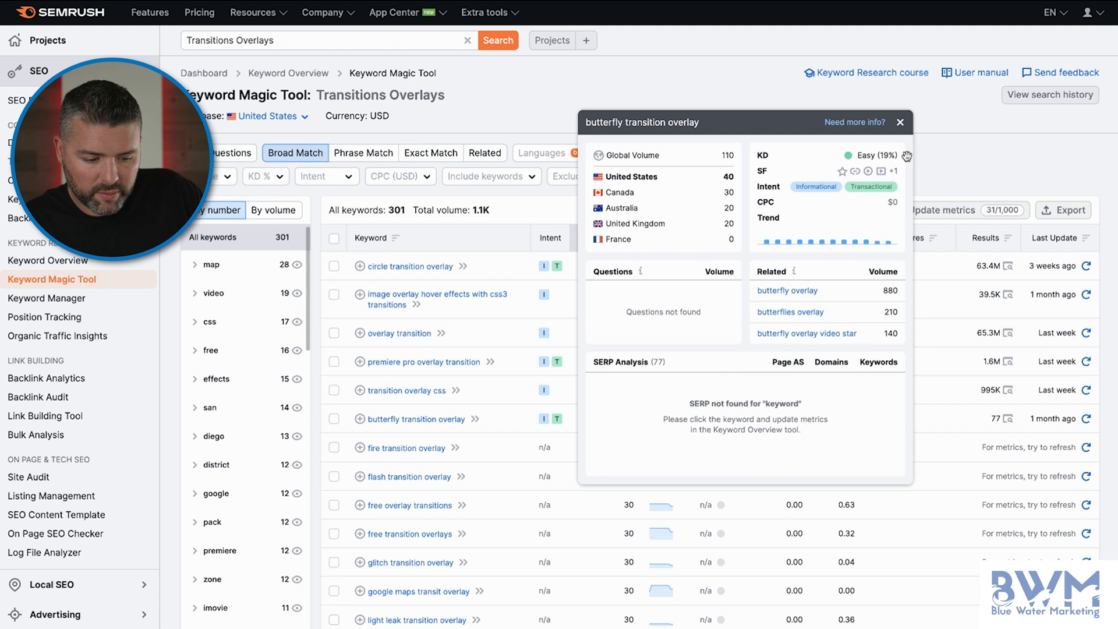
Step: Review circle transition overlay details (110 searches, easy 22%) and its SERP results through shotstack.io
click(901, 122)
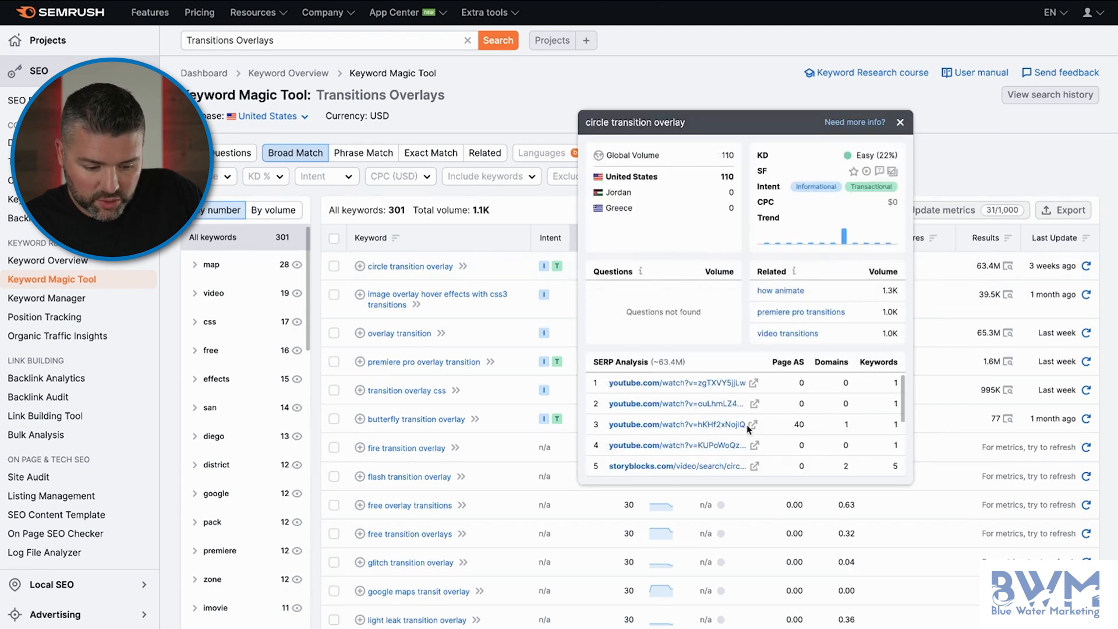
scroll(down, 3)
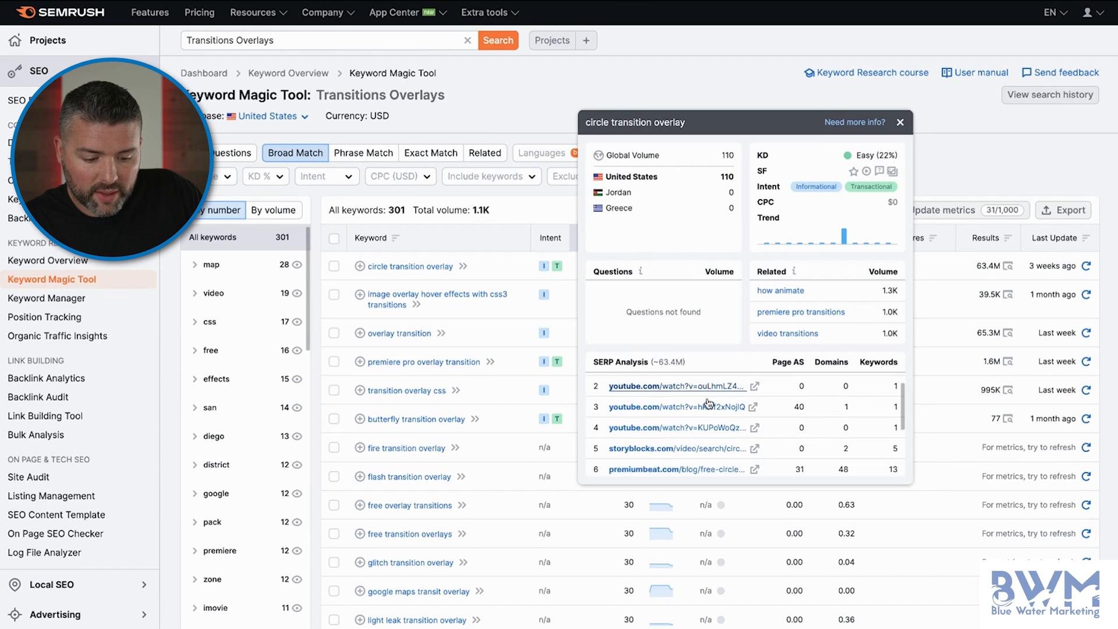
scroll(down, 3)
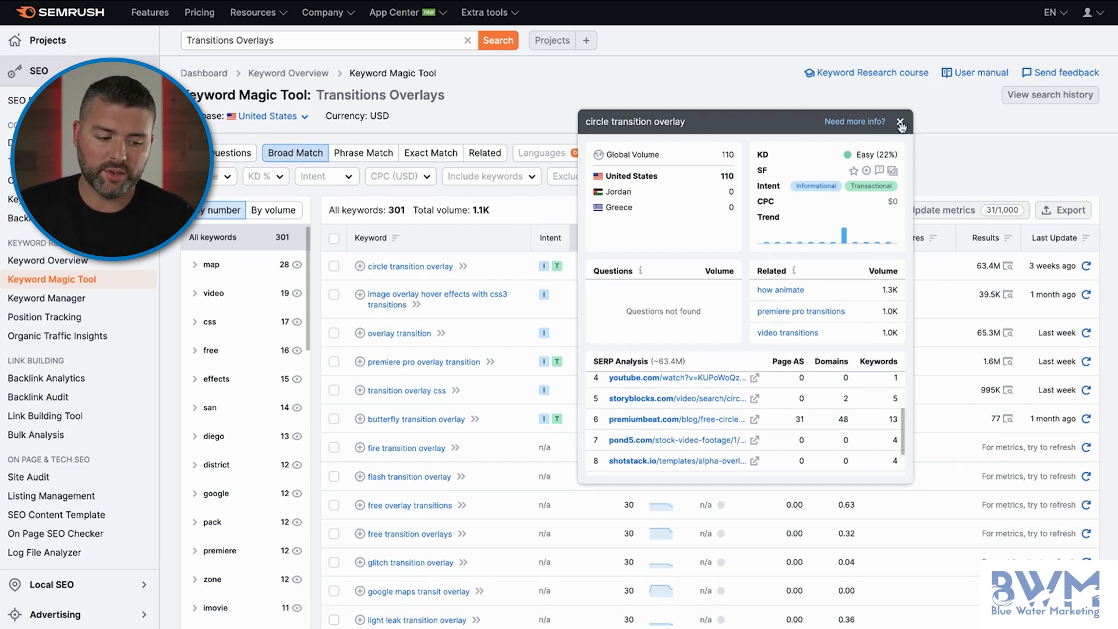
mouse_move(742, 153)
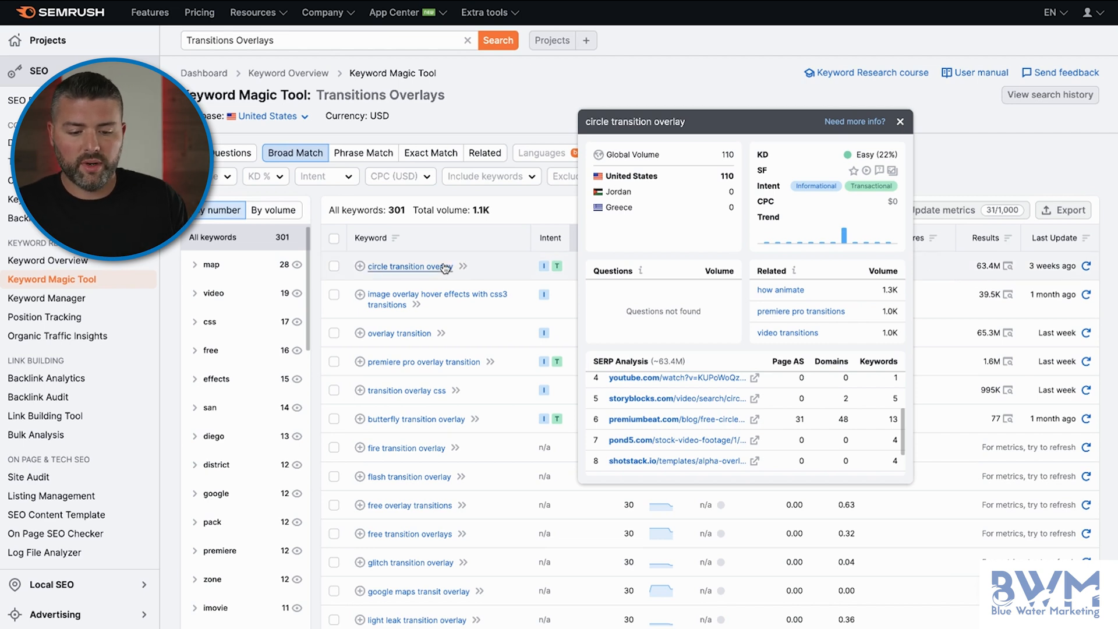
click(901, 121)
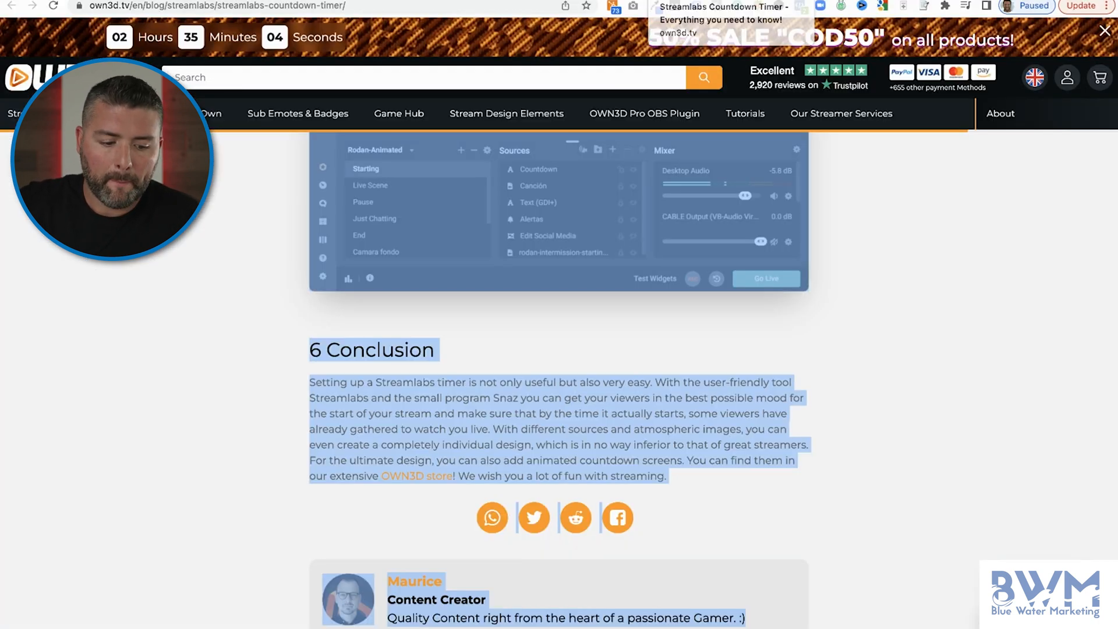
Step: Switch to the Stream Designz Sleek countdown timer product page, priced at $9.99
click(415, 475)
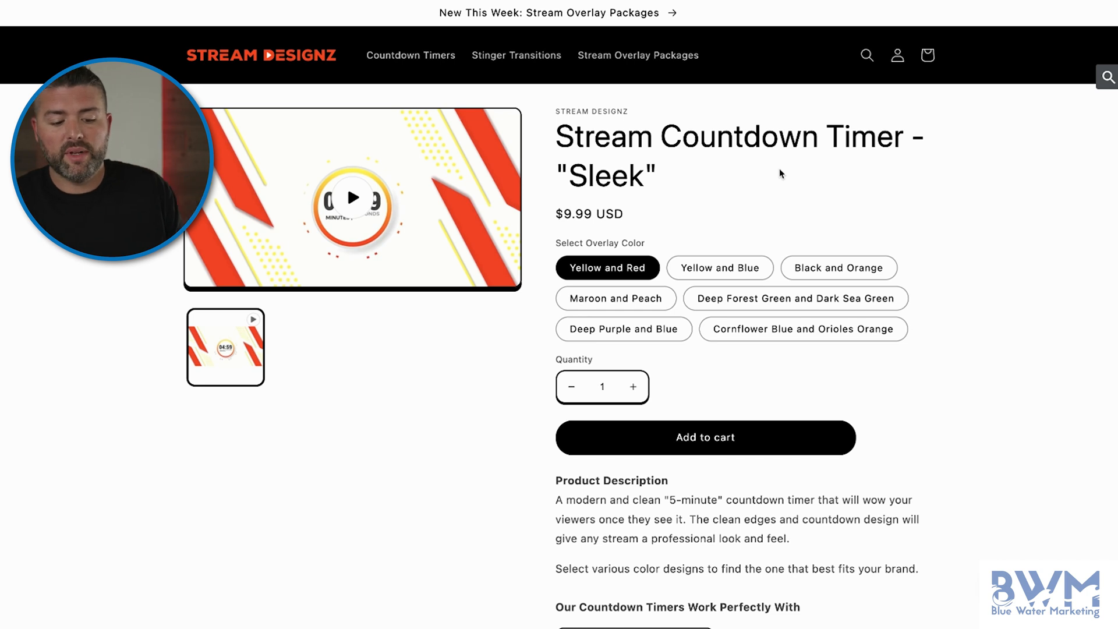
Step: Change the Sleek timer overlay colour to Yellow and Blue, then Black and Orange
click(720, 267)
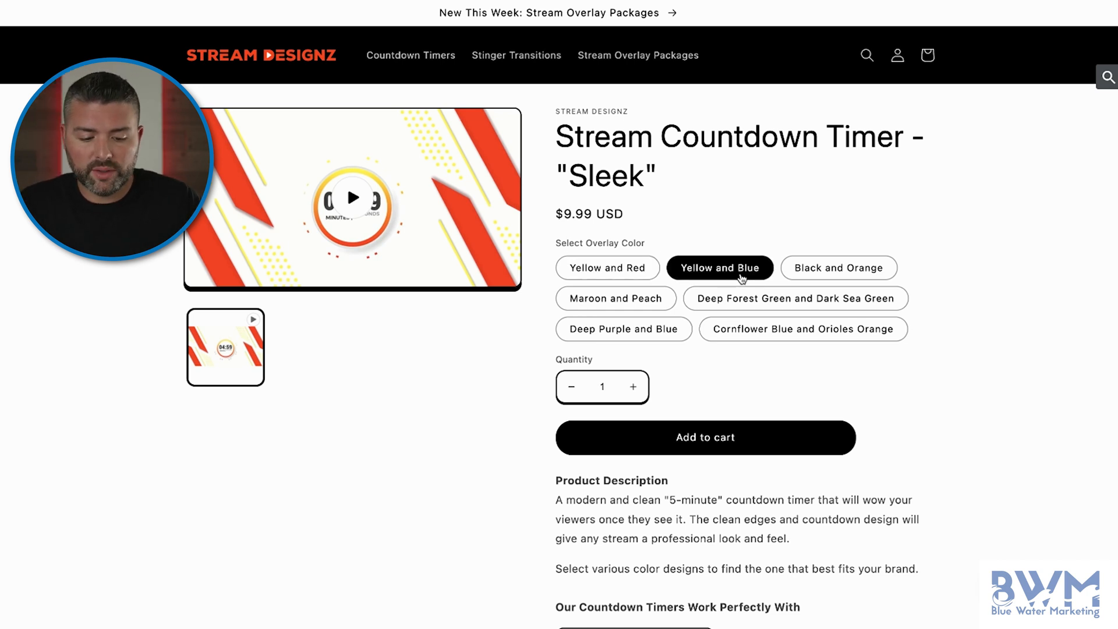
mouse_move(838, 267)
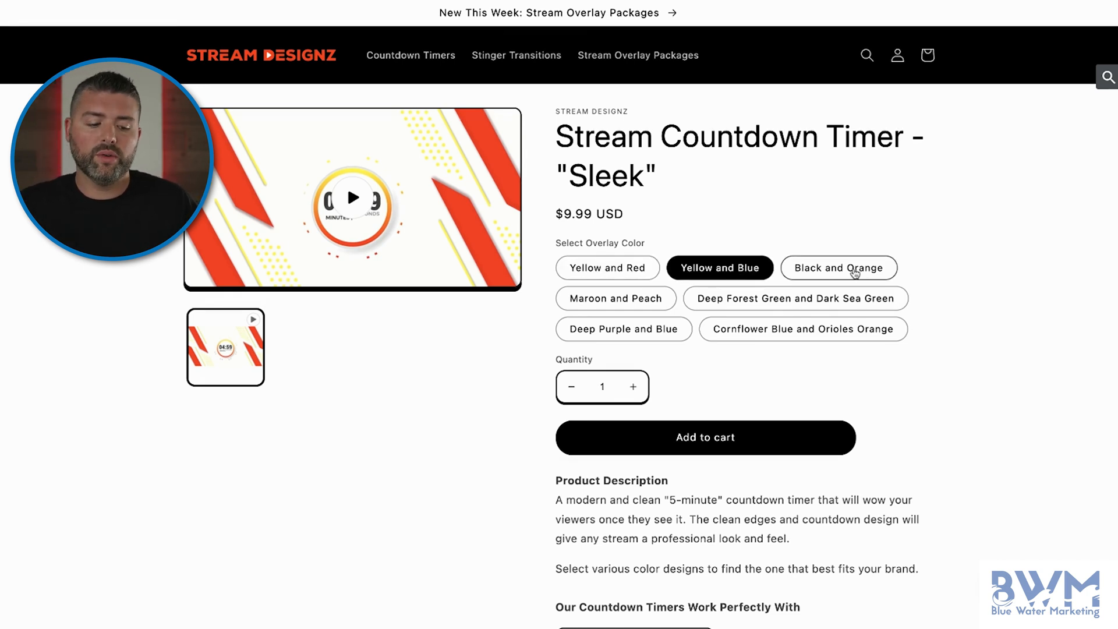
click(838, 268)
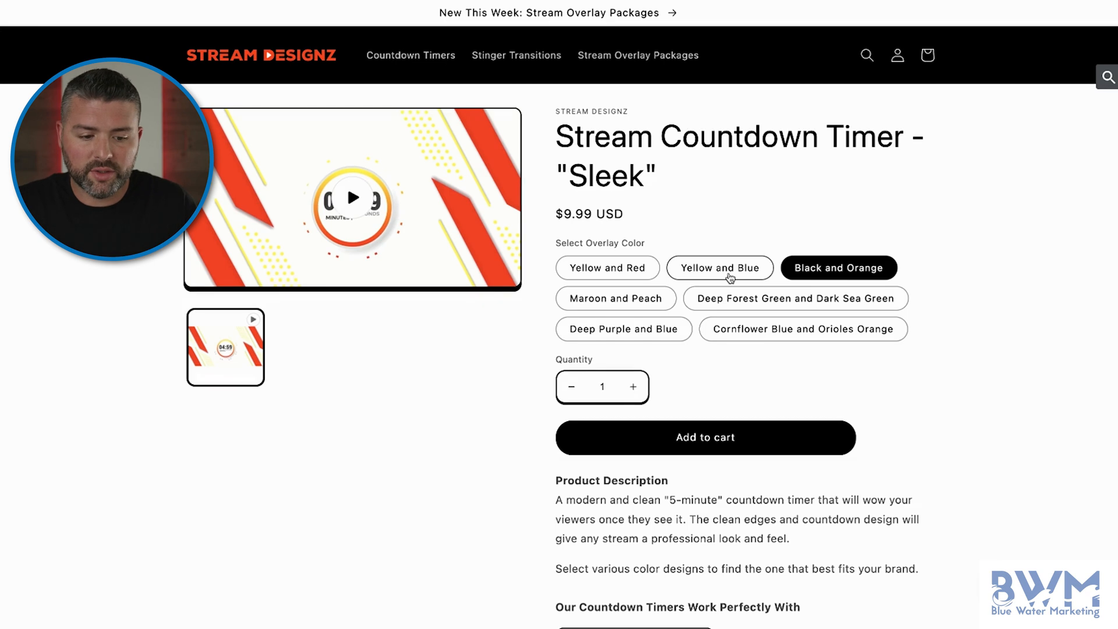
mouse_move(720, 272)
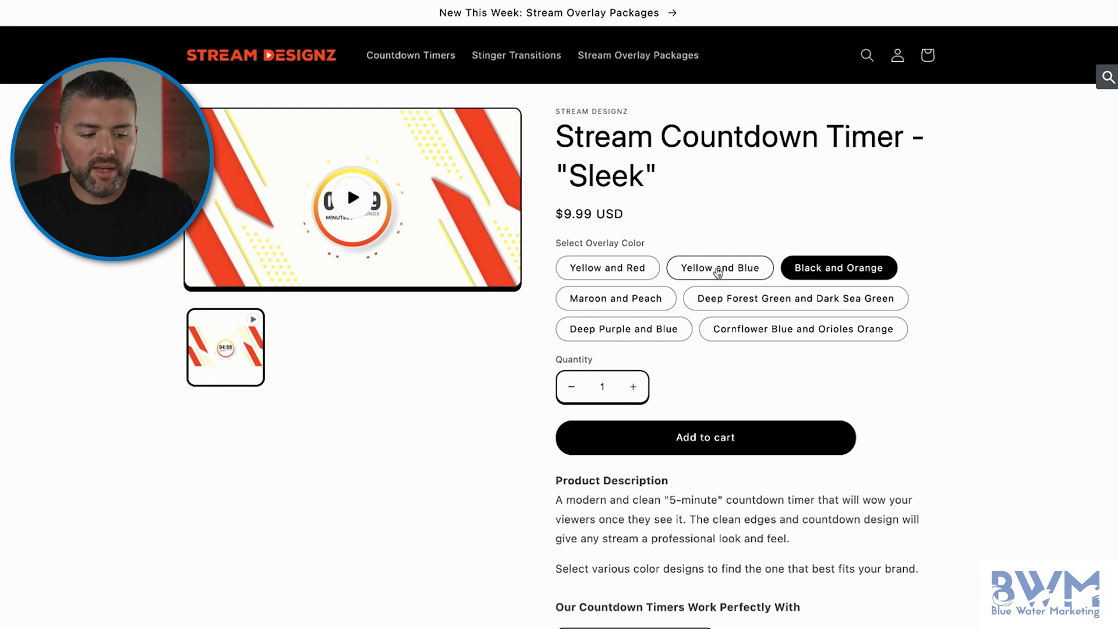